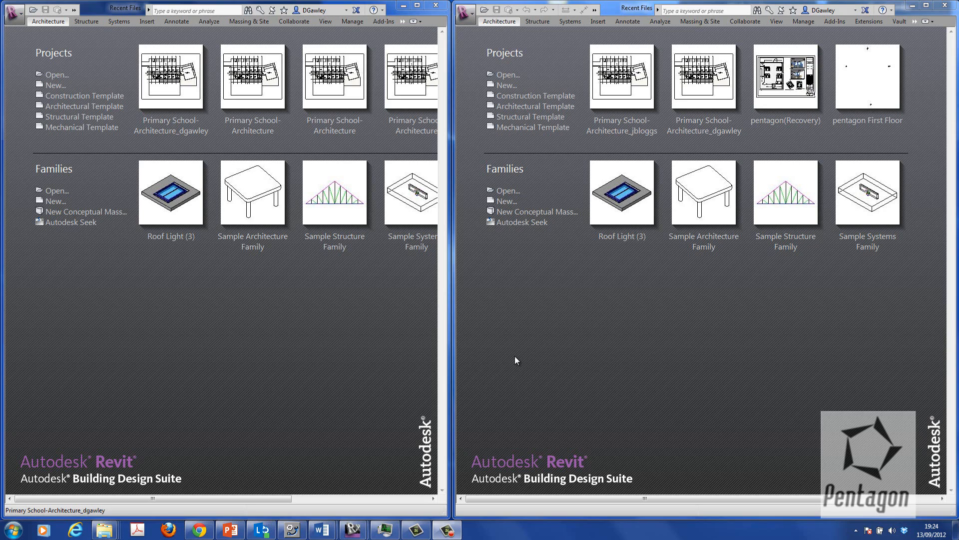
{"action": "mouse_move", "coordinate": [46, 41]}
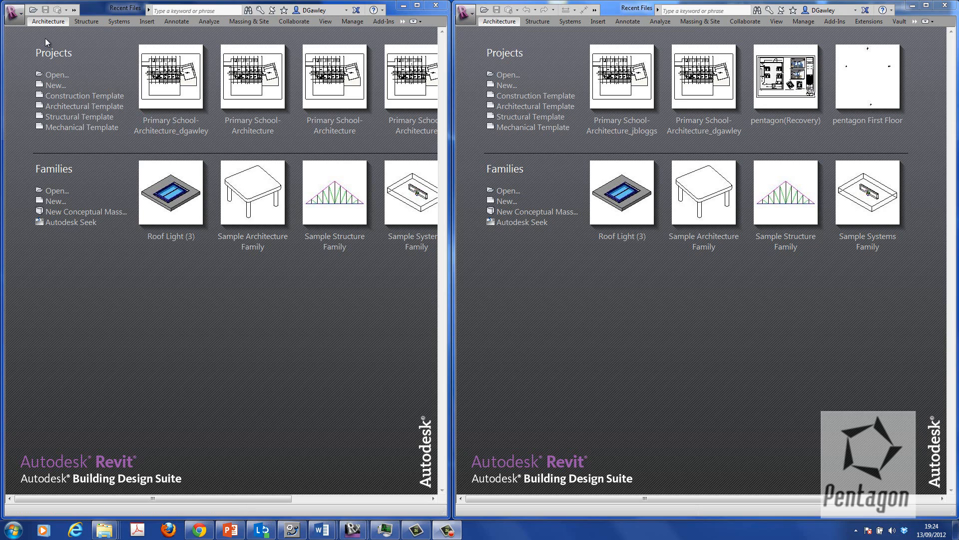
Review the first session's username in Options and give the second session a different username.
{"action": "left_click", "coordinate": [12, 11]}
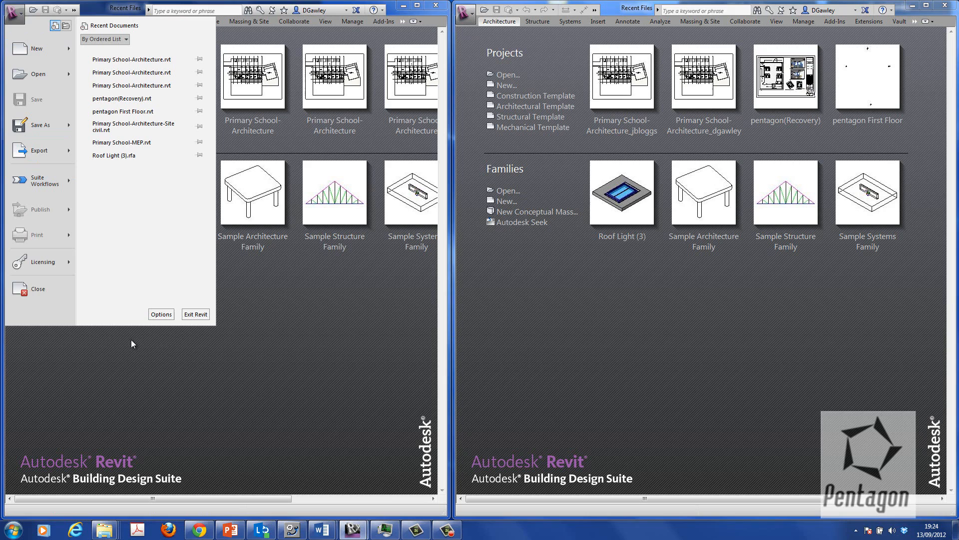
{"action": "left_click", "coordinate": [161, 314]}
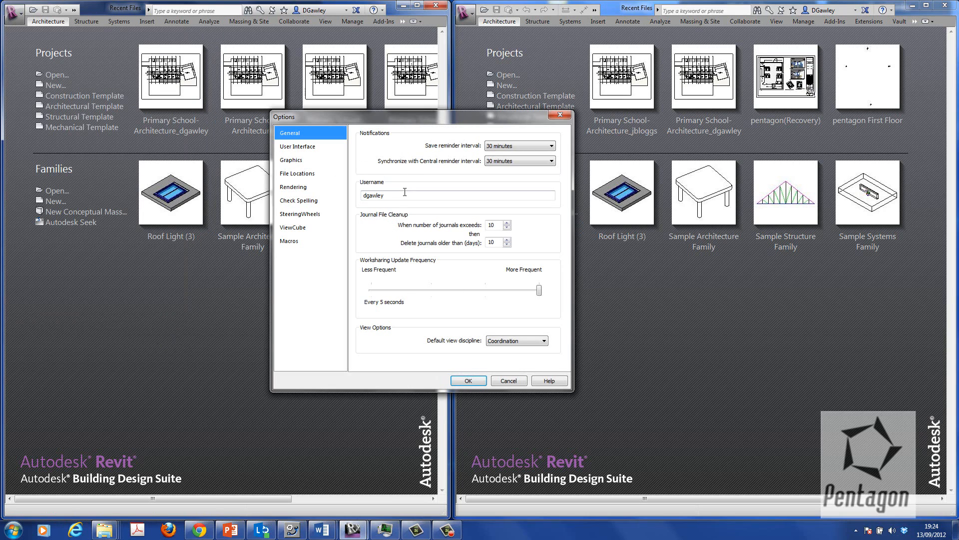
{"action": "triple_click", "coordinate": [404, 194]}
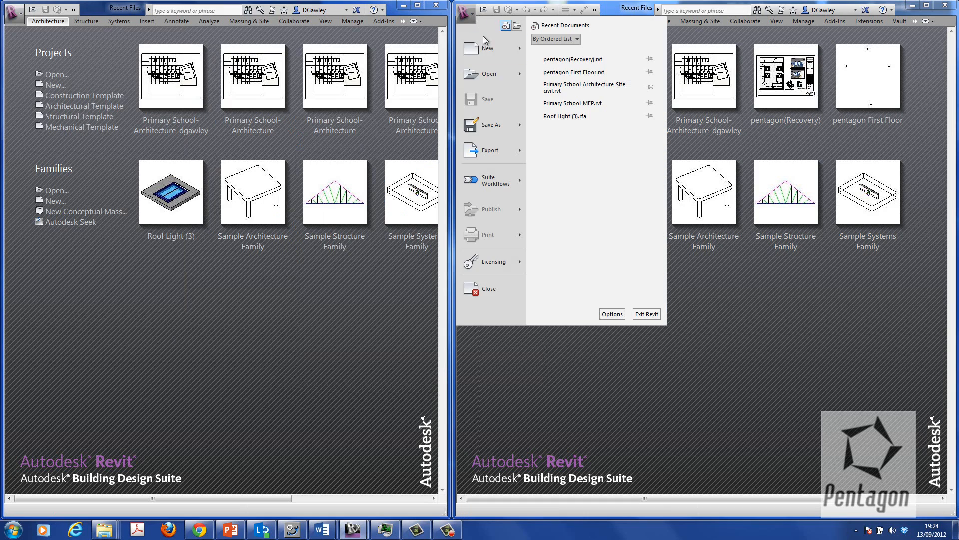
{"action": "left_click", "coordinate": [611, 314]}
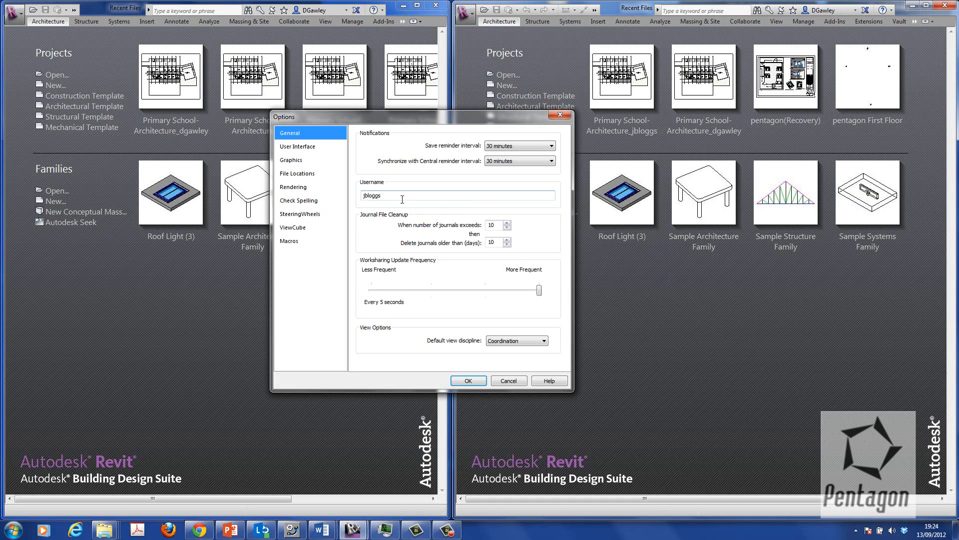
{"action": "left_click", "coordinate": [467, 380]}
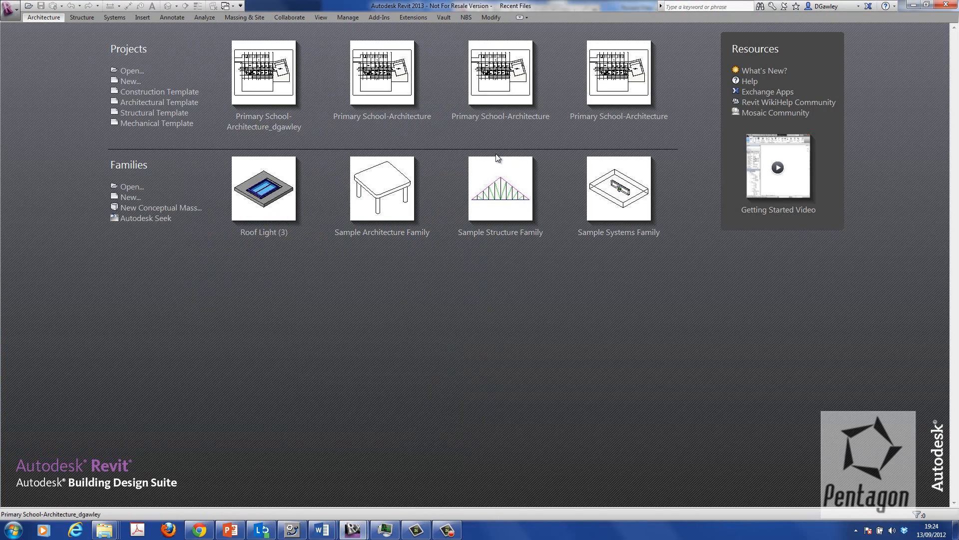
Open Primary School-Architecture.rvt from the Primary School folder on the shared projects drive.
{"action": "left_click", "coordinate": [131, 70]}
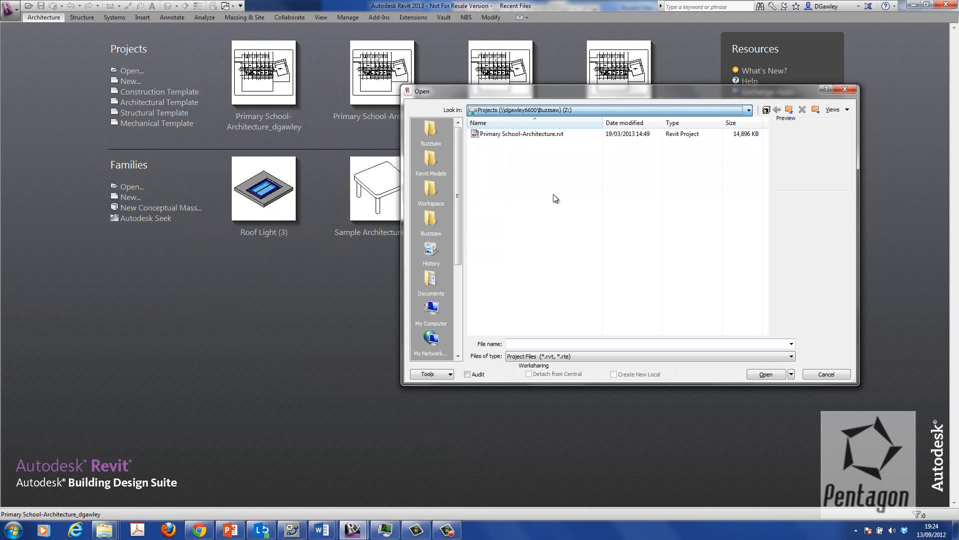
{"action": "left_click", "coordinate": [777, 109]}
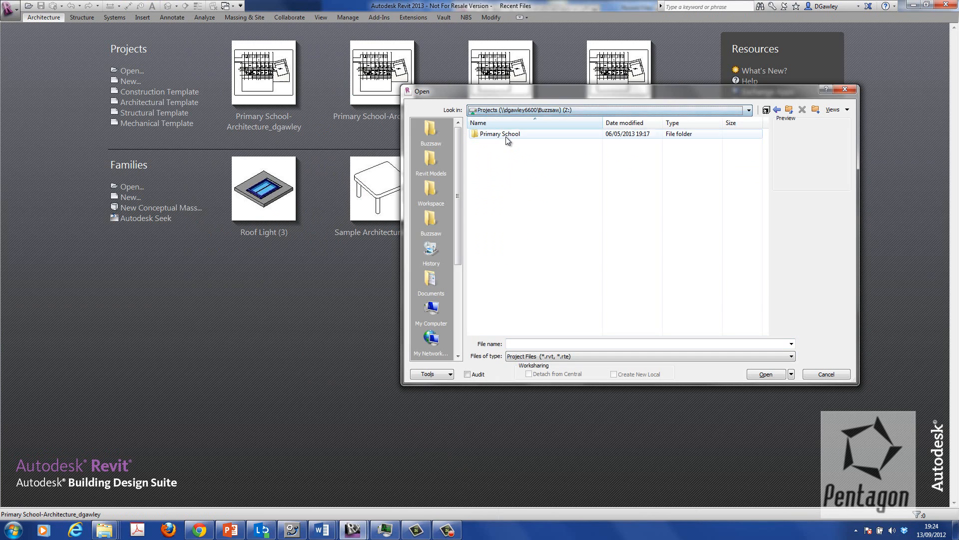
{"action": "double_click", "coordinate": [500, 133]}
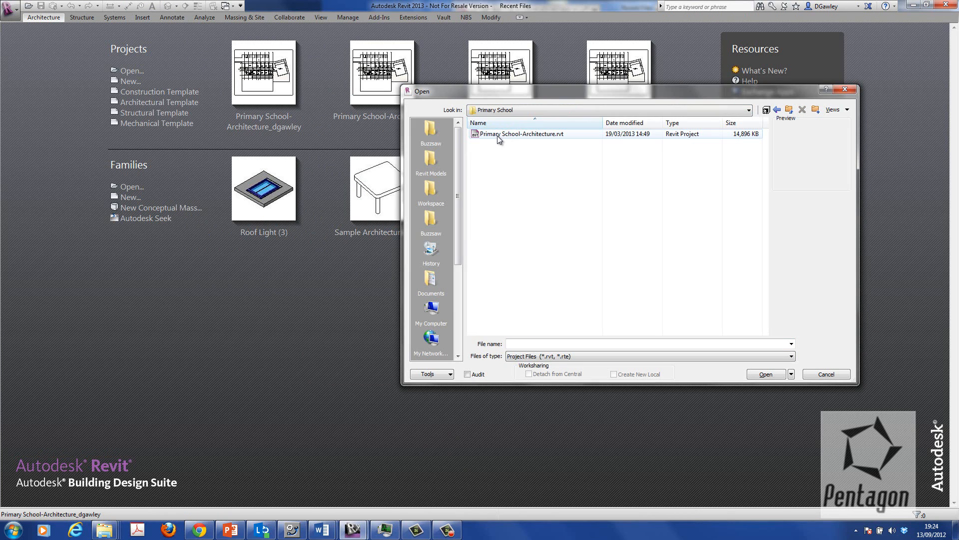
{"action": "left_click", "coordinate": [521, 134]}
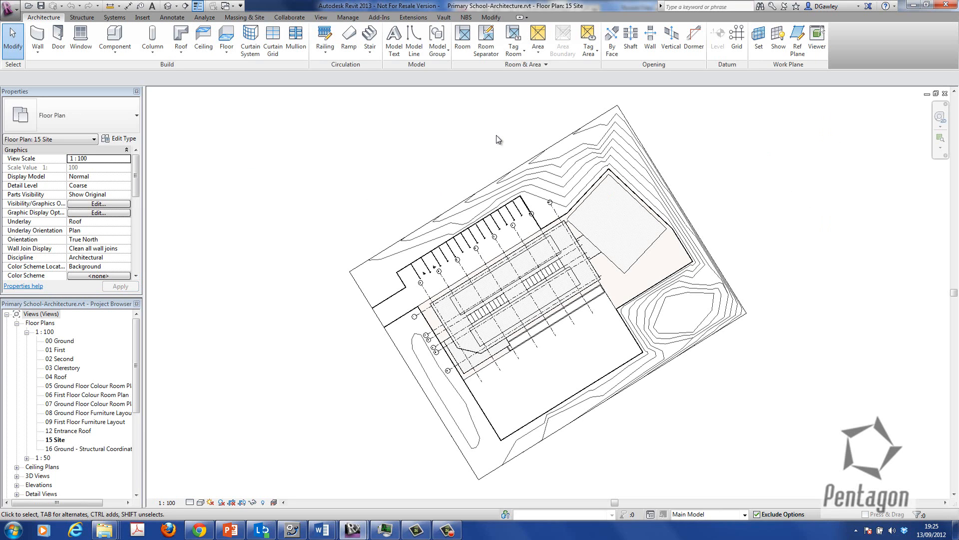
{"action": "mouse_move", "coordinate": [474, 133]}
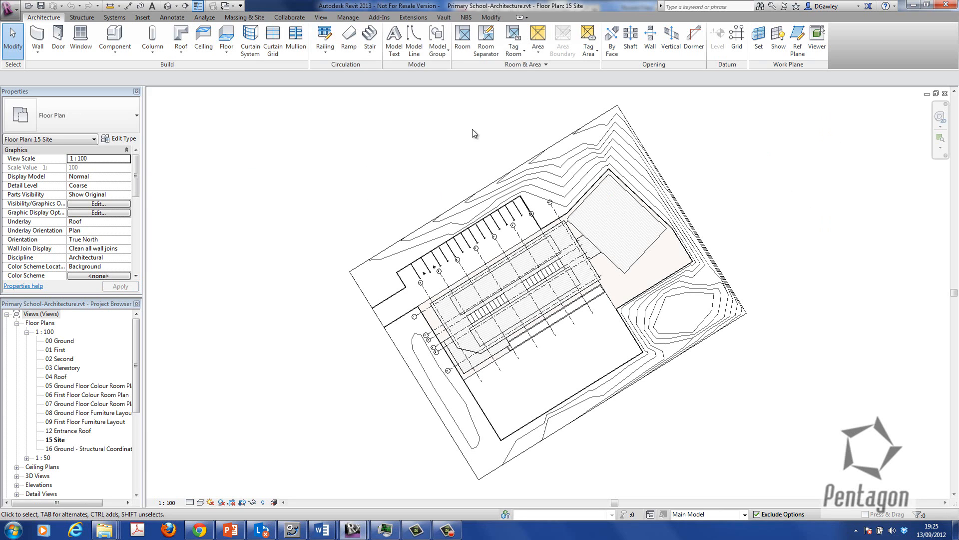
Enable worksharing and name the remaining-elements workset Classroom.
{"action": "left_click", "coordinate": [290, 17]}
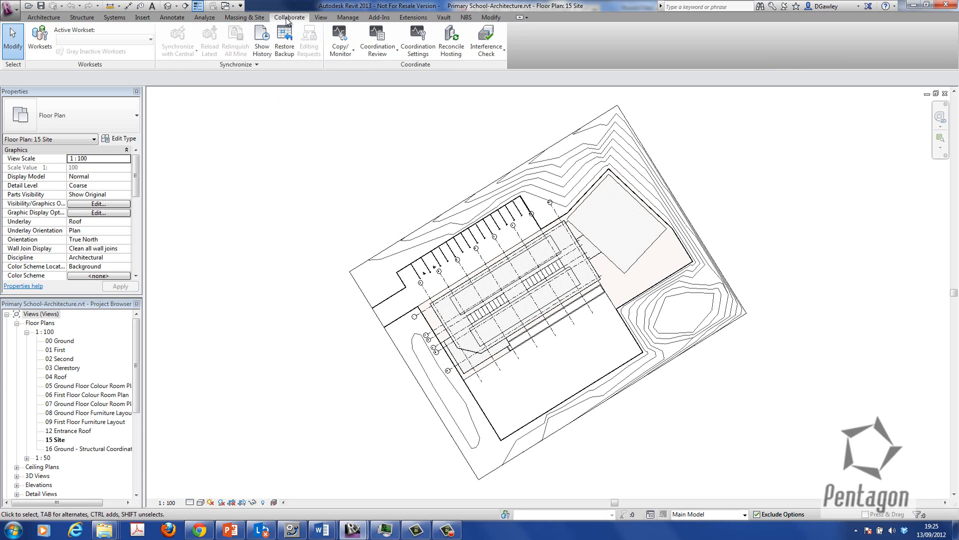
{"action": "mouse_move", "coordinate": [12, 43]}
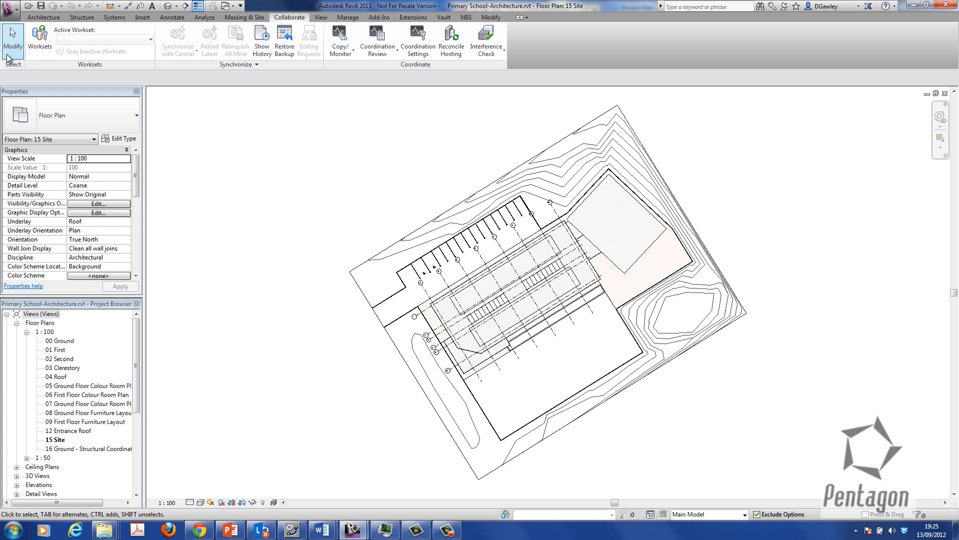
{"action": "mouse_move", "coordinate": [38, 38]}
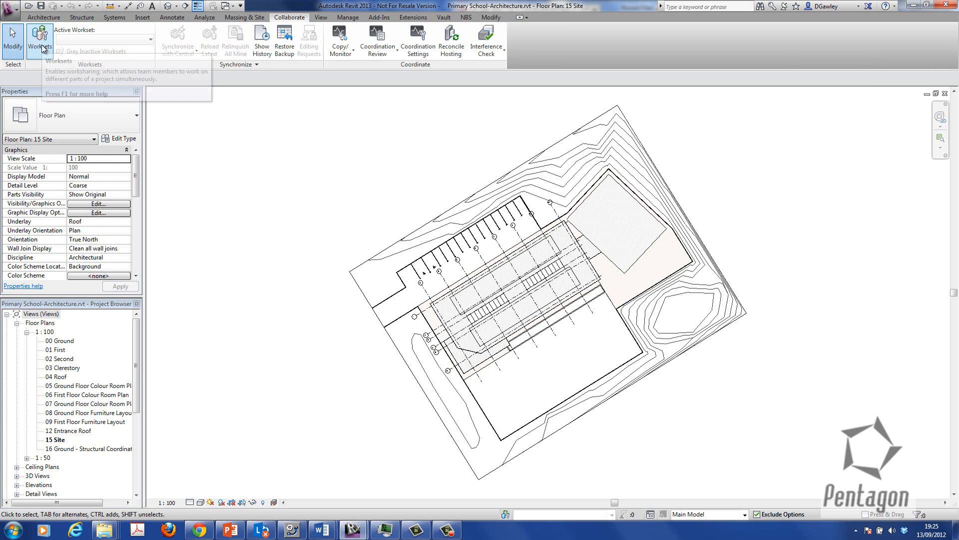
{"action": "left_click", "coordinate": [39, 40]}
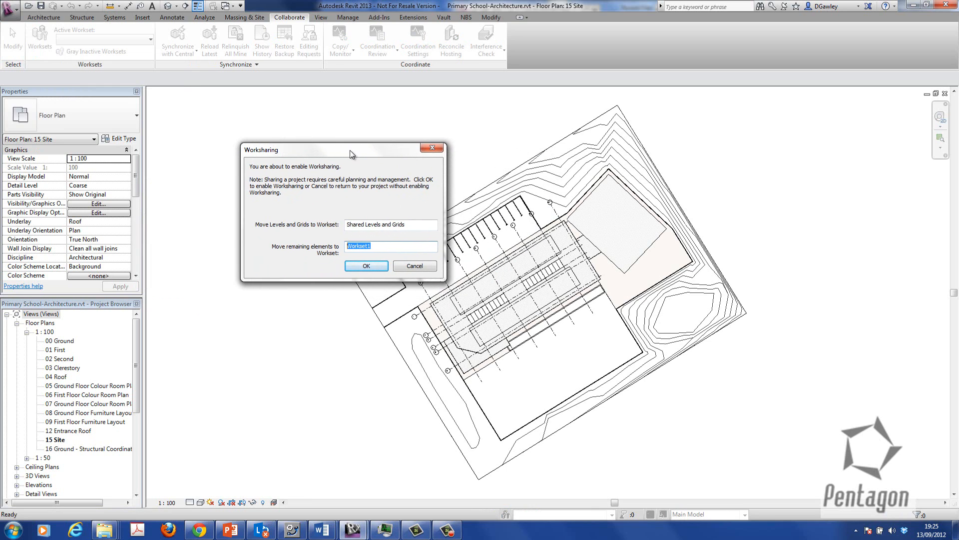
{"action": "type", "text": "Cl"}
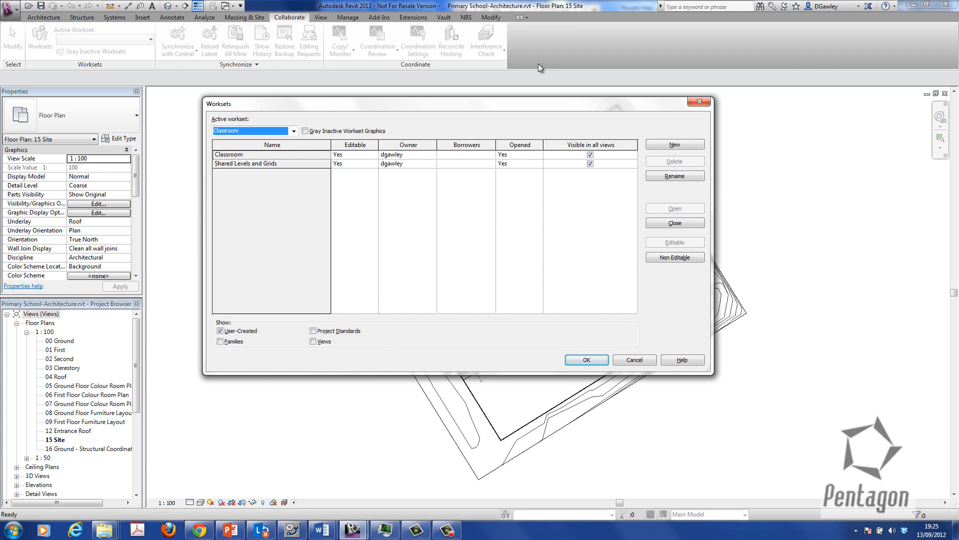
{"action": "mouse_move", "coordinate": [365, 169]}
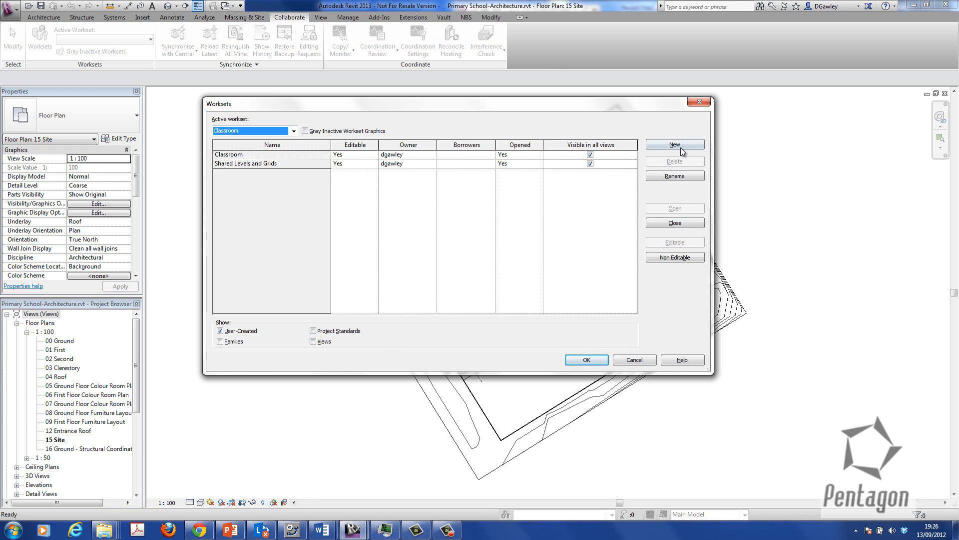
Create a Sports Hall workset, declining to make it active so Classroom stays current.
{"action": "left_click", "coordinate": [674, 145]}
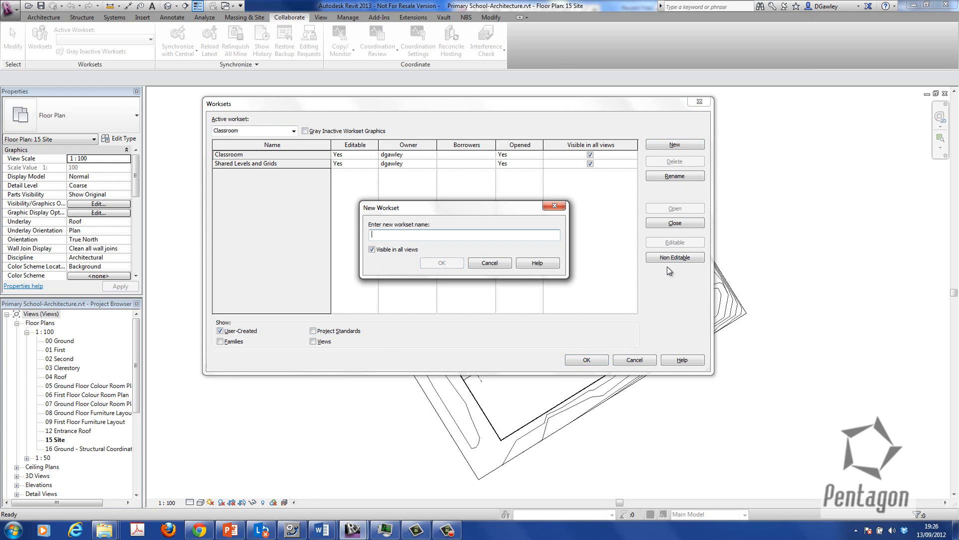
{"action": "type", "text": "s Ha"}
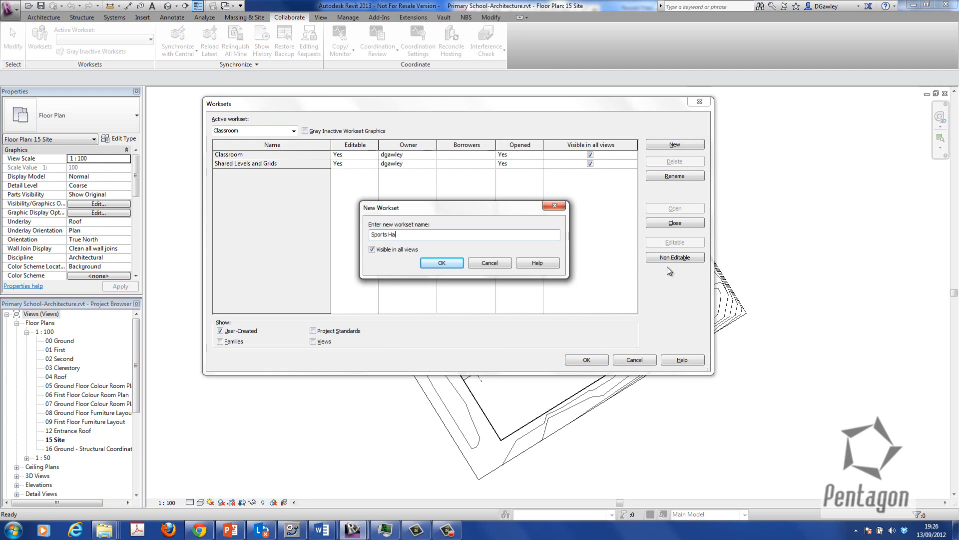
{"action": "type", "text": "ll"}
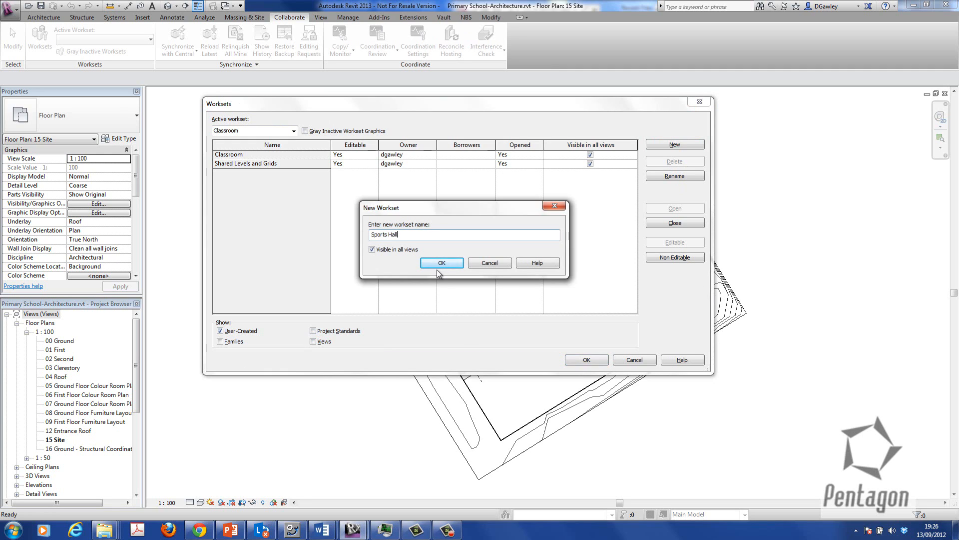
{"action": "left_click", "coordinate": [441, 262]}
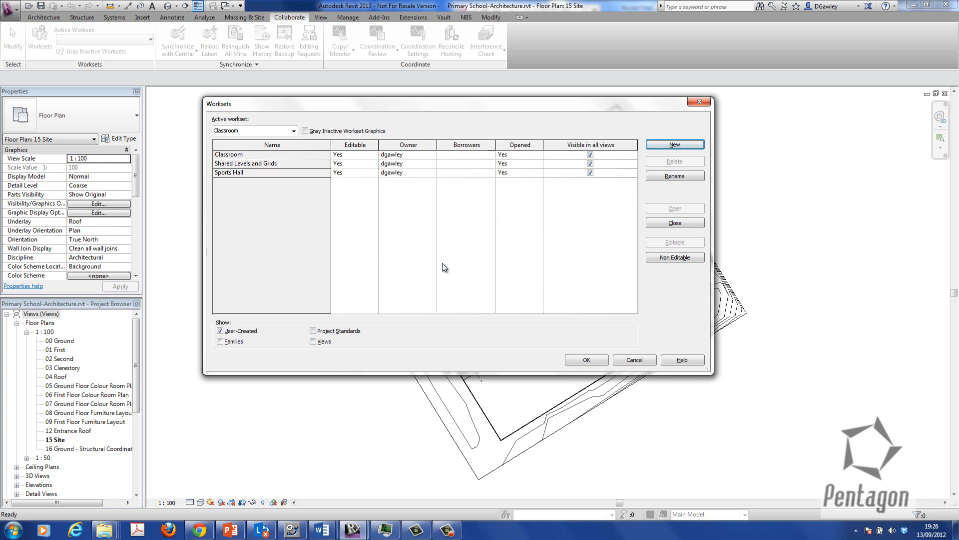
{"action": "mouse_move", "coordinate": [273, 134]}
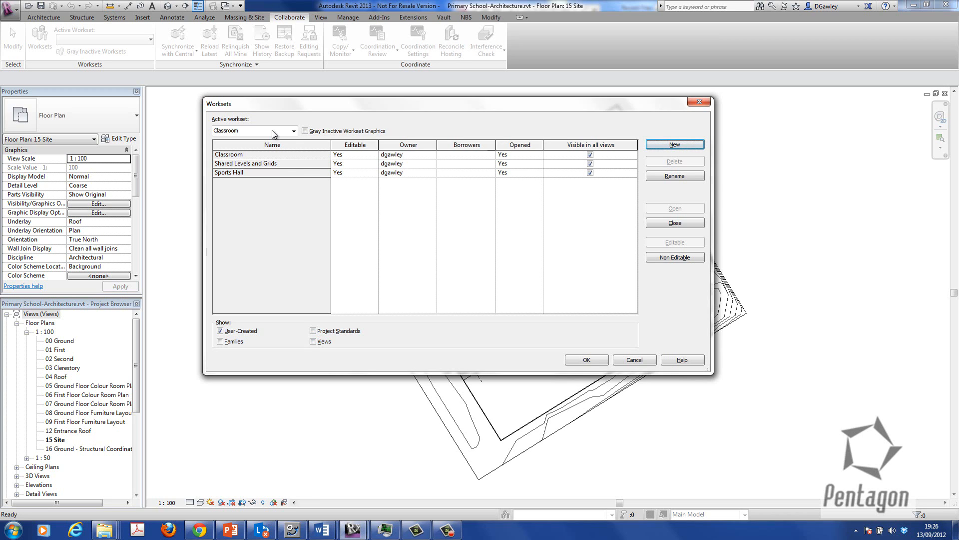
{"action": "mouse_move", "coordinate": [586, 360]}
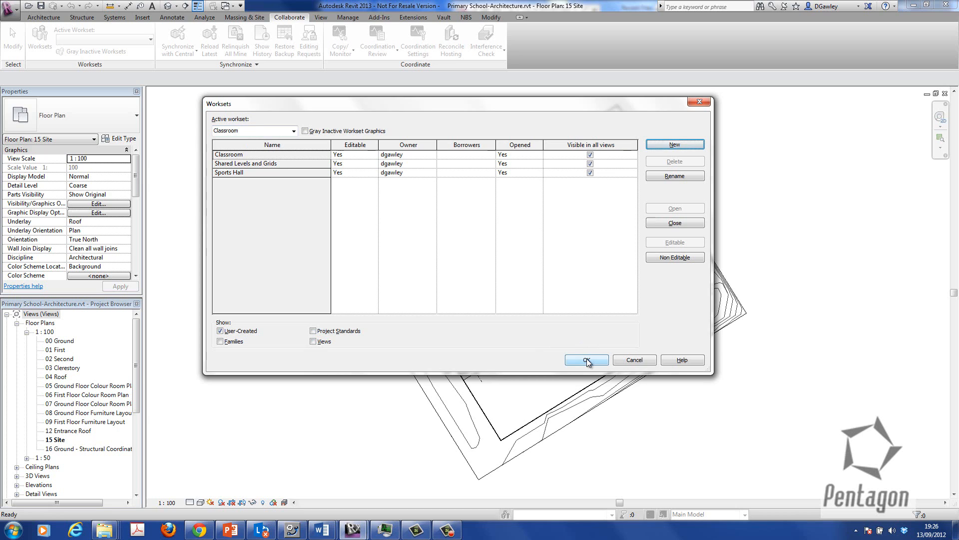
{"action": "left_click", "coordinate": [586, 359]}
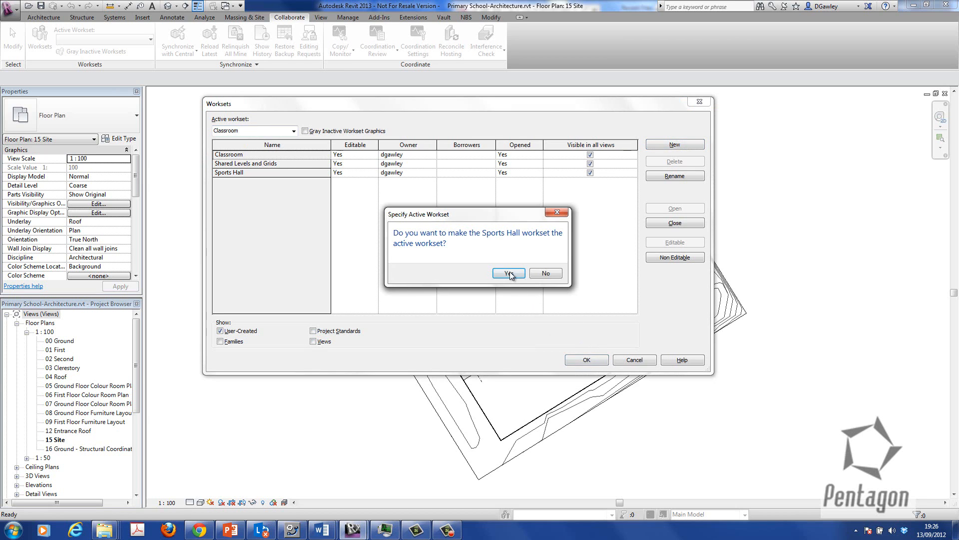
{"action": "mouse_move", "coordinate": [546, 272]}
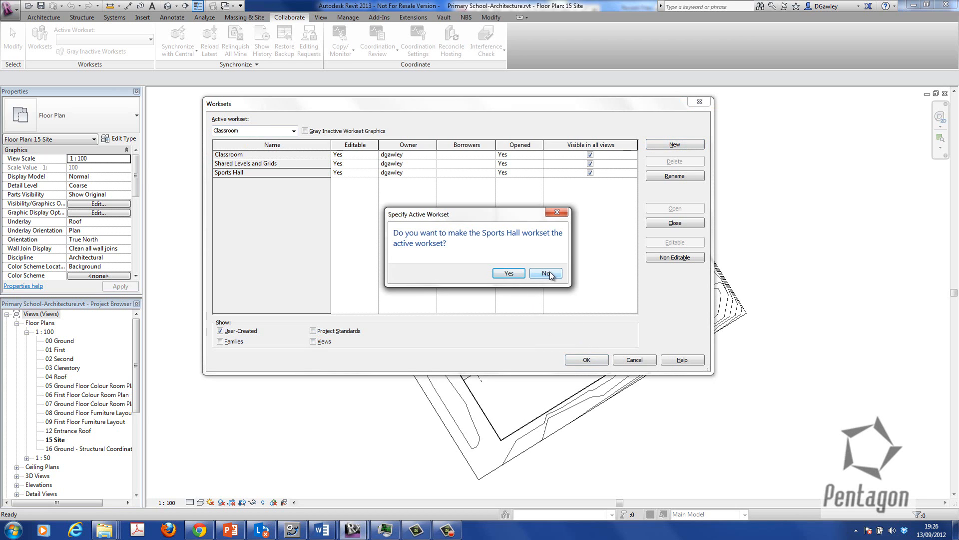
{"action": "left_click", "coordinate": [545, 273]}
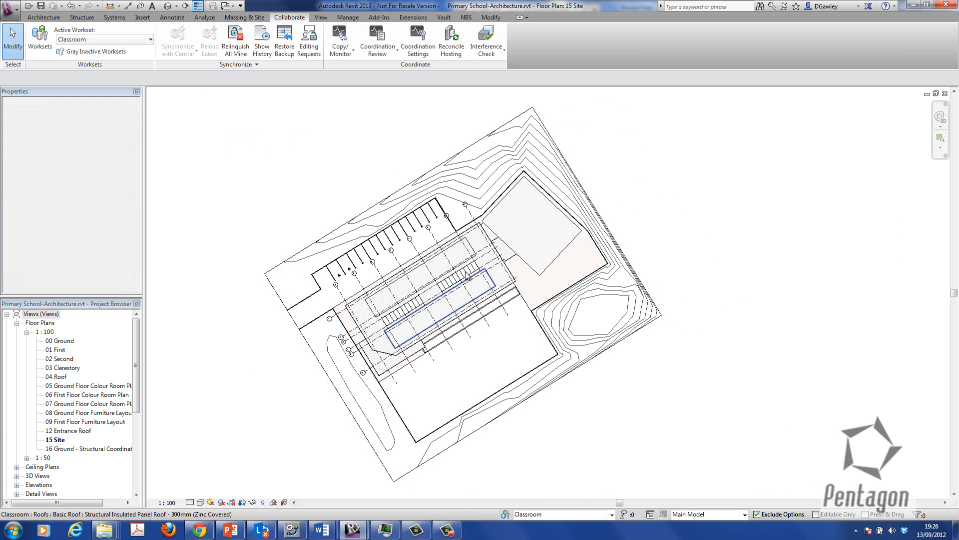
{"action": "left_click", "coordinate": [60, 340]}
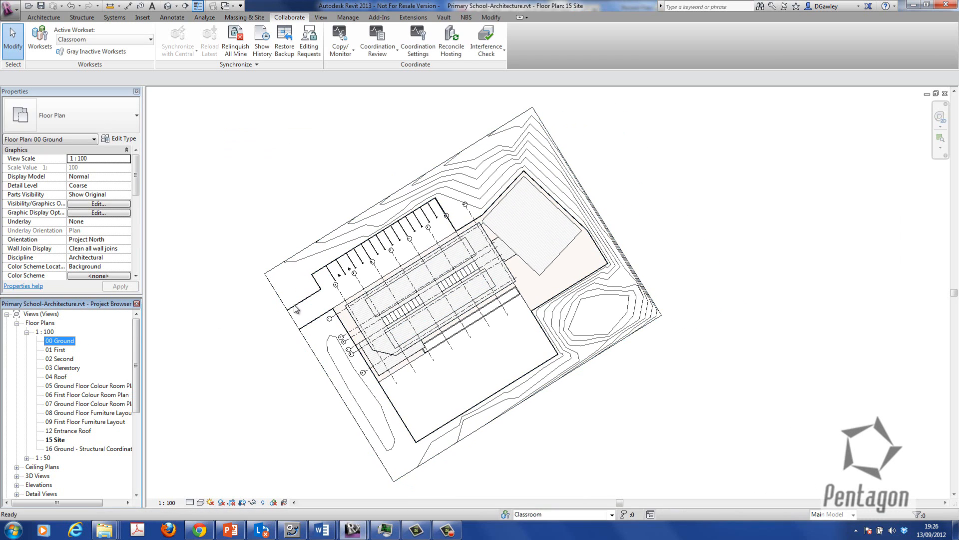
{"action": "double_click", "coordinate": [59, 340]}
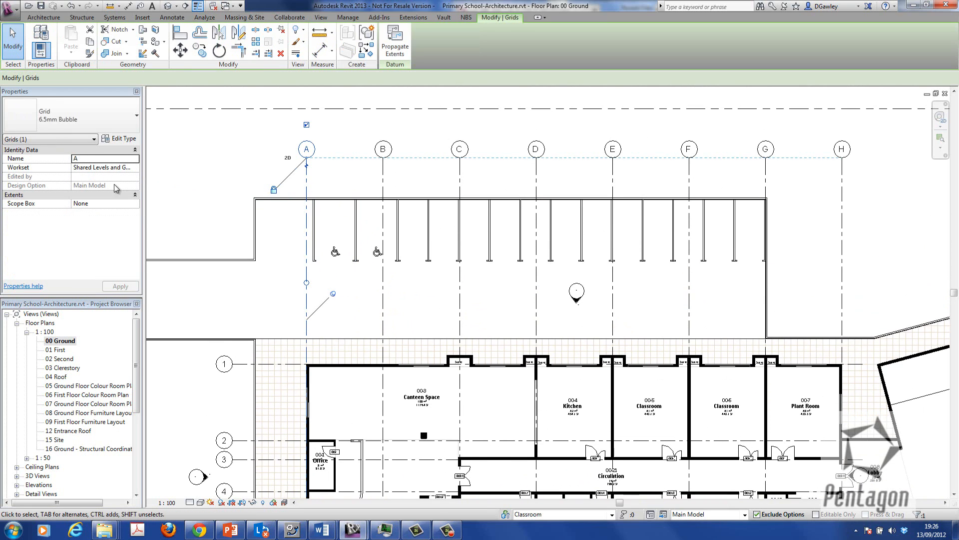
{"action": "mouse_move", "coordinate": [327, 187]}
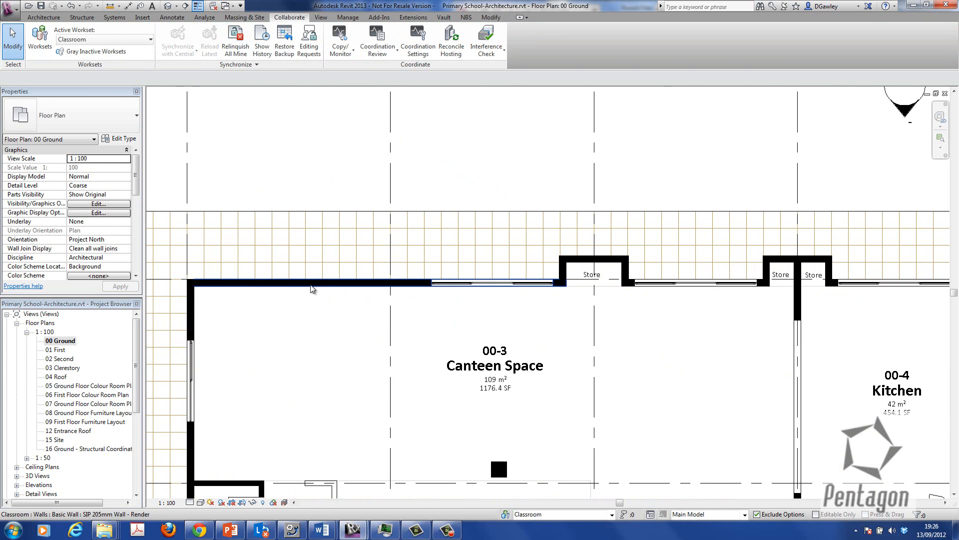
{"action": "left_click", "coordinate": [312, 284]}
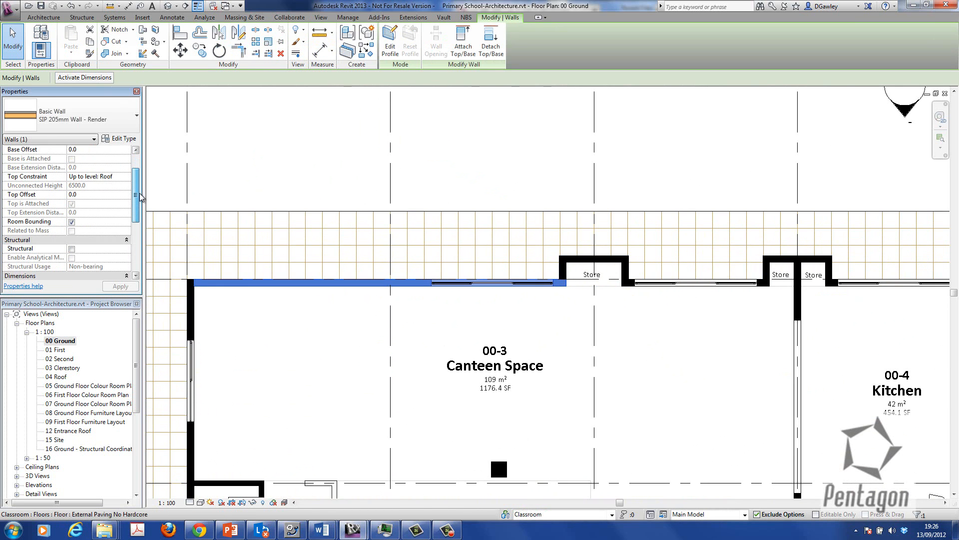
{"action": "scroll", "scroll_direction": "down", "scroll_amount": 3}
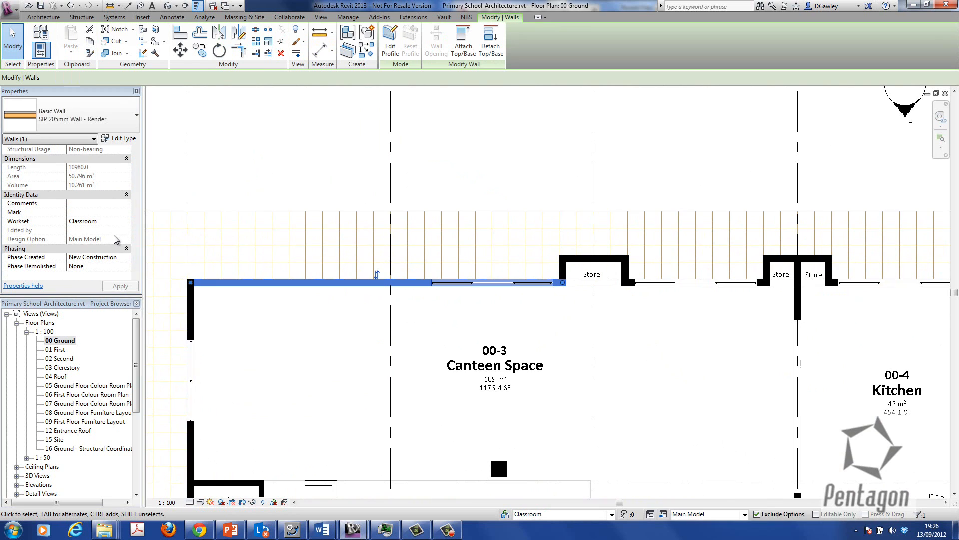
{"action": "scroll", "scroll_direction": "down", "scroll_amount": 3}
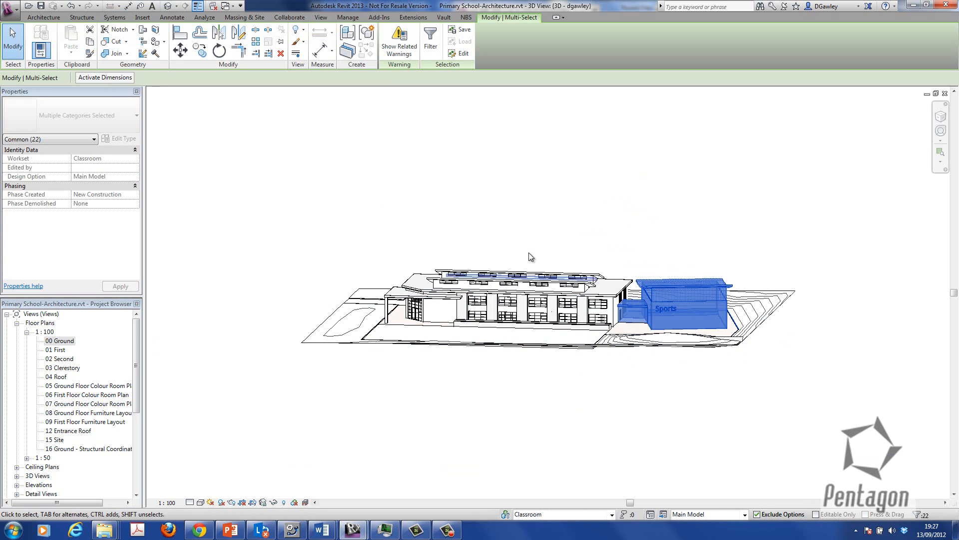
Filter the wall opening out of the sports hall selection and set its Workset to Sports Hall.
{"action": "left_click", "coordinate": [430, 41]}
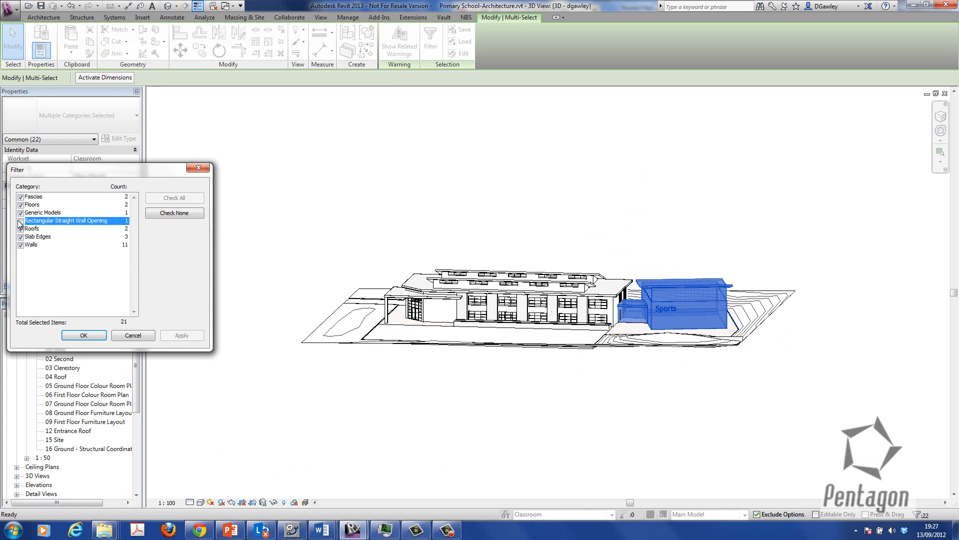
{"action": "left_click", "coordinate": [83, 334]}
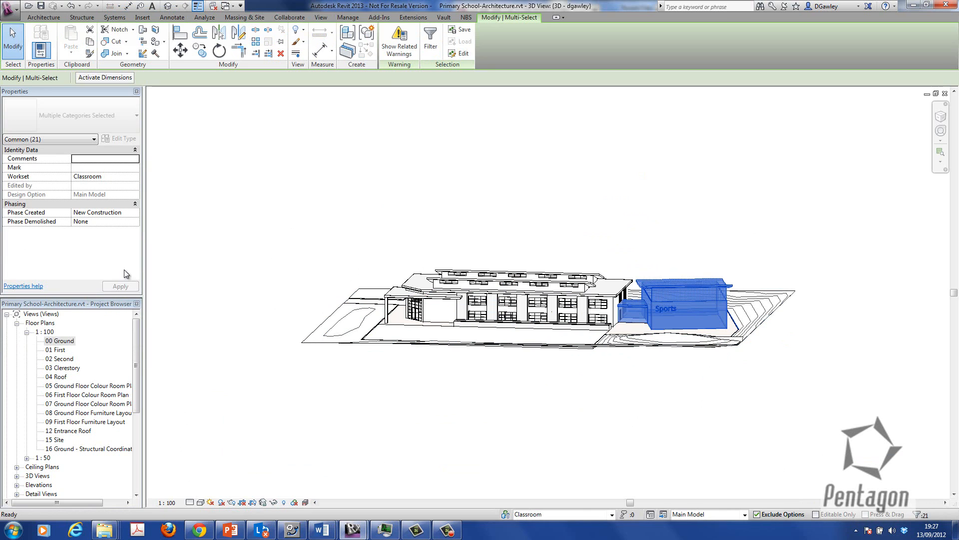
{"action": "mouse_move", "coordinate": [82, 191]}
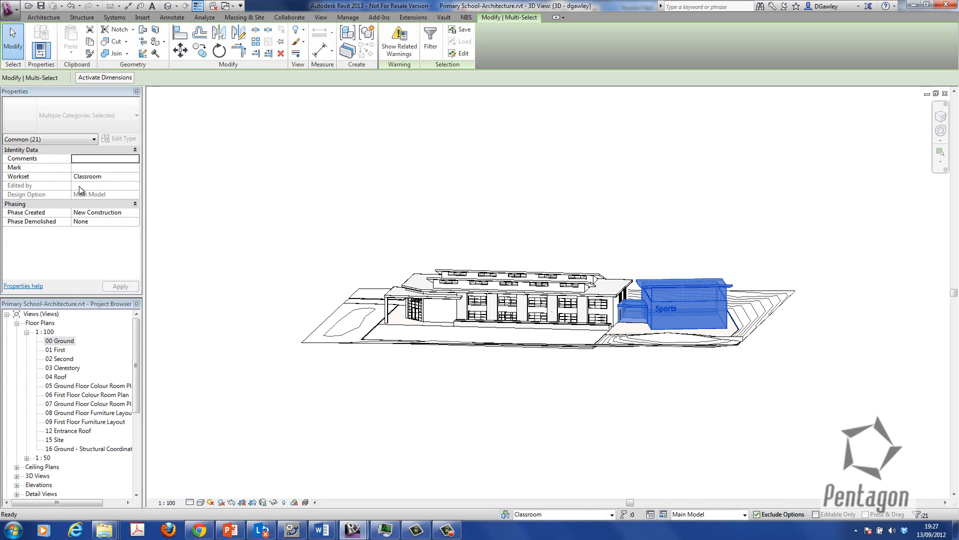
{"action": "left_click", "coordinate": [133, 176]}
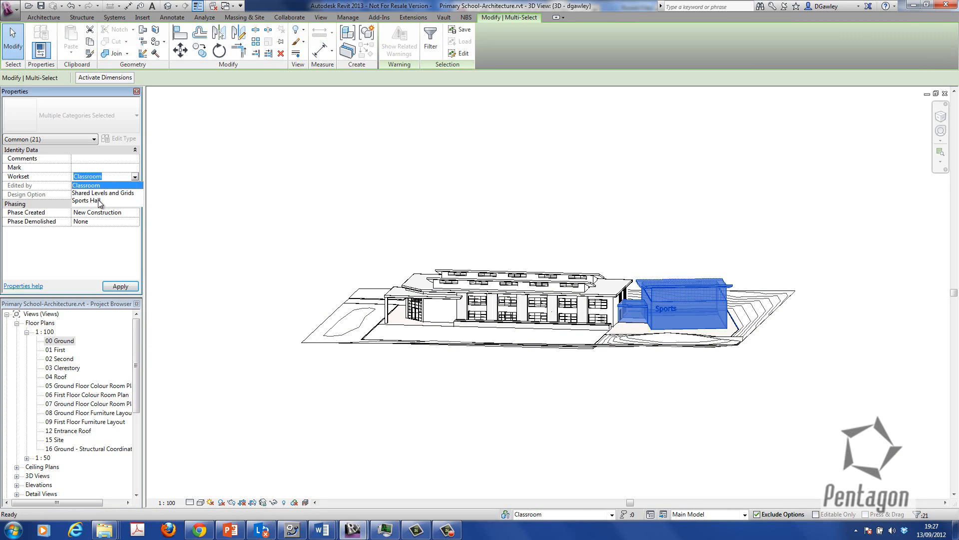
{"action": "left_click", "coordinate": [89, 200]}
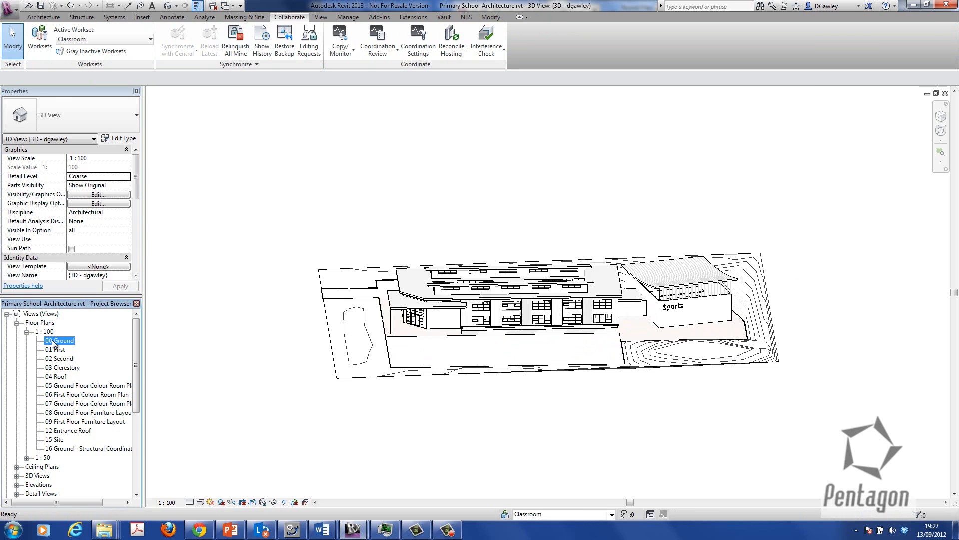
Open the 00 Ground plan and attempt Relinquish All Mine, closing the unsaved-central warning.
{"action": "double_click", "coordinate": [60, 340]}
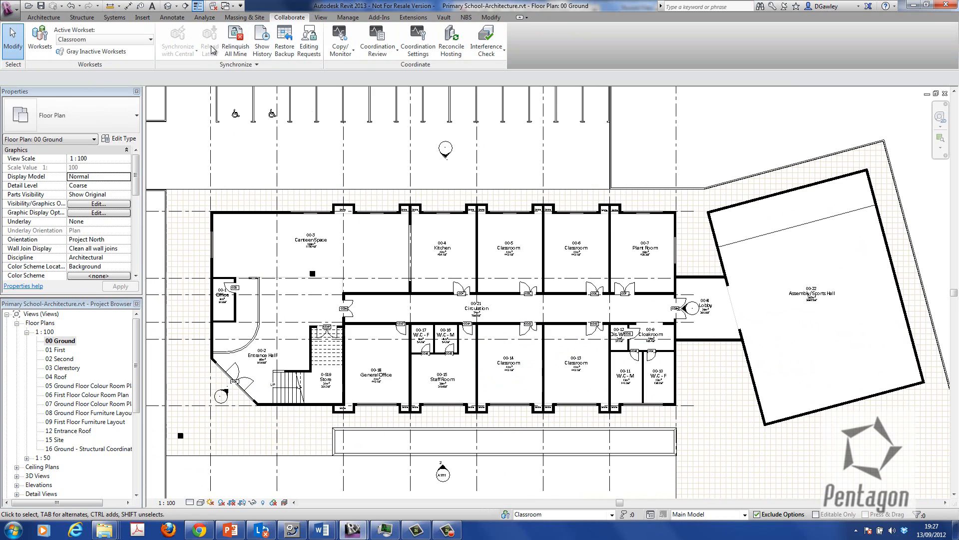
{"action": "mouse_move", "coordinate": [235, 38]}
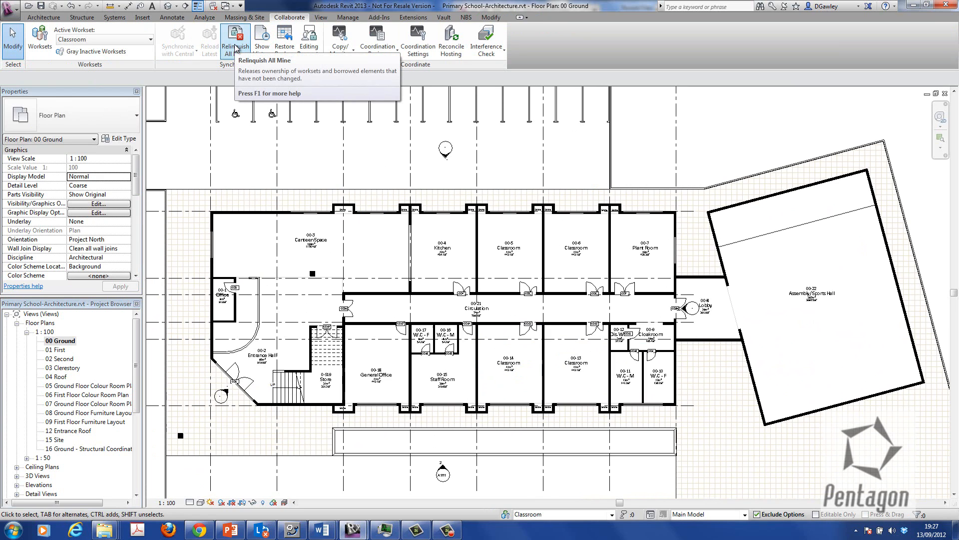
{"action": "mouse_move", "coordinate": [235, 48]}
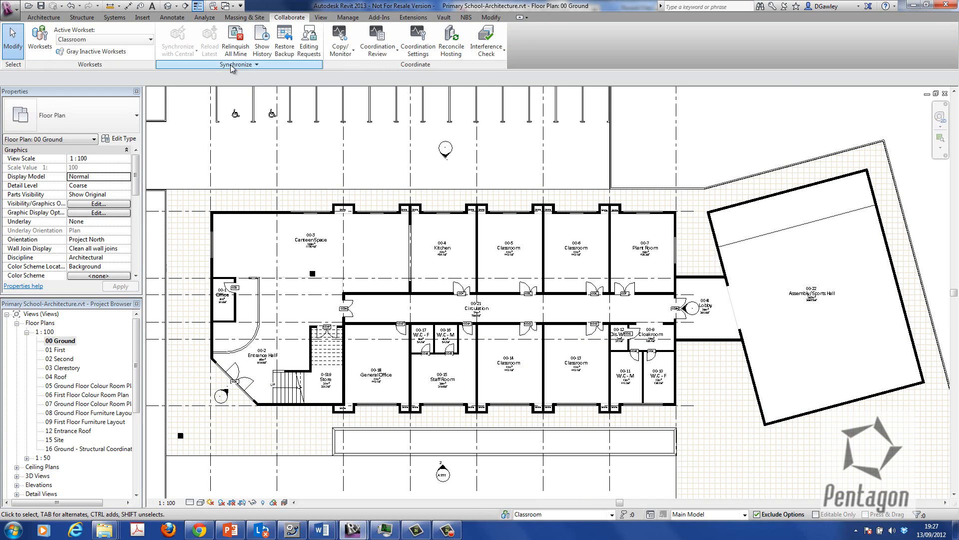
{"action": "mouse_move", "coordinate": [235, 40]}
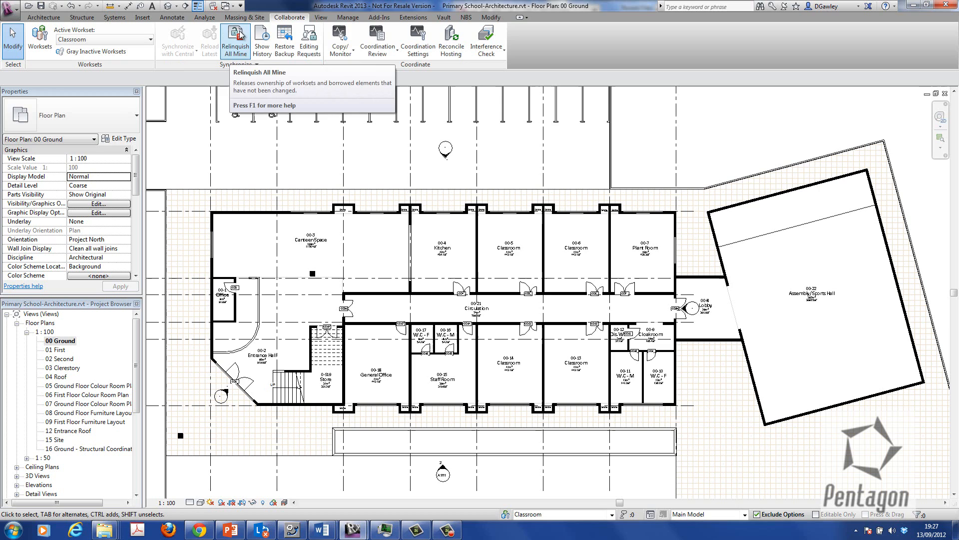
{"action": "left_click", "coordinate": [235, 41]}
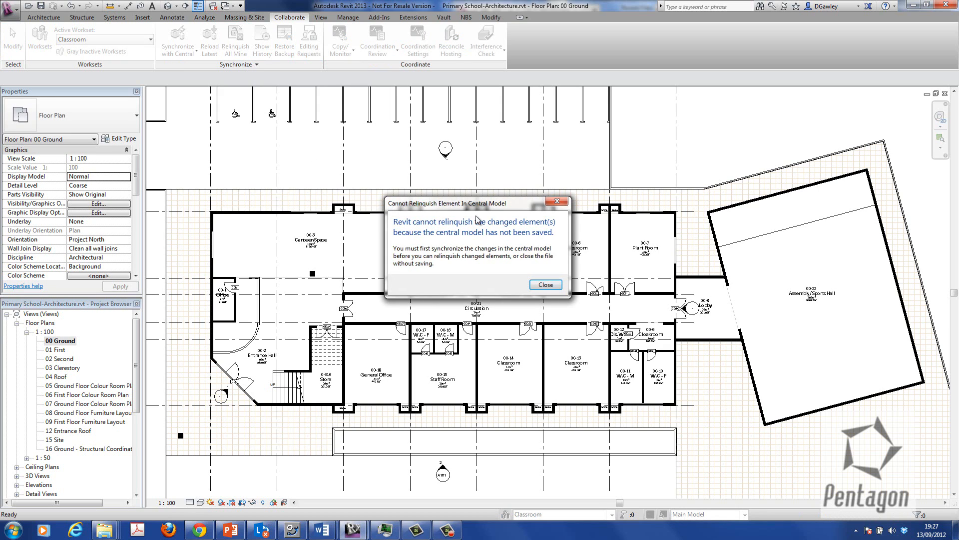
{"action": "left_click", "coordinate": [543, 284]}
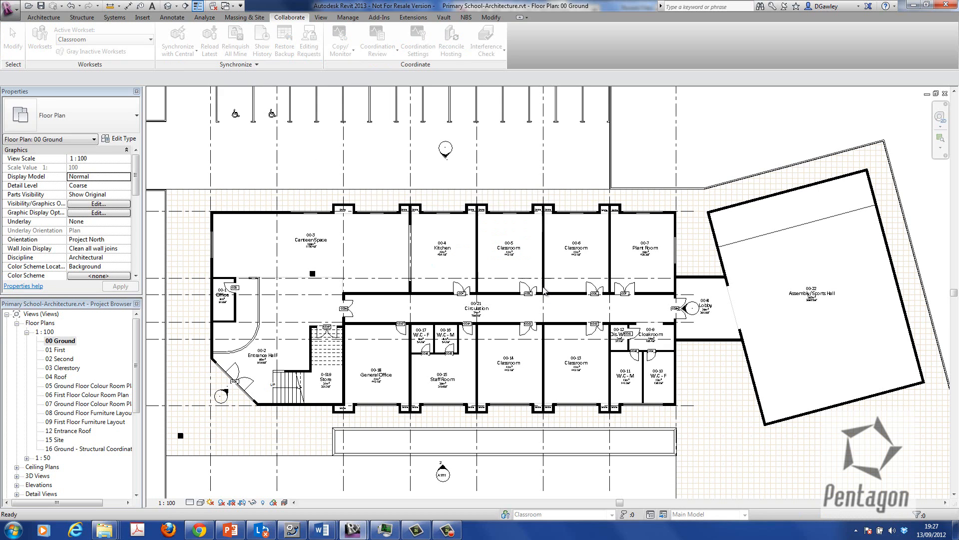
{"action": "left_click", "coordinate": [12, 41]}
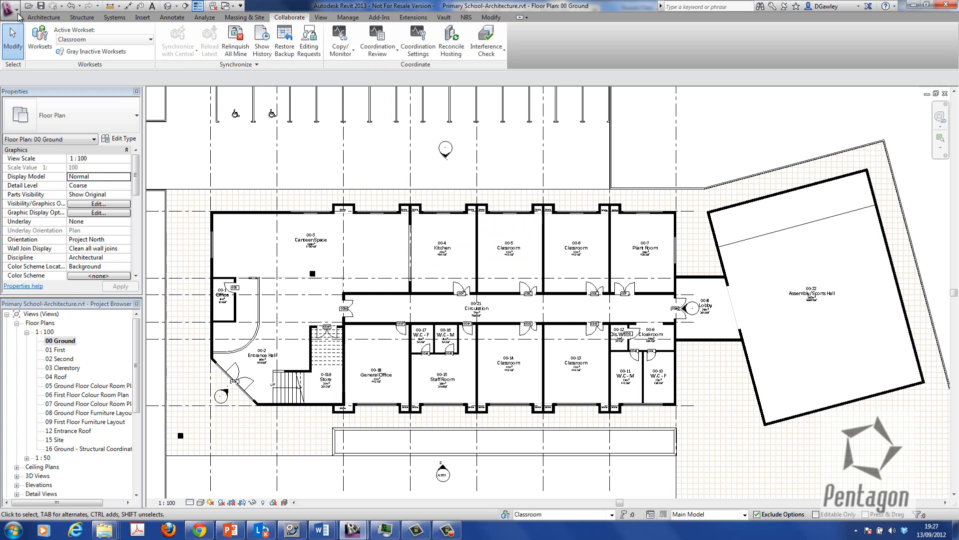
Save the Primary School project and accept saving it as the central model.
{"action": "left_click", "coordinate": [11, 7]}
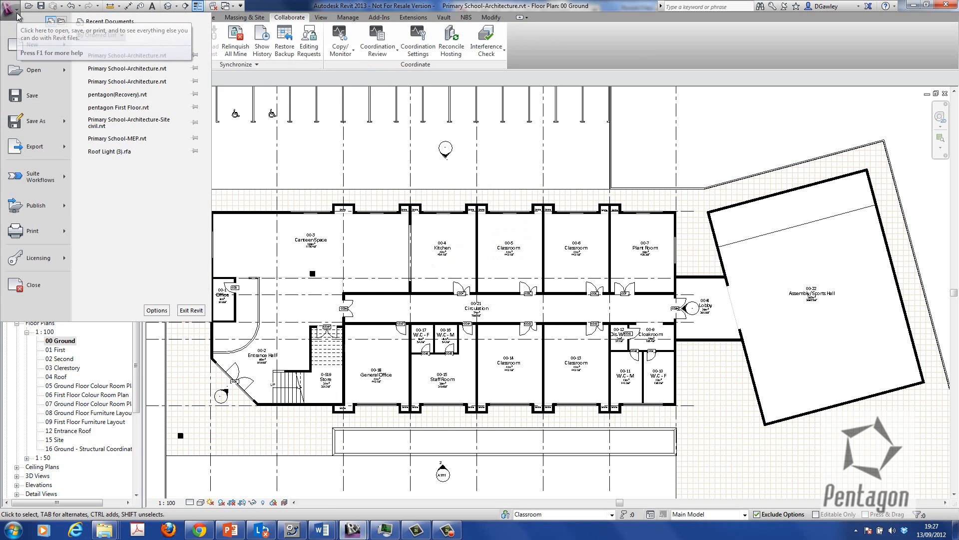
{"action": "left_click", "coordinate": [24, 95]}
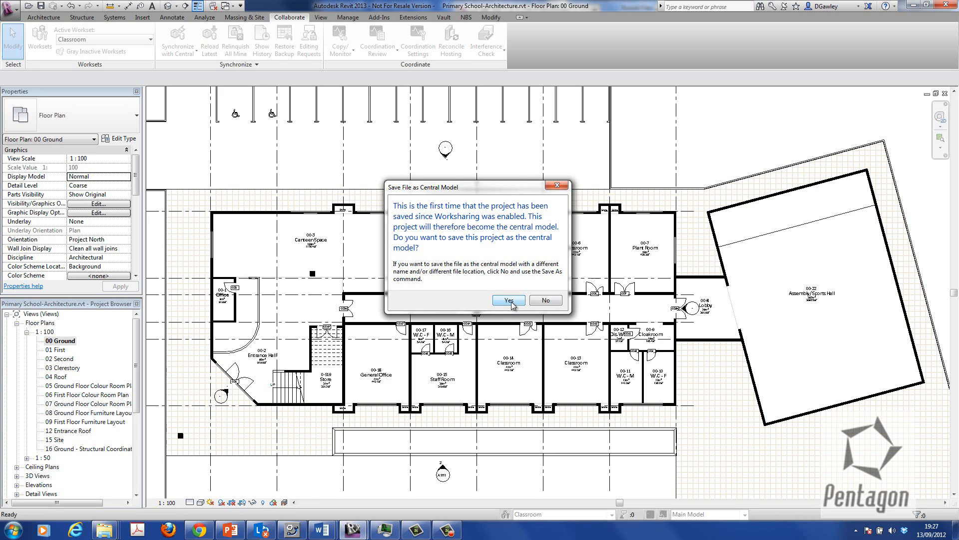
{"action": "left_click", "coordinate": [507, 300]}
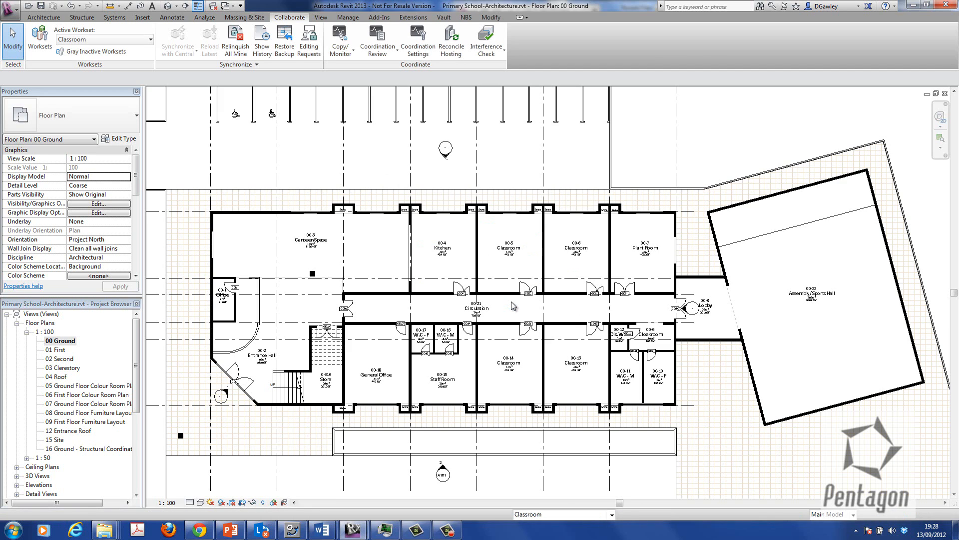
{"action": "mouse_move", "coordinate": [235, 40]}
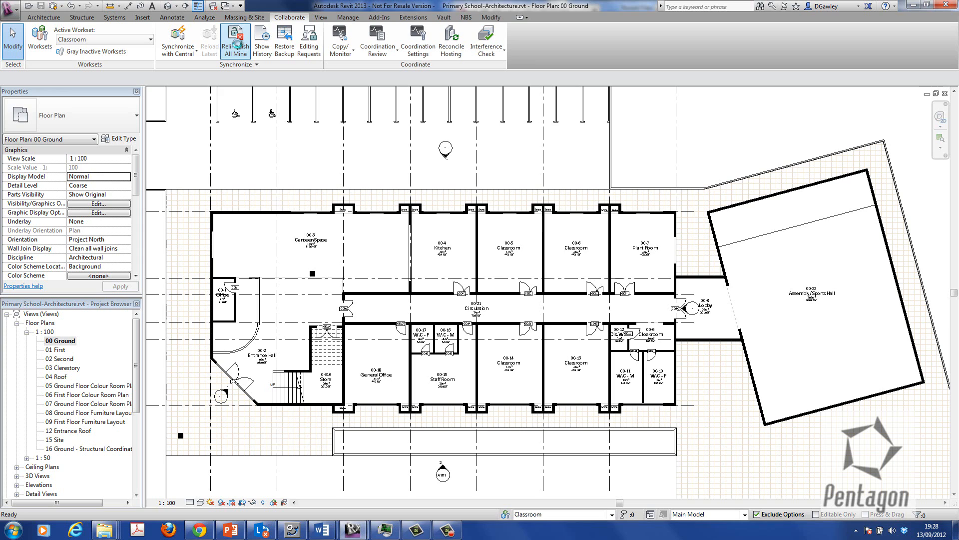
{"action": "mouse_move", "coordinate": [235, 37]}
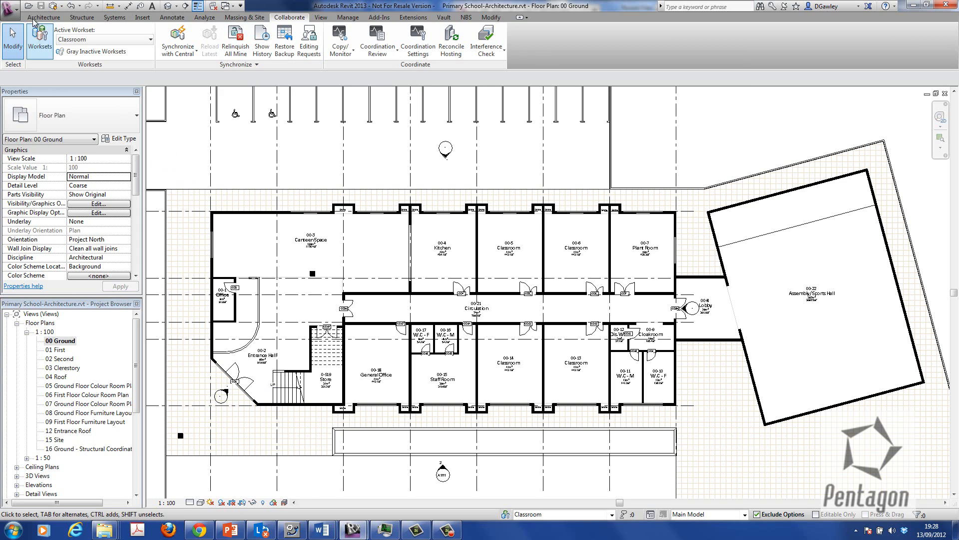
{"action": "left_click", "coordinate": [11, 6]}
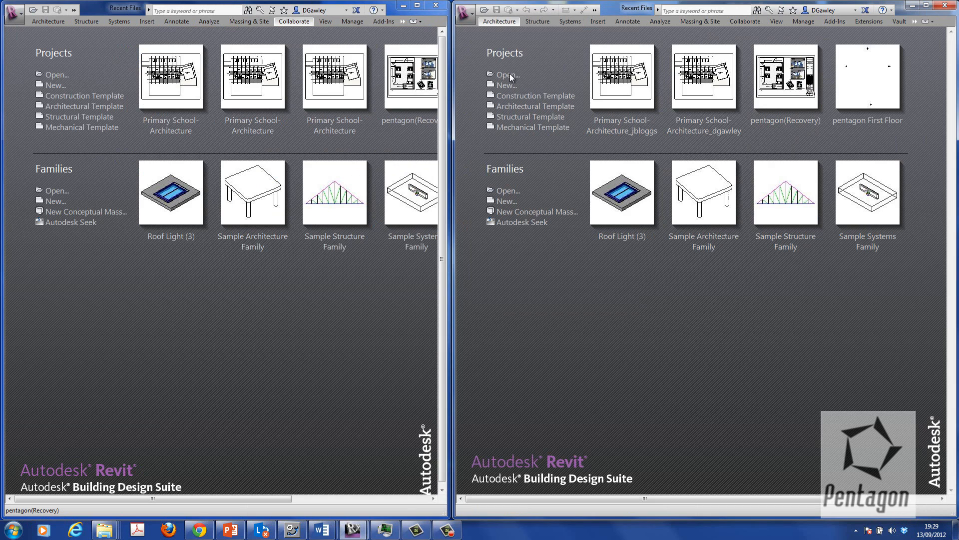
{"action": "mouse_move", "coordinate": [527, 84]}
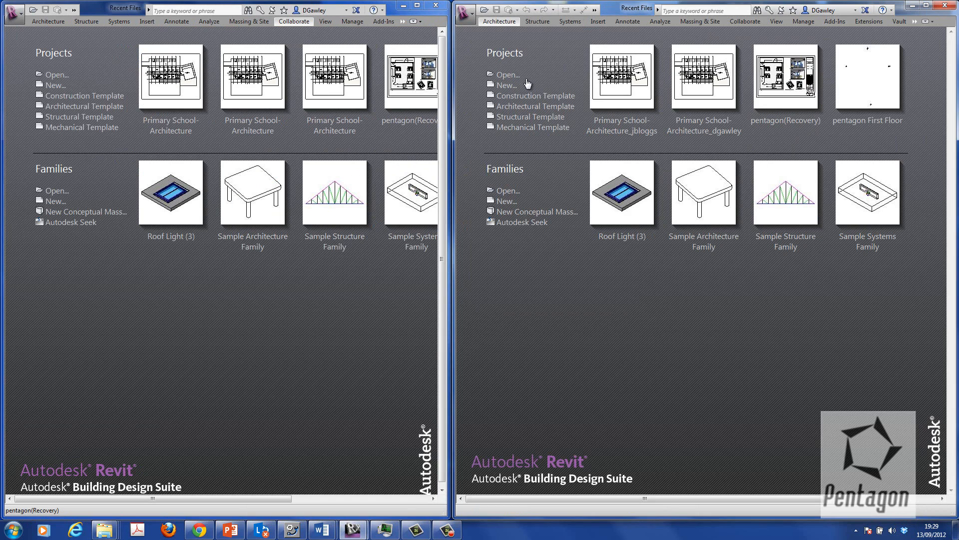
In the right window, open Primary School-Architecture.rvt from Primary School as a new local copy.
{"action": "left_click", "coordinate": [507, 74]}
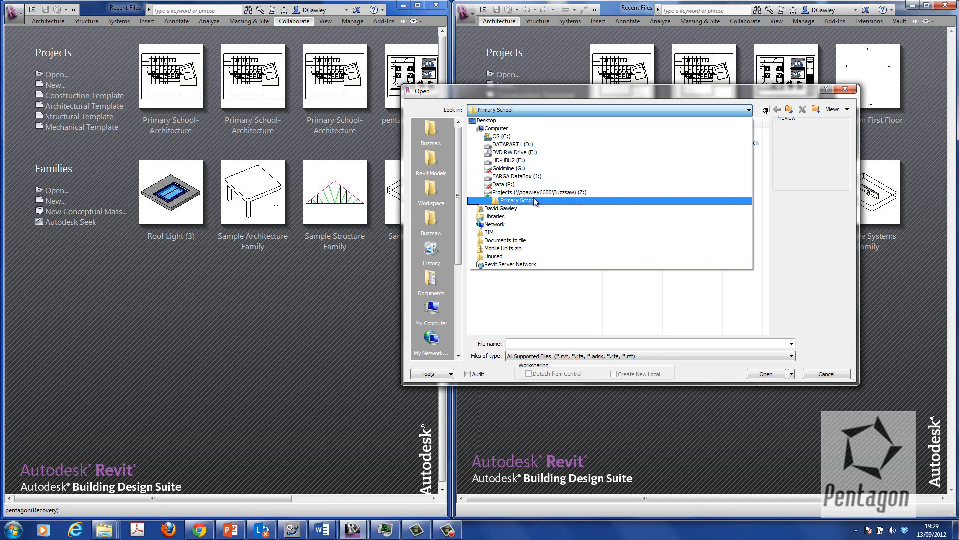
{"action": "double_click", "coordinate": [518, 201]}
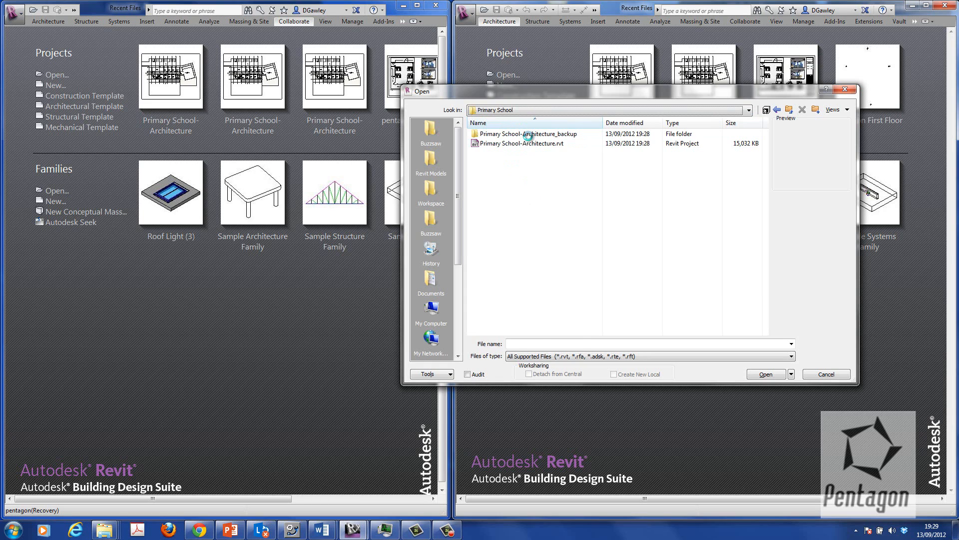
{"action": "left_click", "coordinate": [532, 143]}
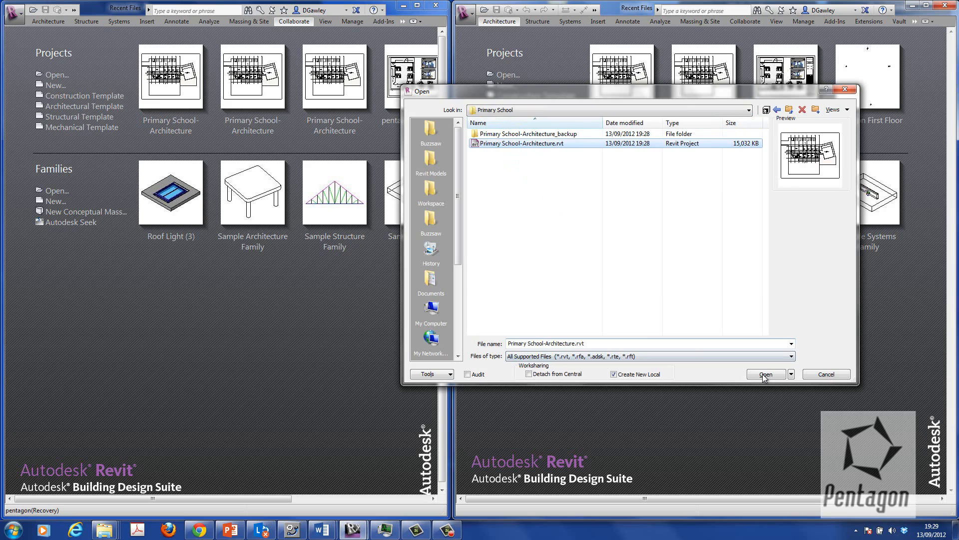
{"action": "left_click", "coordinate": [764, 373]}
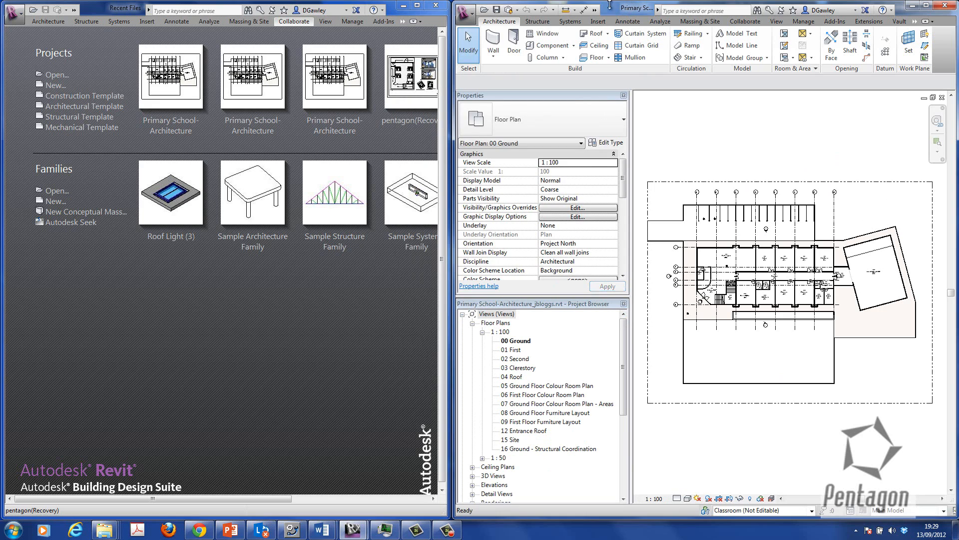
In the other session, open Primary School-Architecture.rvt from the Primary School folder.
{"action": "left_click", "coordinate": [14, 9]}
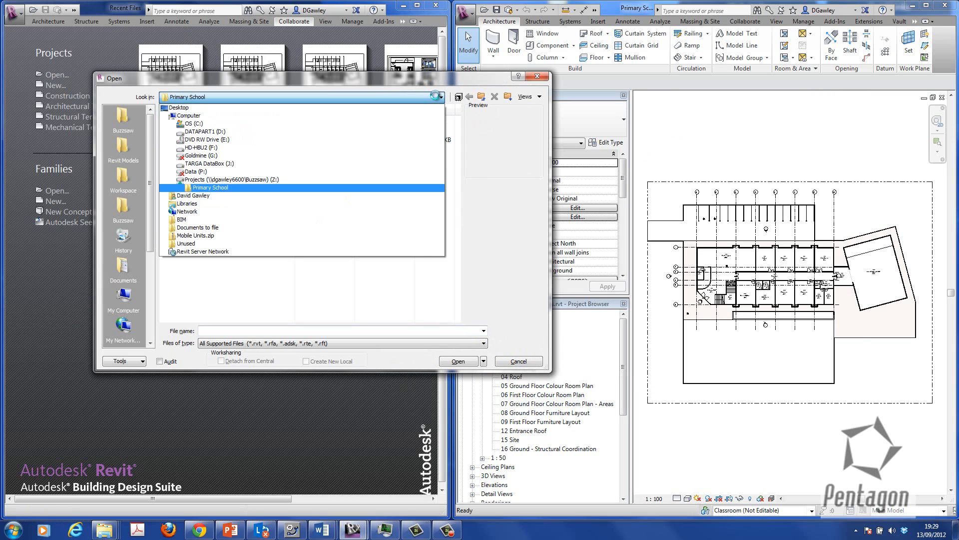
{"action": "double_click", "coordinate": [210, 188]}
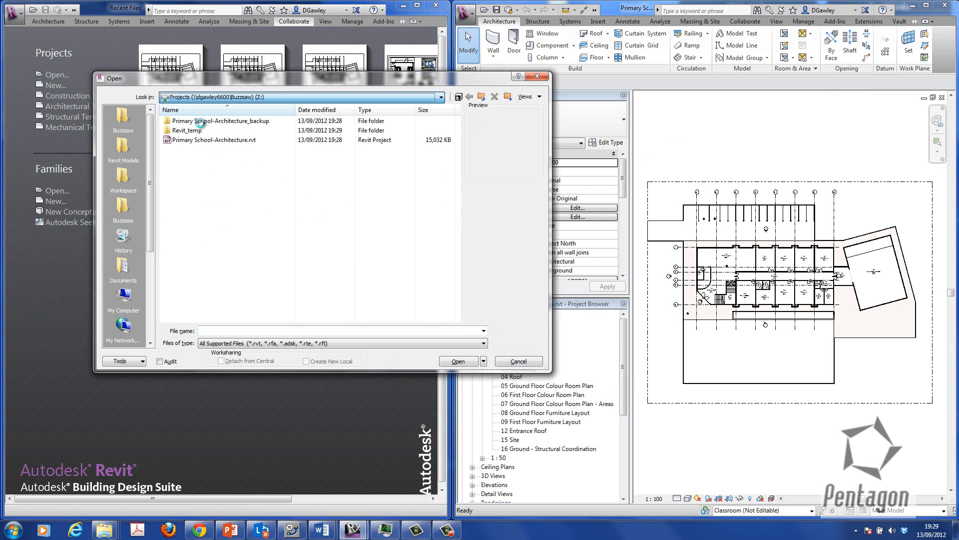
{"action": "mouse_move", "coordinate": [190, 131]}
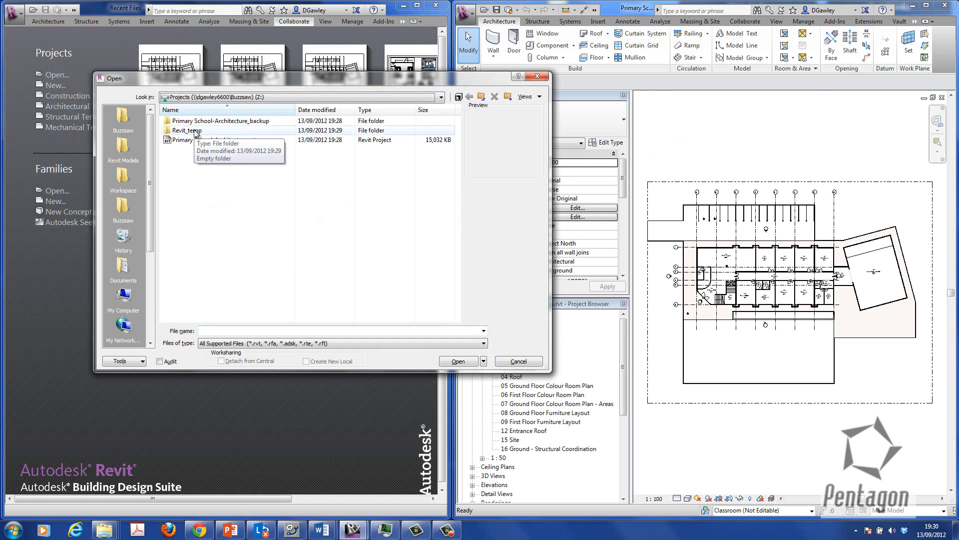
{"action": "left_click", "coordinate": [218, 140]}
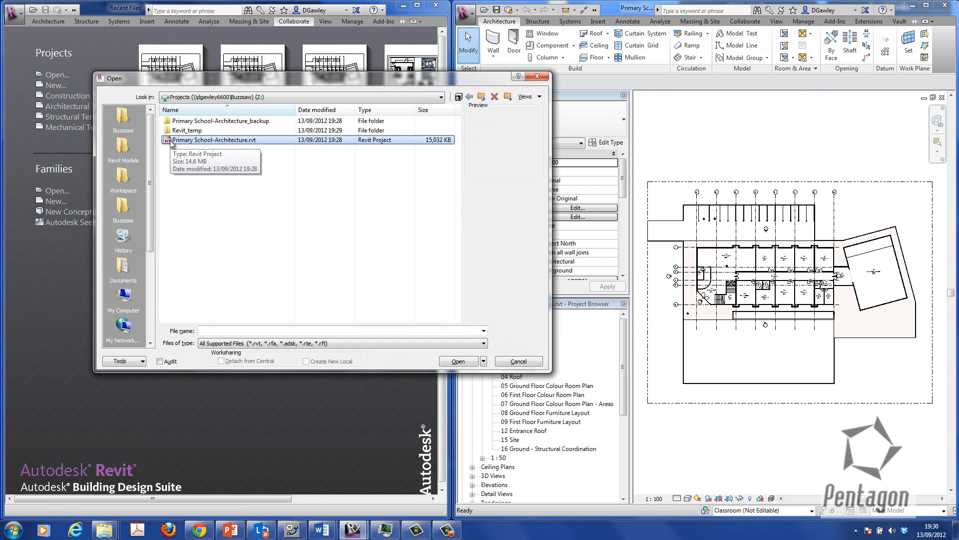
{"action": "mouse_move", "coordinate": [177, 141]}
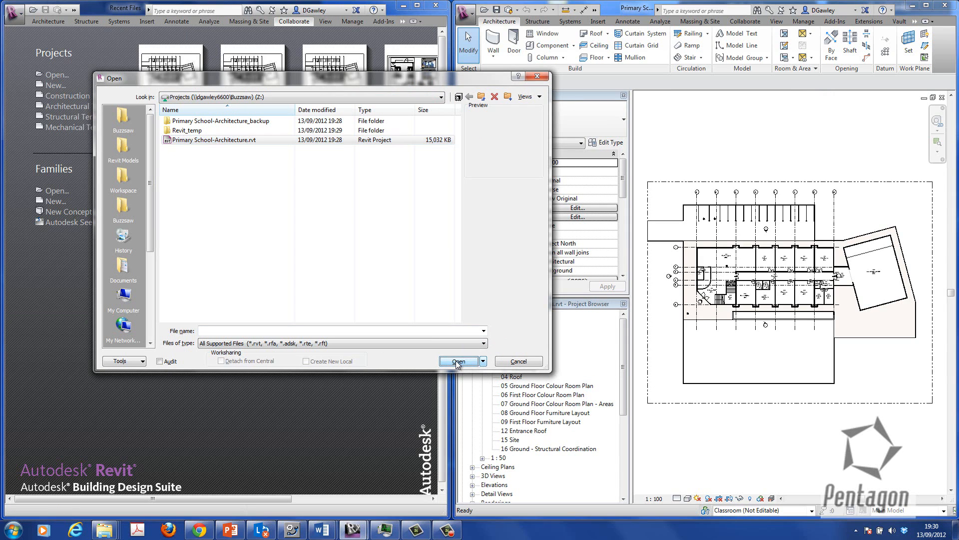
{"action": "left_click", "coordinate": [458, 361]}
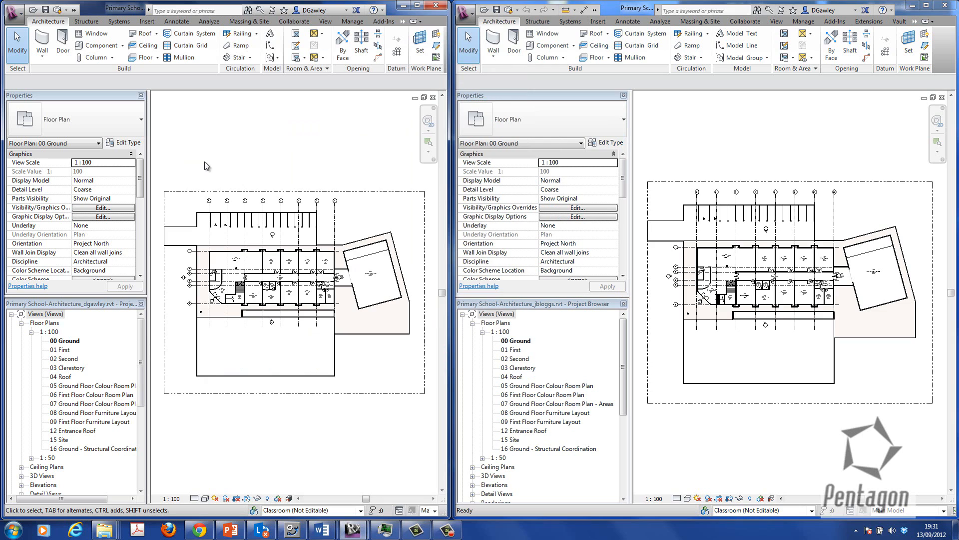
{"action": "mouse_move", "coordinate": [243, 178]}
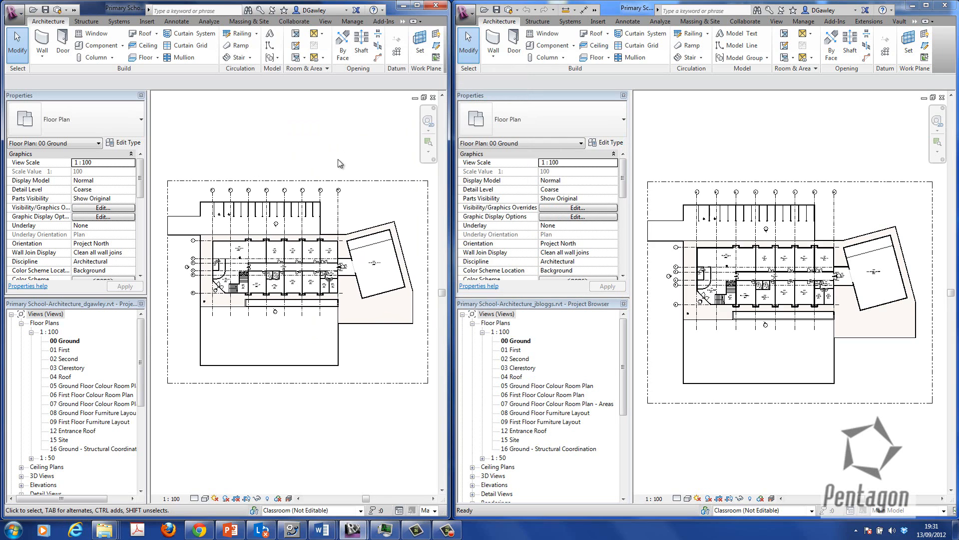
{"action": "mouse_move", "coordinate": [417, 6]}
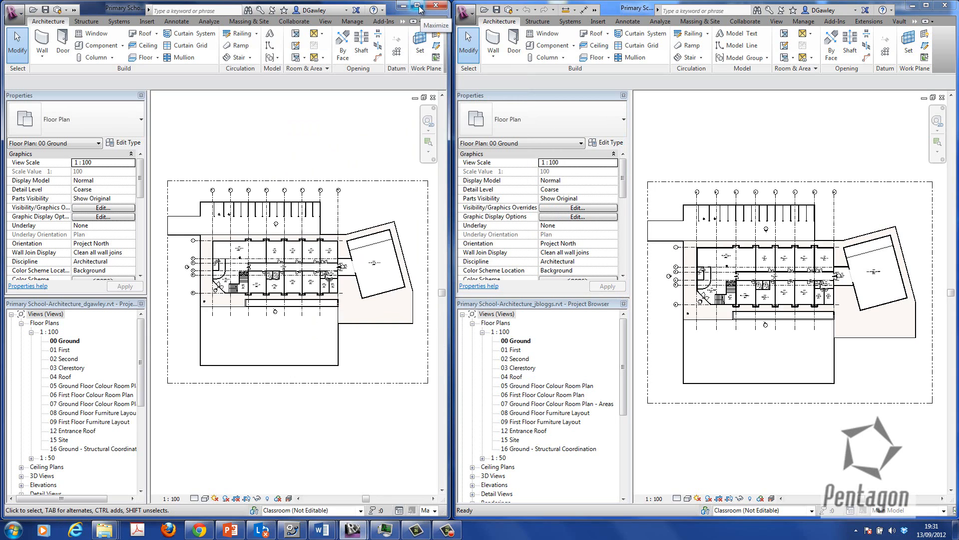
{"action": "mouse_move", "coordinate": [391, 14]}
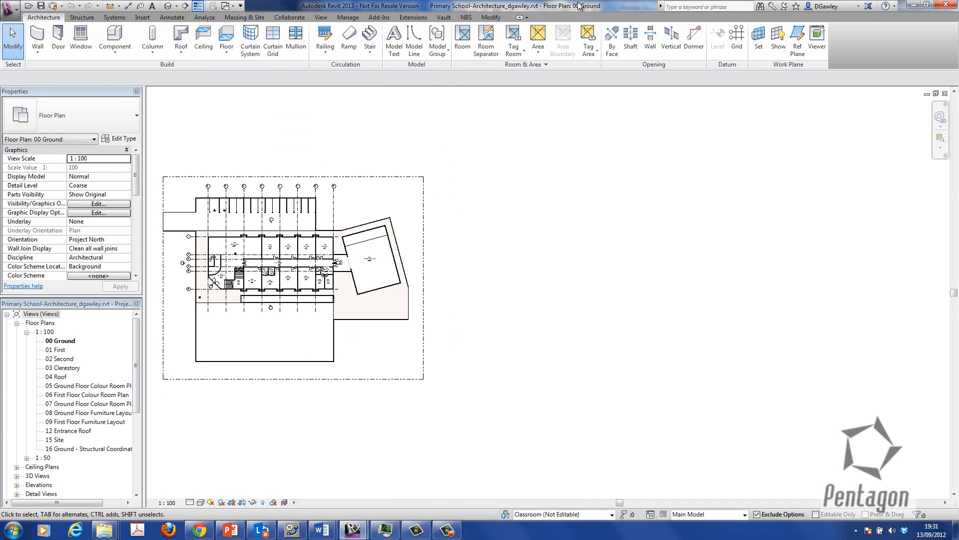
{"action": "mouse_move", "coordinate": [464, 11]}
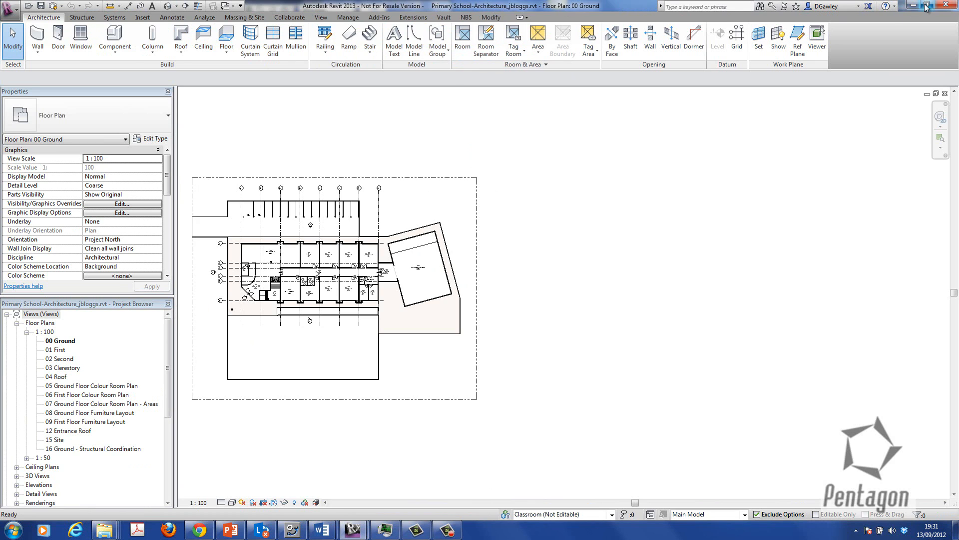
{"action": "left_click", "coordinate": [949, 6]}
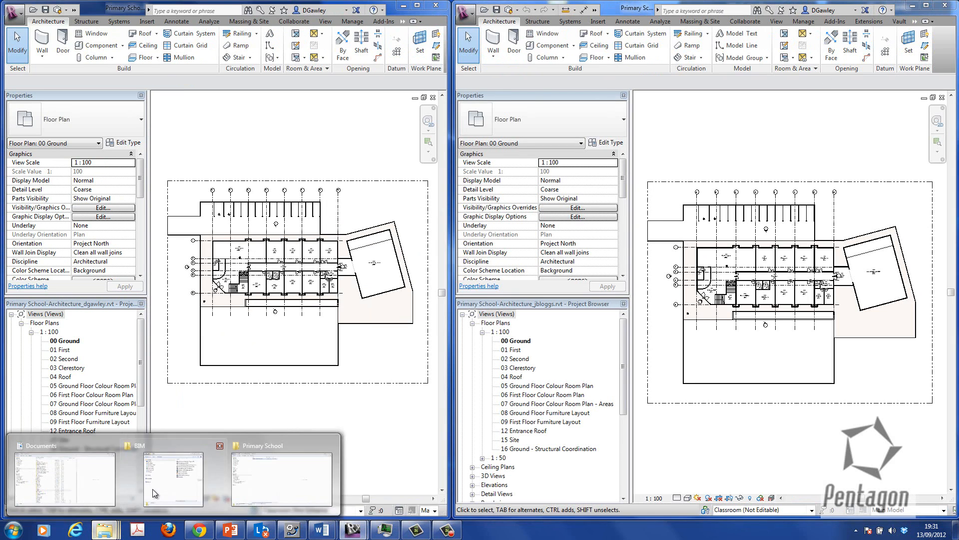
{"action": "left_click", "coordinate": [64, 480]}
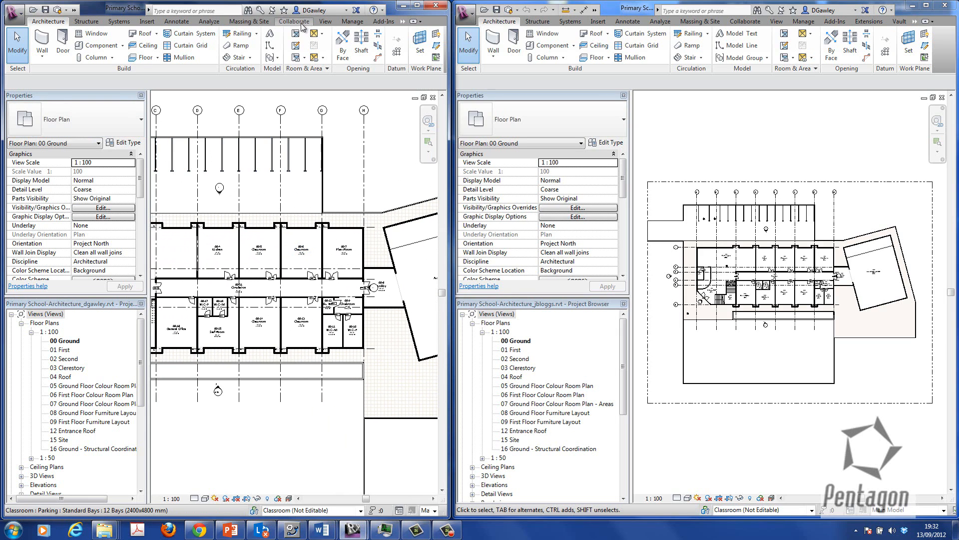
{"action": "left_click", "coordinate": [294, 21]}
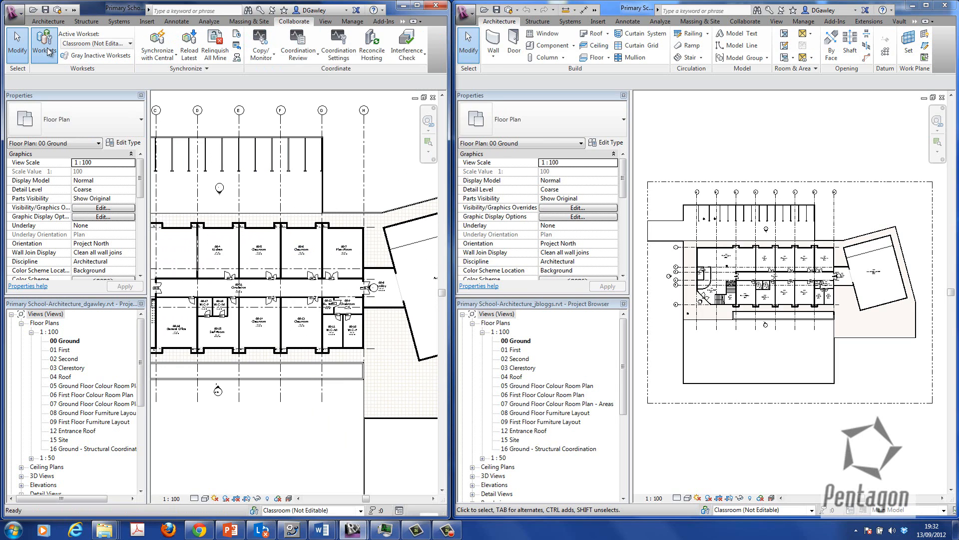
{"action": "left_click", "coordinate": [44, 44]}
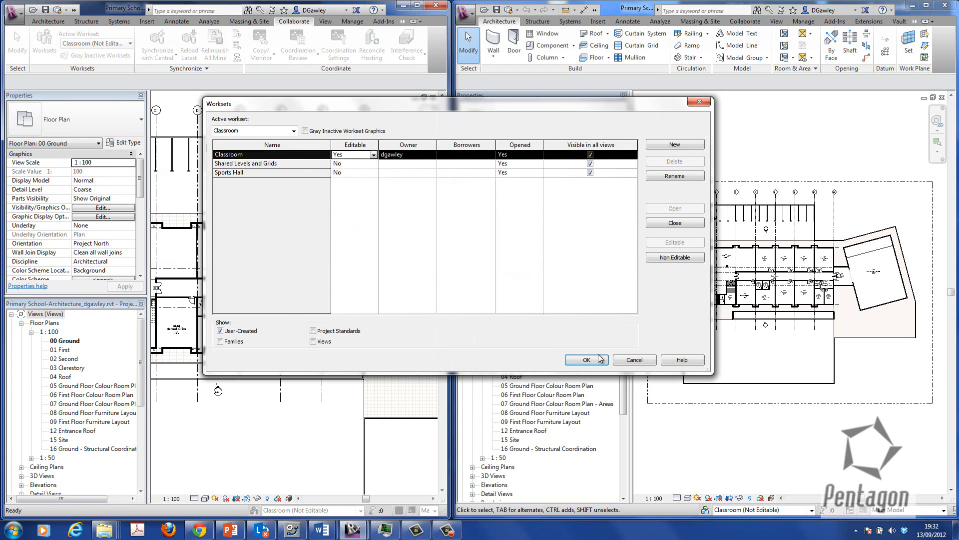
{"action": "left_click", "coordinate": [586, 360]}
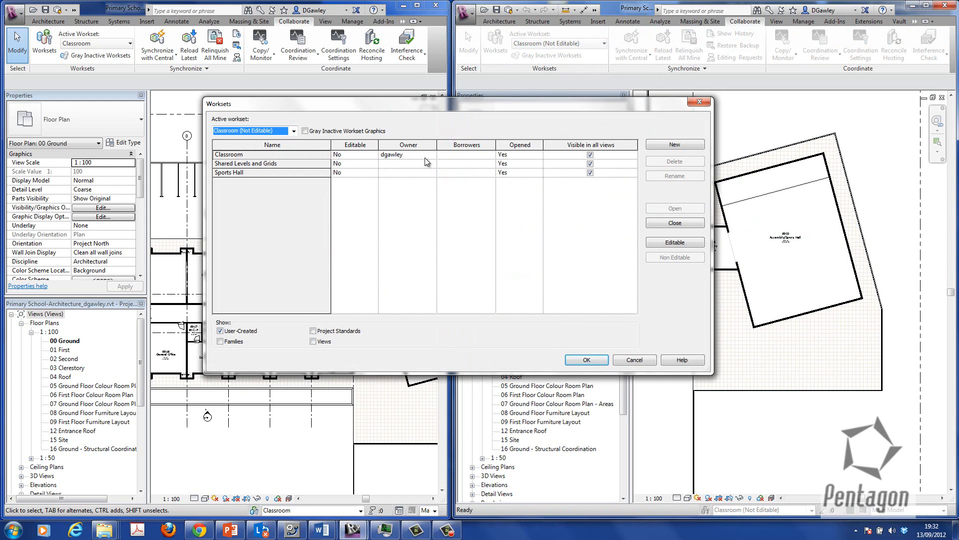
{"action": "mouse_move", "coordinate": [382, 161]}
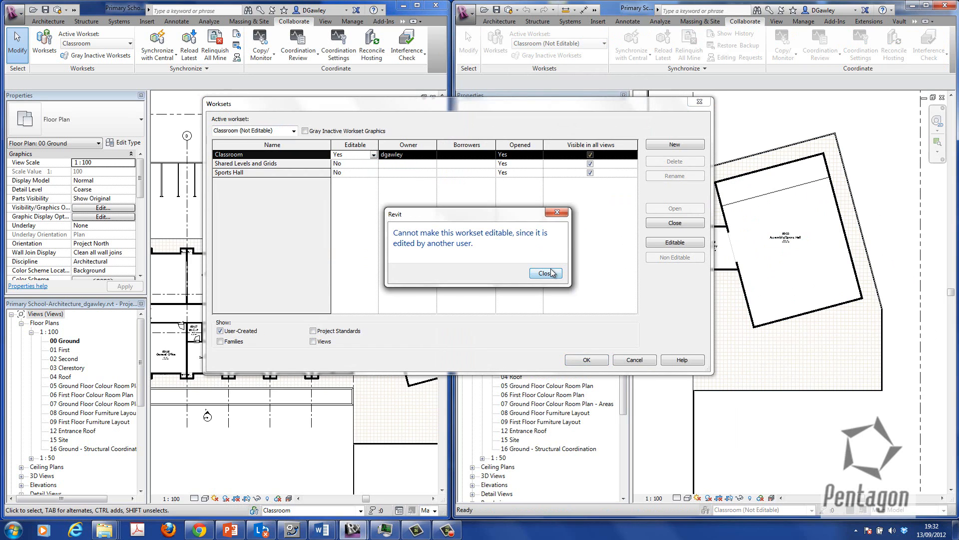
{"action": "left_click", "coordinate": [545, 273]}
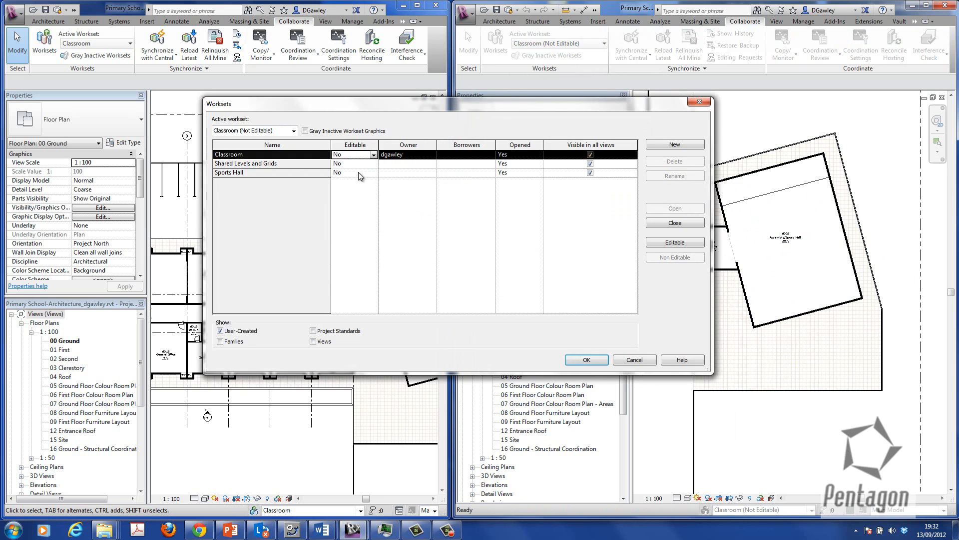
{"action": "left_click", "coordinate": [373, 173]}
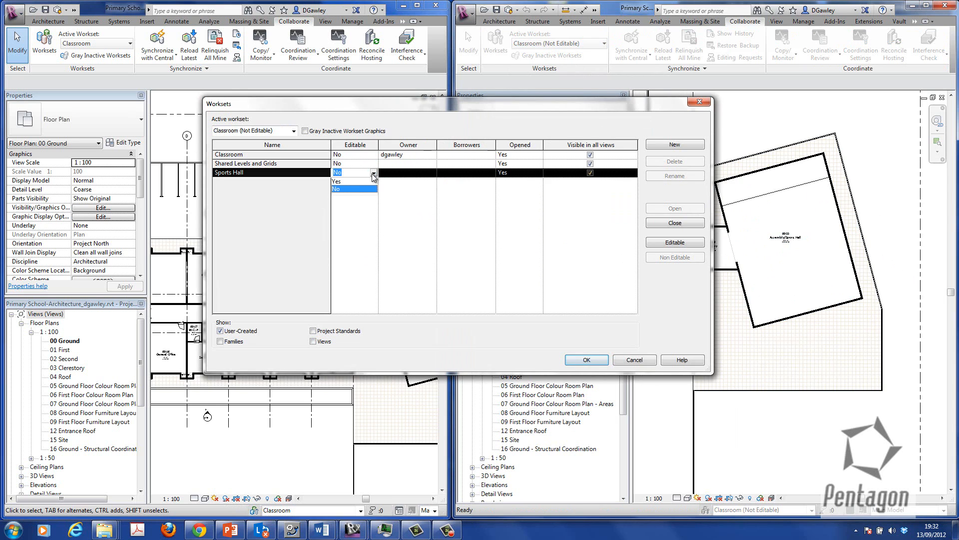
{"action": "left_click", "coordinate": [336, 181]}
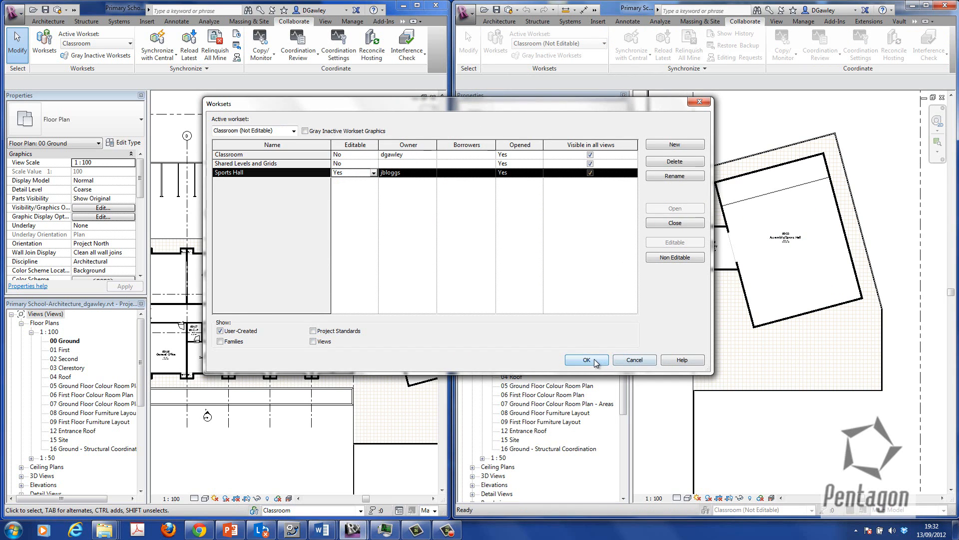
{"action": "left_click", "coordinate": [586, 359]}
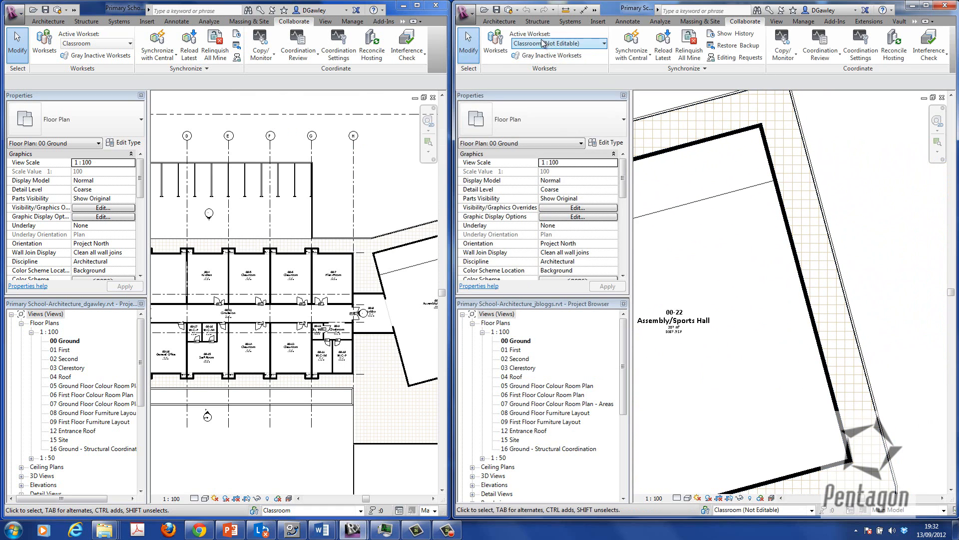
Start placing an Interior Double Type C2 1510 x 2110mm Dbl Swing door.
{"action": "left_click", "coordinate": [499, 21]}
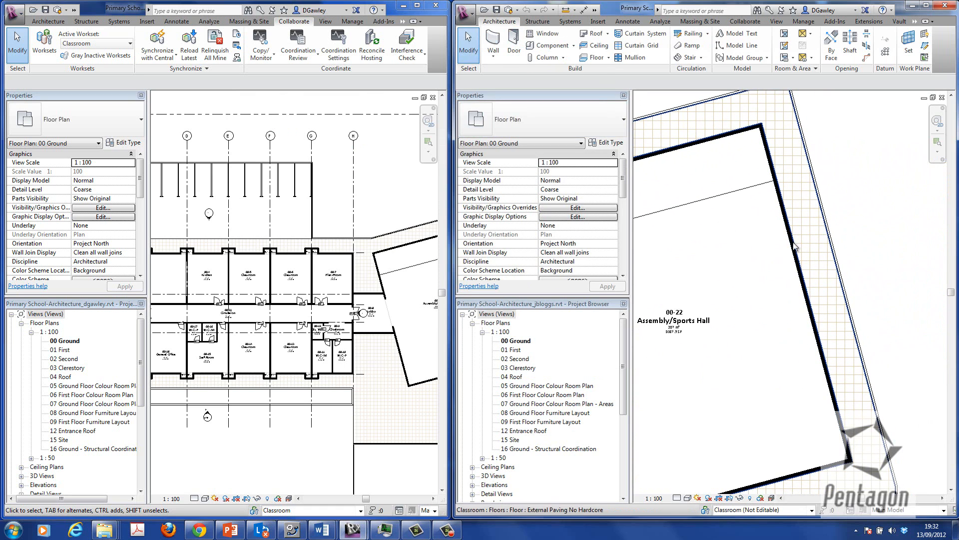
{"action": "left_click", "coordinate": [513, 44]}
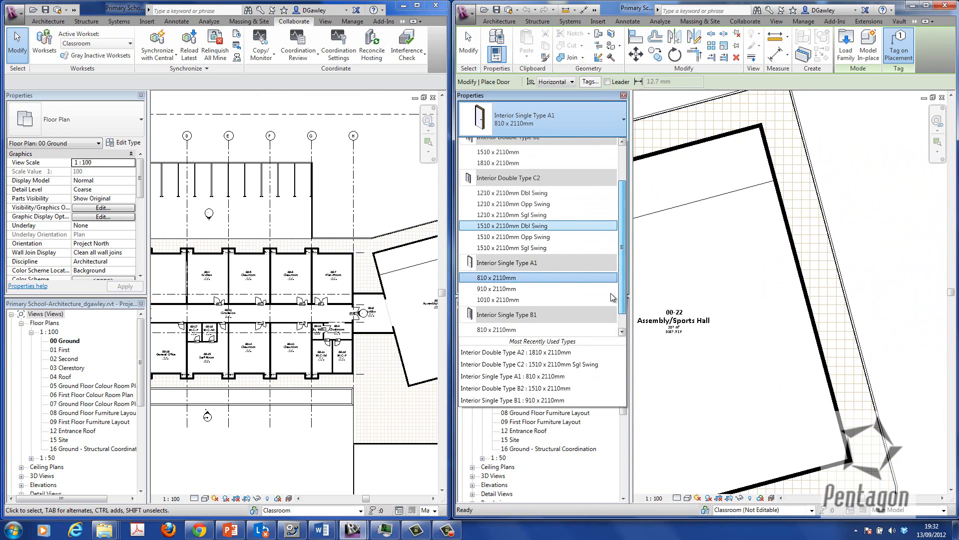
{"action": "left_click", "coordinate": [528, 226]}
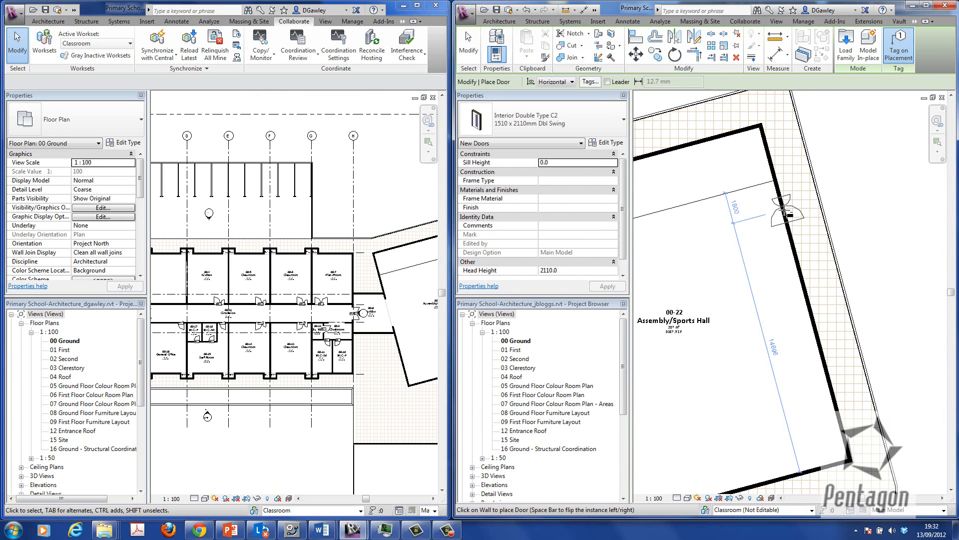
{"action": "mouse_move", "coordinate": [793, 251]}
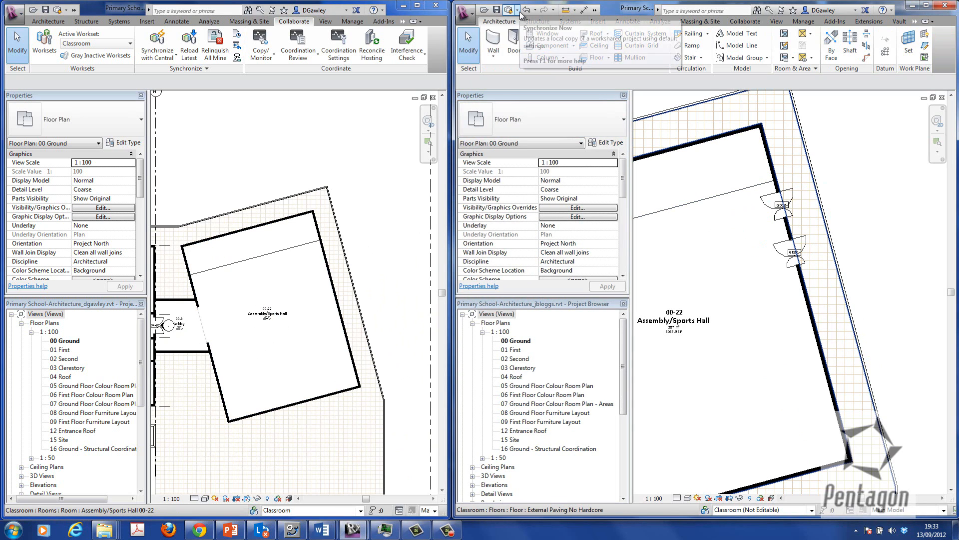
Synchronize jbloggs's new doors with central, then select one sports hall double door.
{"action": "left_click", "coordinate": [745, 21]}
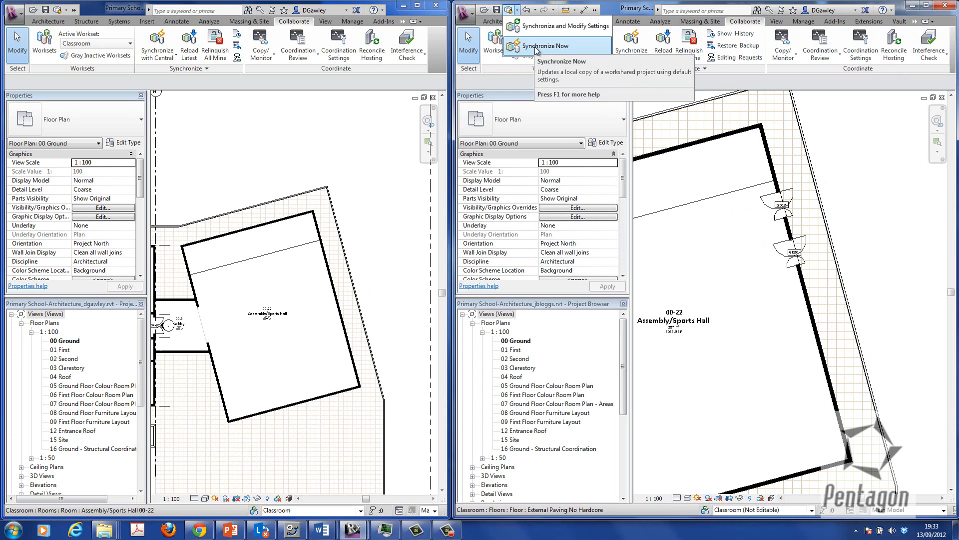
{"action": "left_click", "coordinate": [548, 45]}
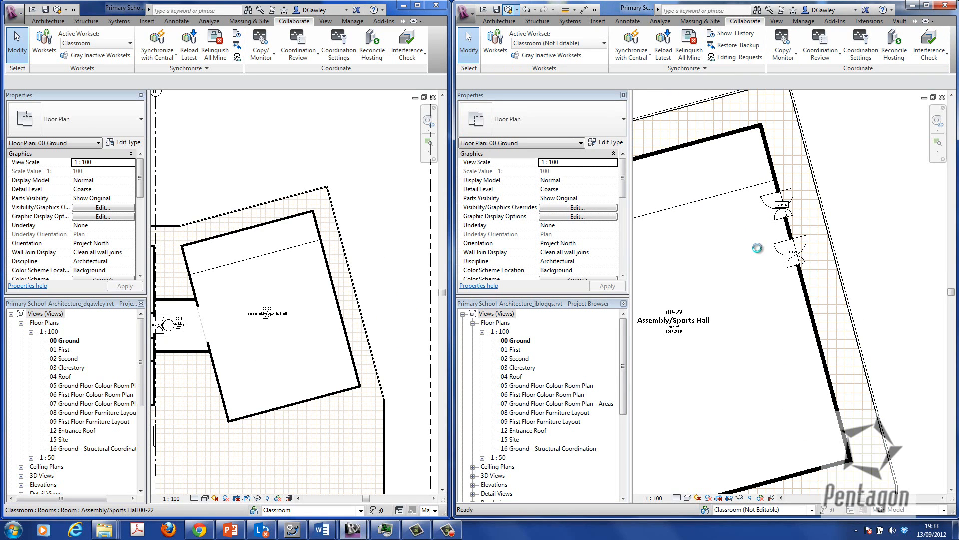
{"action": "left_click", "coordinate": [757, 249]}
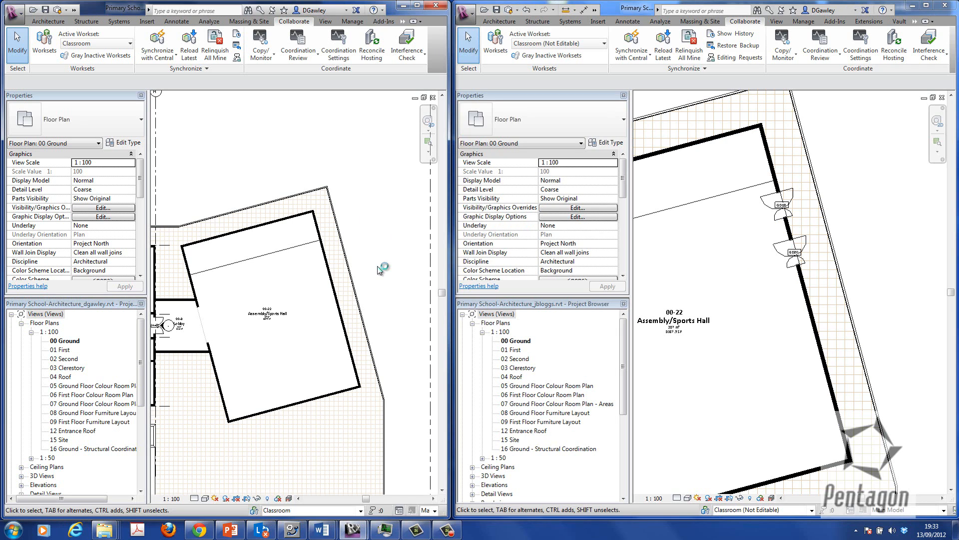
{"action": "mouse_move", "coordinate": [327, 292]}
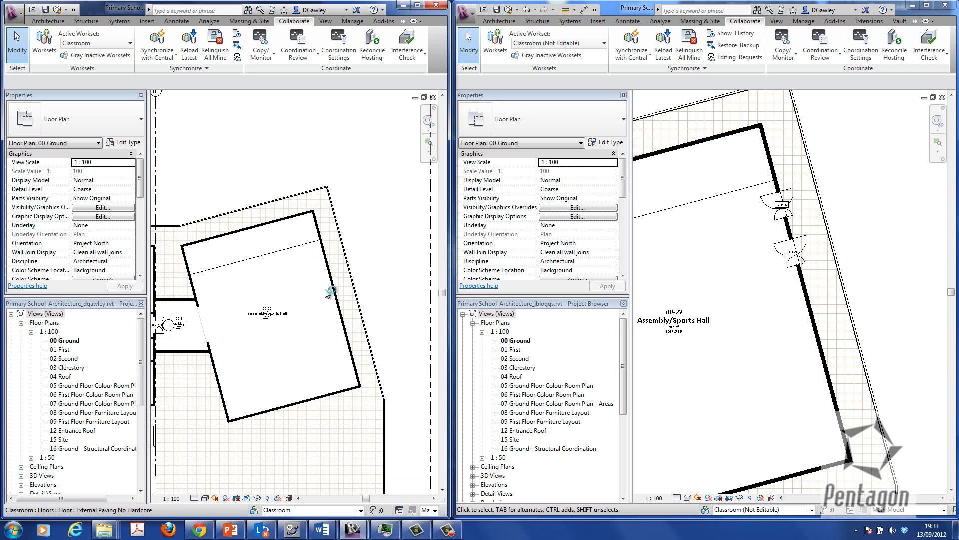
{"action": "mouse_move", "coordinate": [156, 43]}
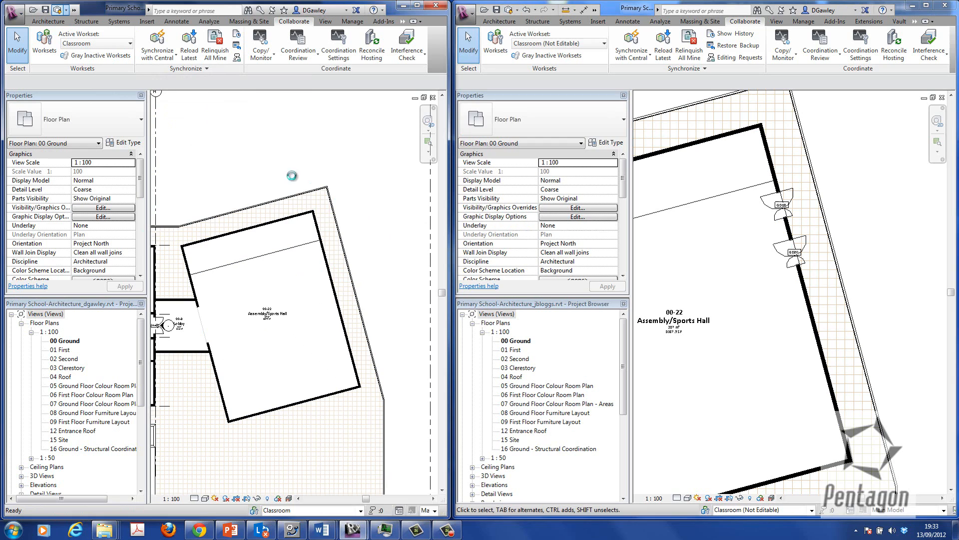
{"action": "mouse_move", "coordinate": [331, 279]}
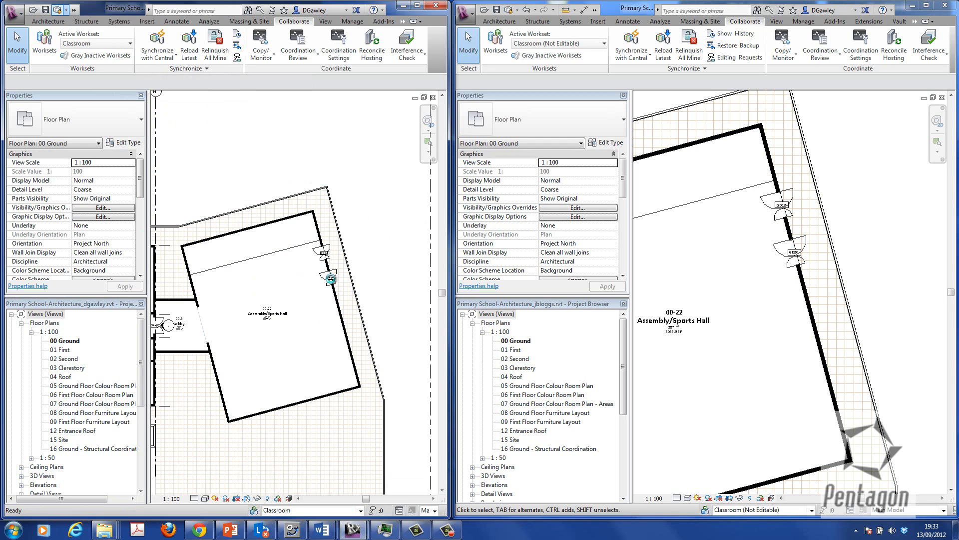
{"action": "mouse_move", "coordinate": [328, 254]}
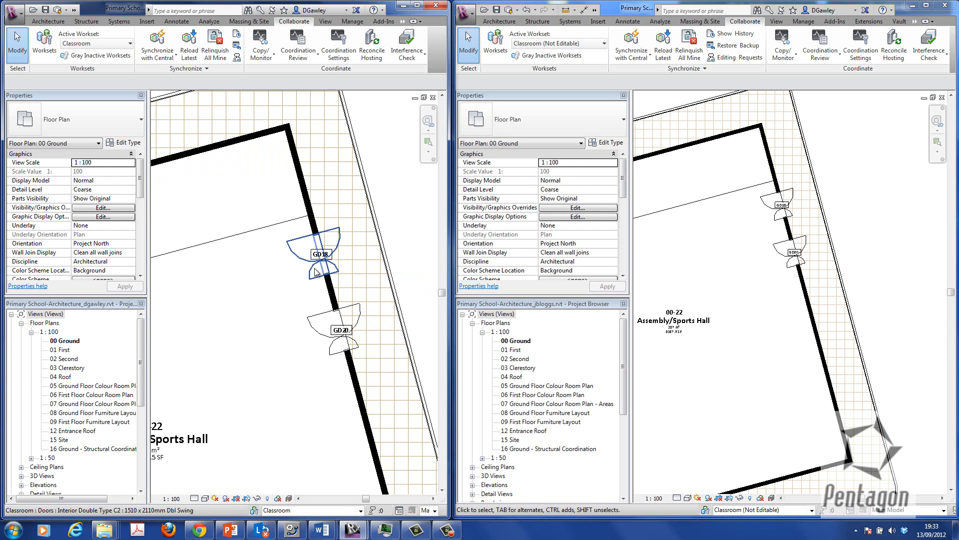
{"action": "left_click", "coordinate": [316, 254]}
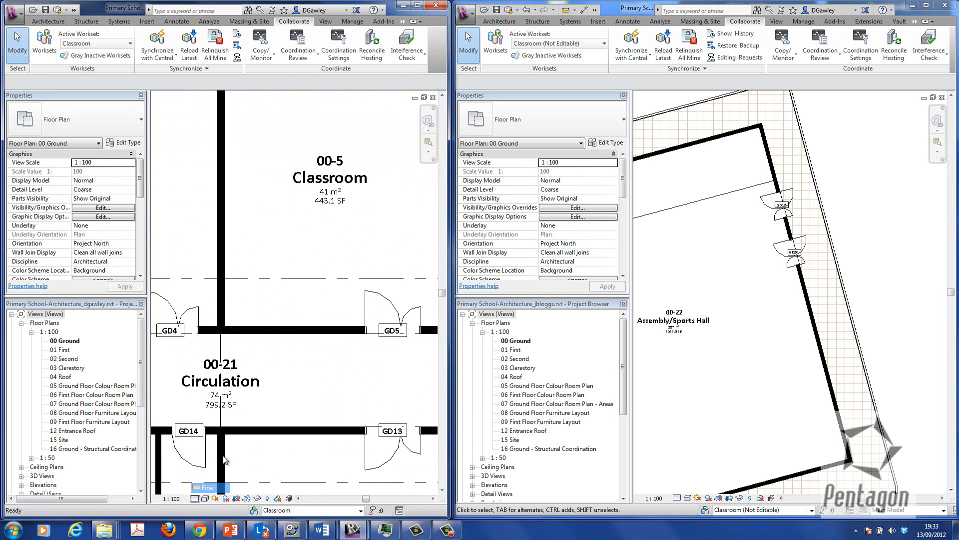
Draw partition walls enclosing a 35 m² room in Classroom 00-5 and add door GD21.
{"action": "left_click", "coordinate": [207, 488]}
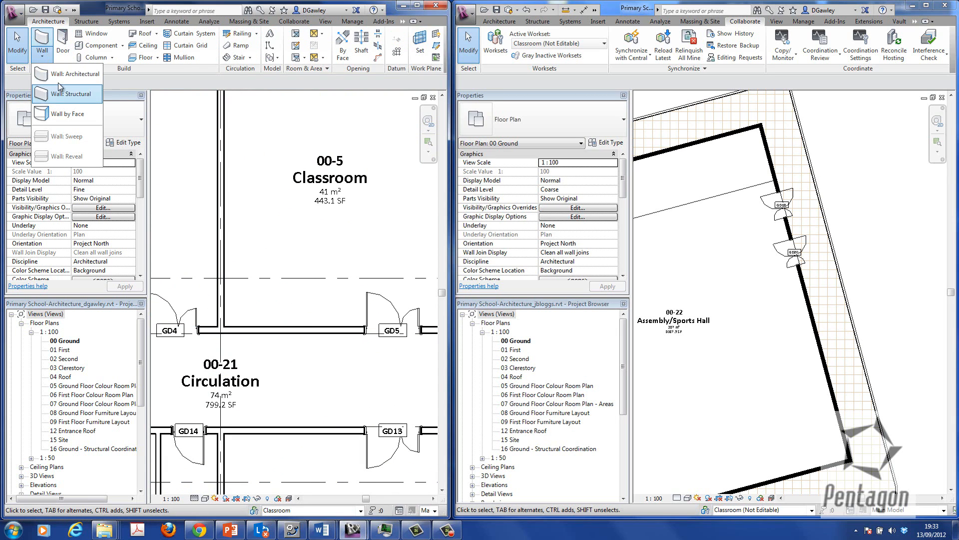
{"action": "left_click", "coordinate": [78, 93]}
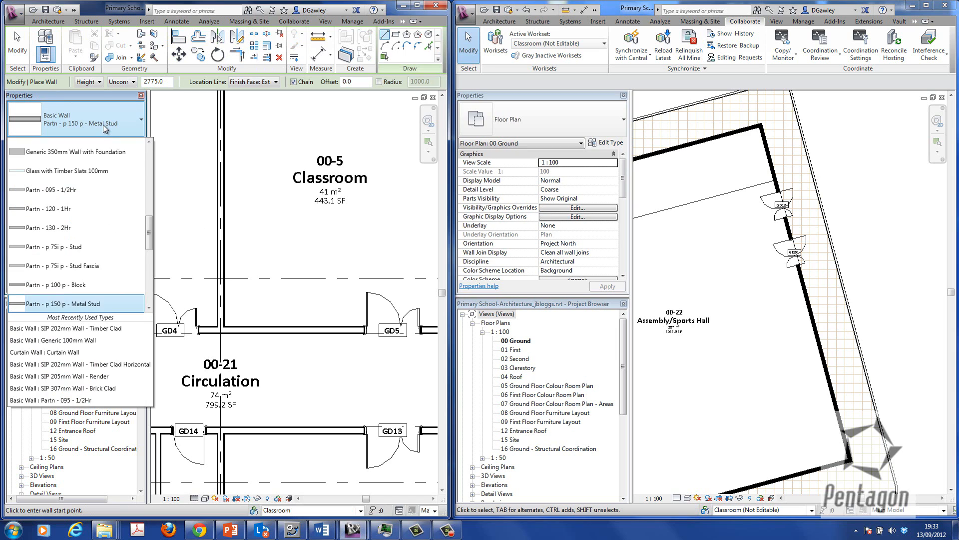
{"action": "mouse_move", "coordinate": [73, 265]}
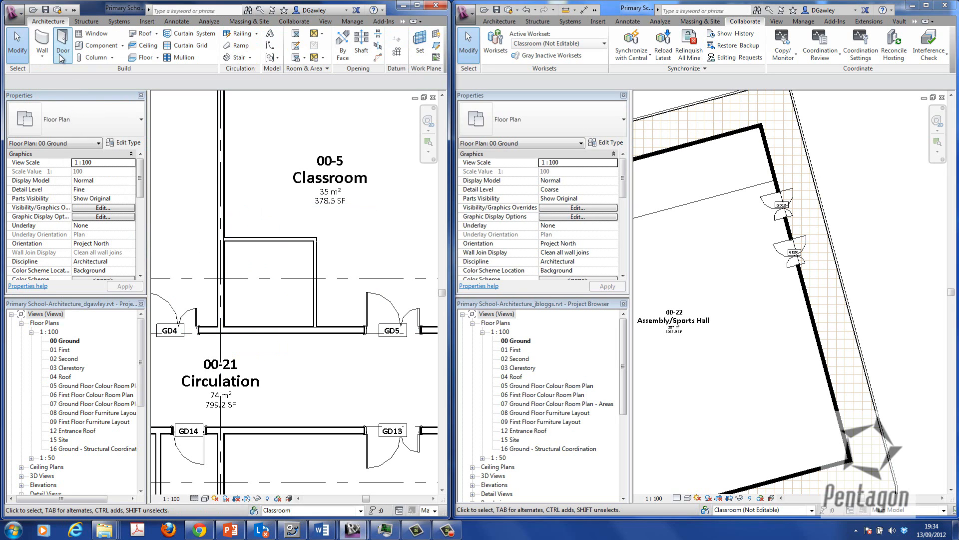
{"action": "left_click", "coordinate": [61, 44]}
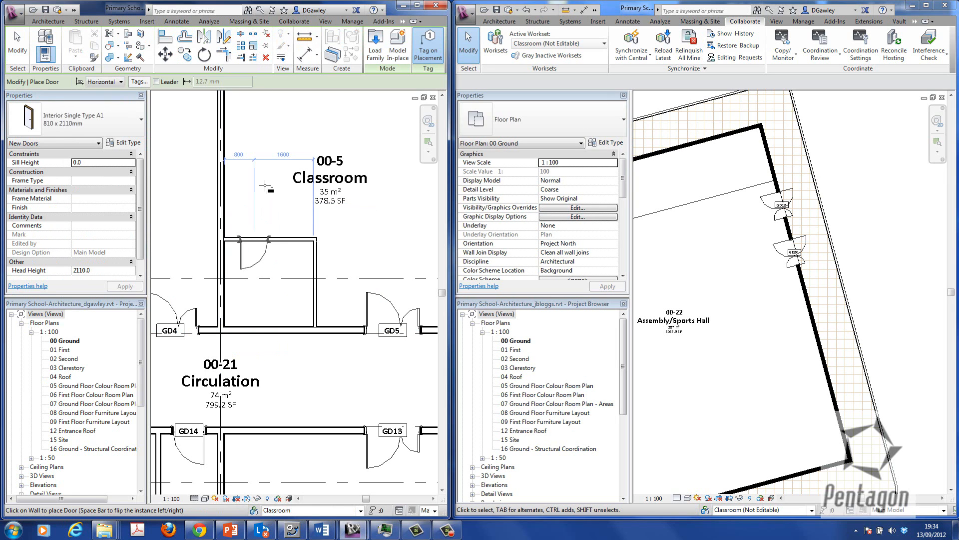
{"action": "right_click", "coordinate": [267, 191]}
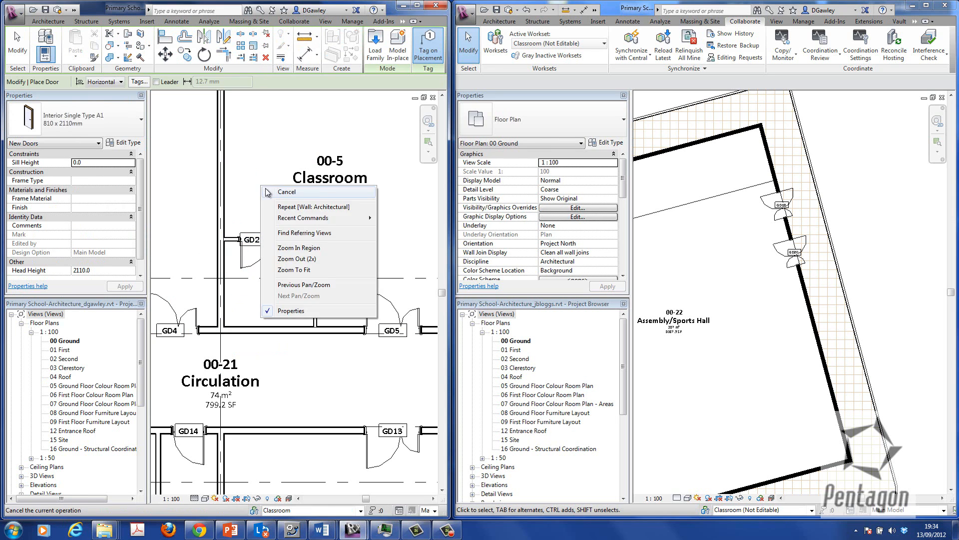
{"action": "left_click", "coordinate": [287, 191]}
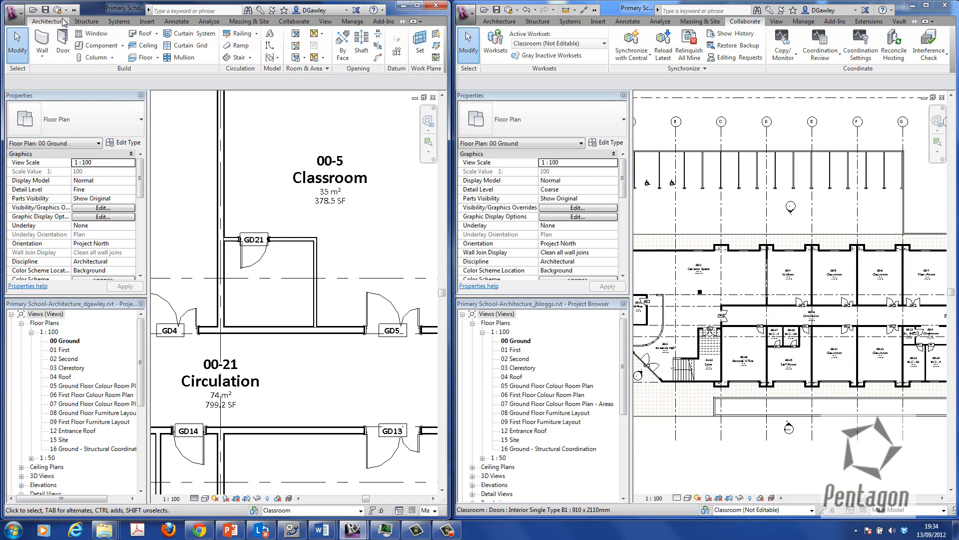
Synchronize jbloggs's session with central and zoom toward Classroom 00-5.
{"action": "left_click", "coordinate": [57, 9]}
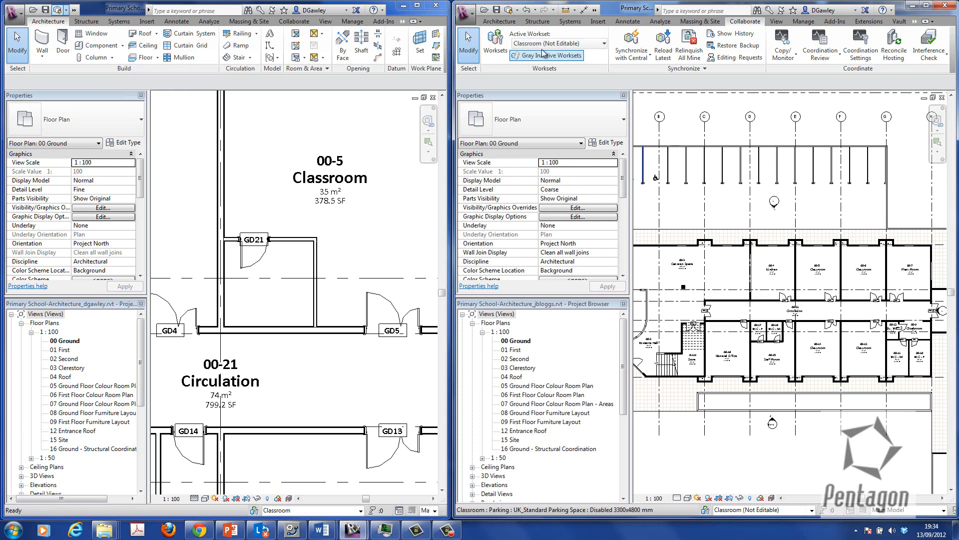
{"action": "left_click", "coordinate": [630, 46]}
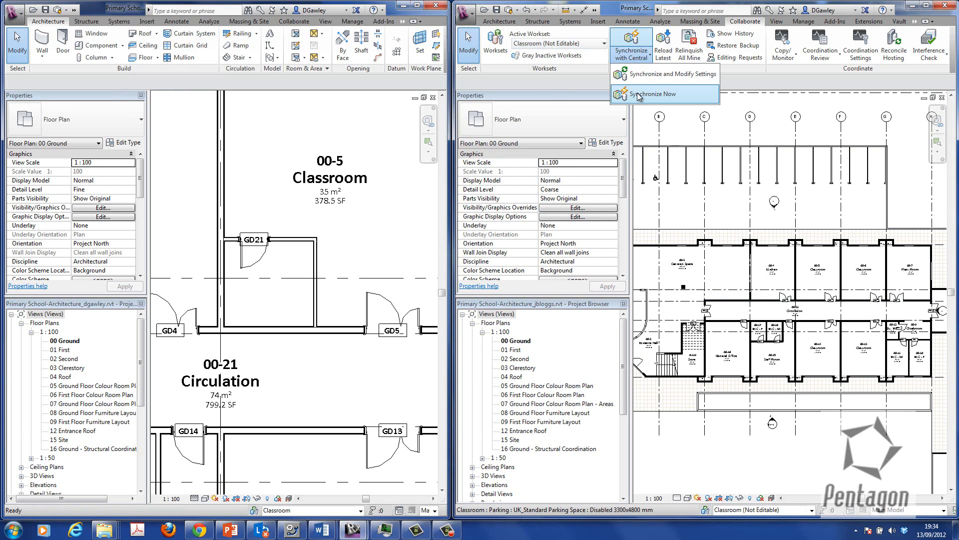
{"action": "left_click", "coordinate": [655, 93]}
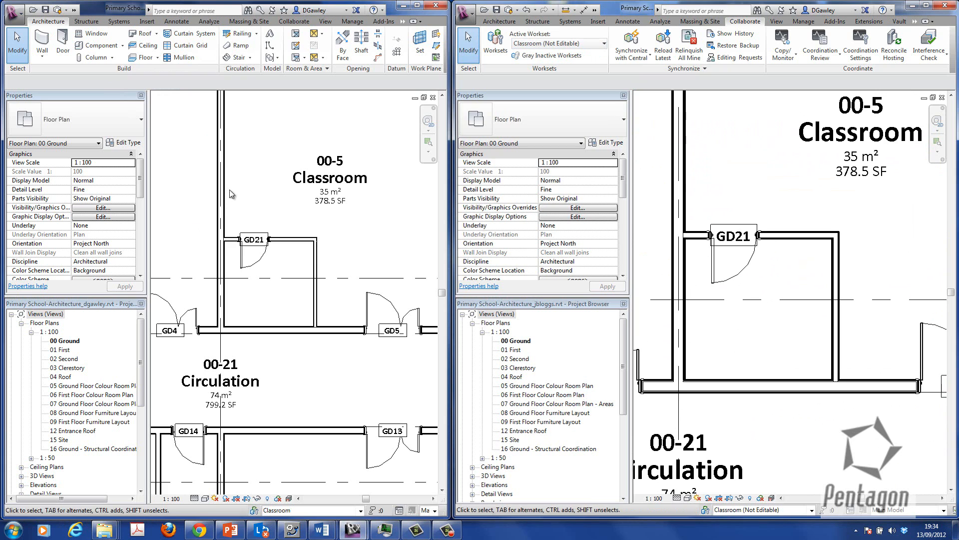
{"action": "scroll", "scroll_direction": "down", "scroll_amount": 3}
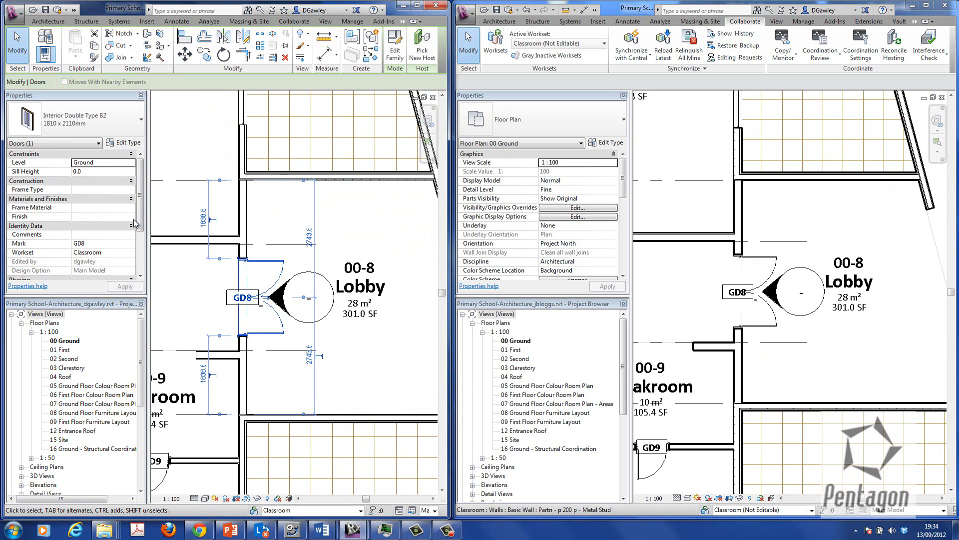
{"action": "mouse_move", "coordinate": [99, 259]}
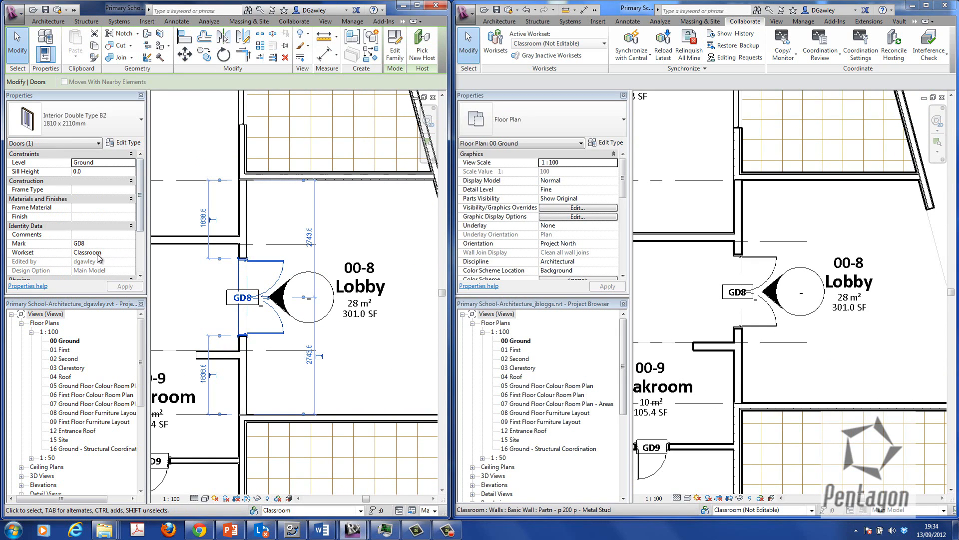
Select door GD8 in jbloggs's plan and try changing it to 1210 x 2110mm Dbl Swing.
{"action": "left_click", "coordinate": [758, 291]}
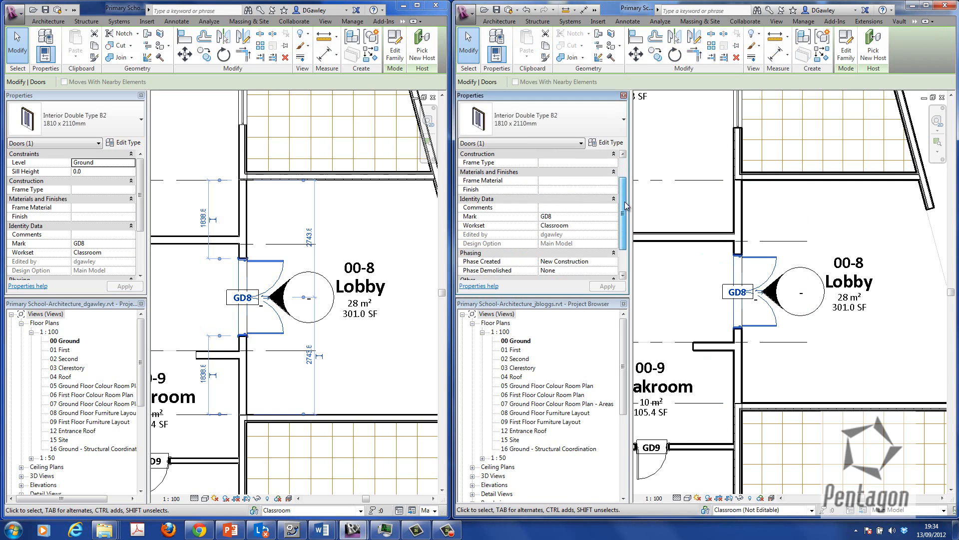
{"action": "scroll", "scroll_direction": "up", "scroll_amount": 3}
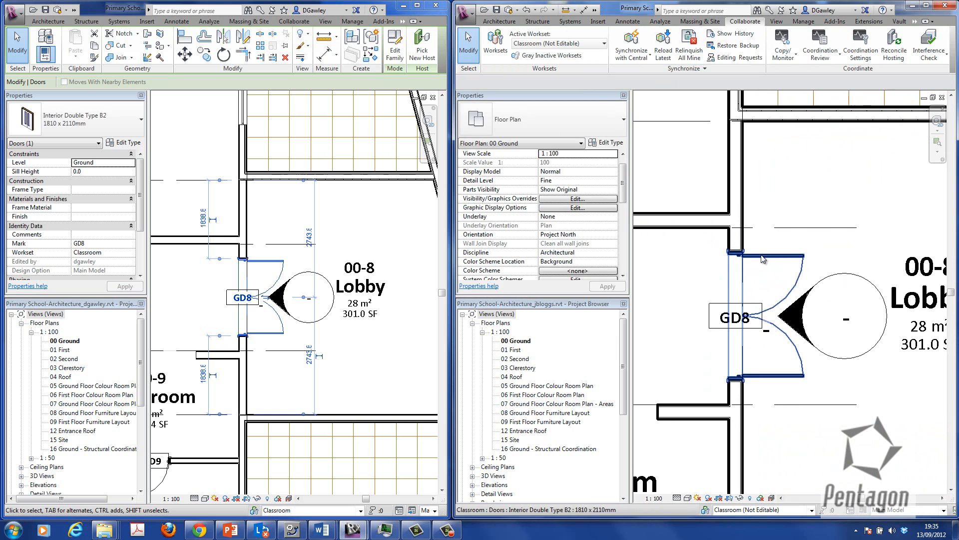
{"action": "left_click", "coordinate": [777, 316]}
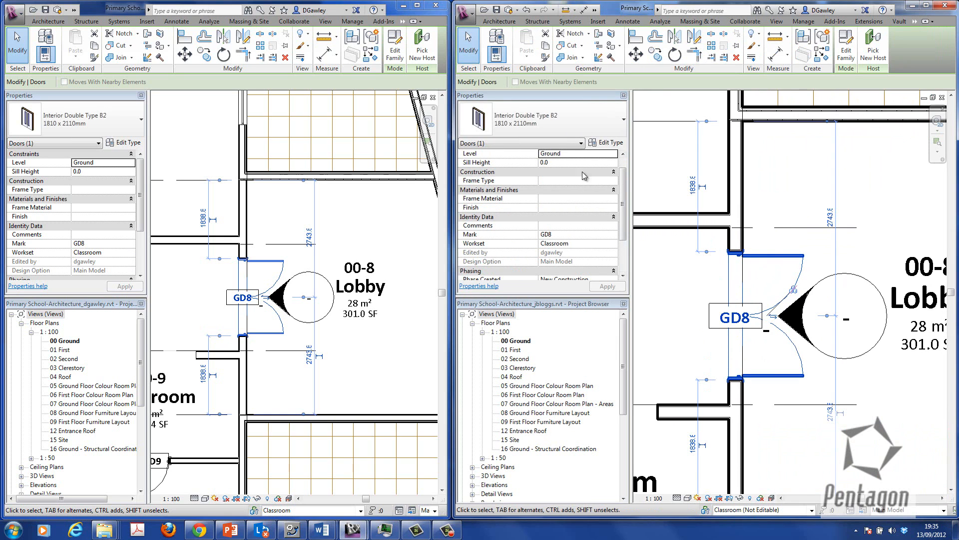
{"action": "left_click", "coordinate": [618, 117]}
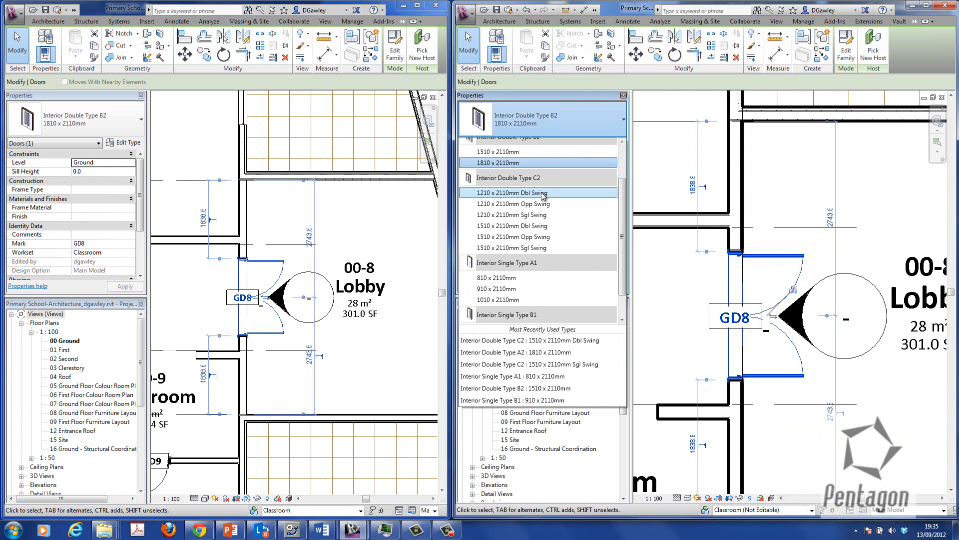
{"action": "left_click", "coordinate": [513, 192]}
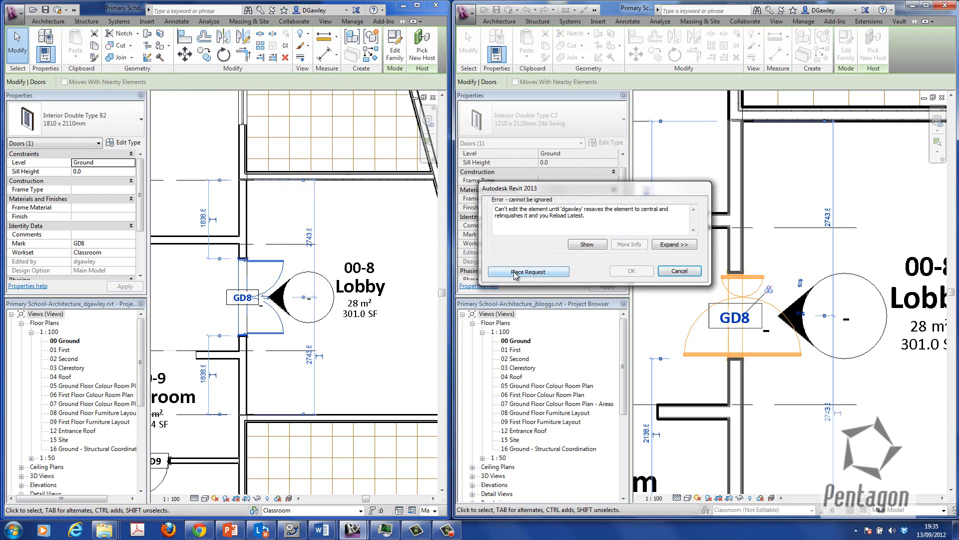
Place an editing request for GD8, cancel the blocked change, and show GD8 to its owner.
{"action": "left_click", "coordinate": [528, 271]}
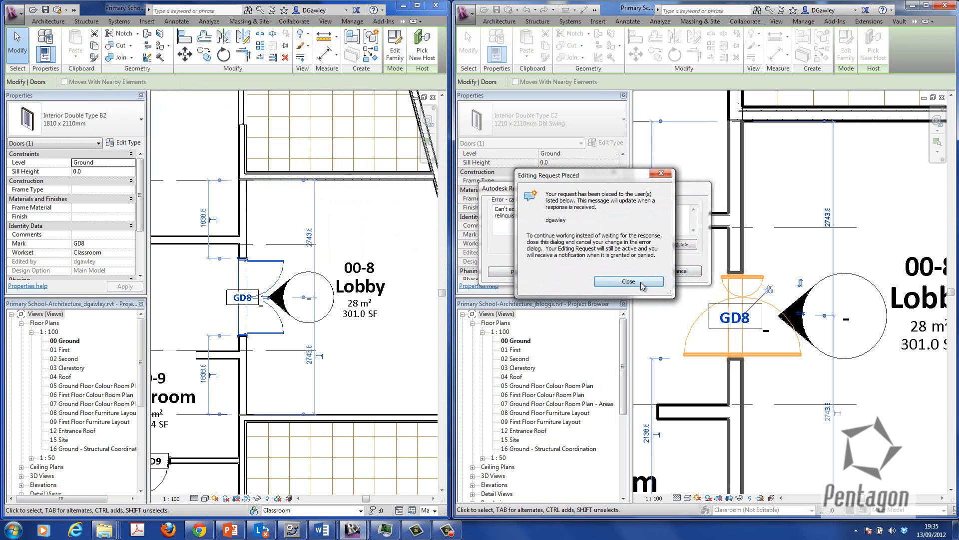
{"action": "left_click", "coordinate": [627, 282]}
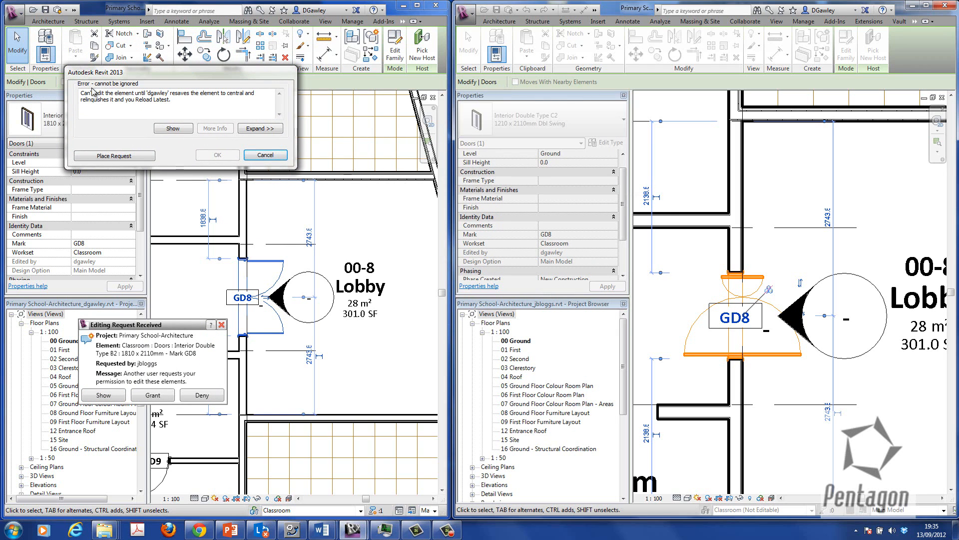
{"action": "mouse_move", "coordinate": [138, 101]}
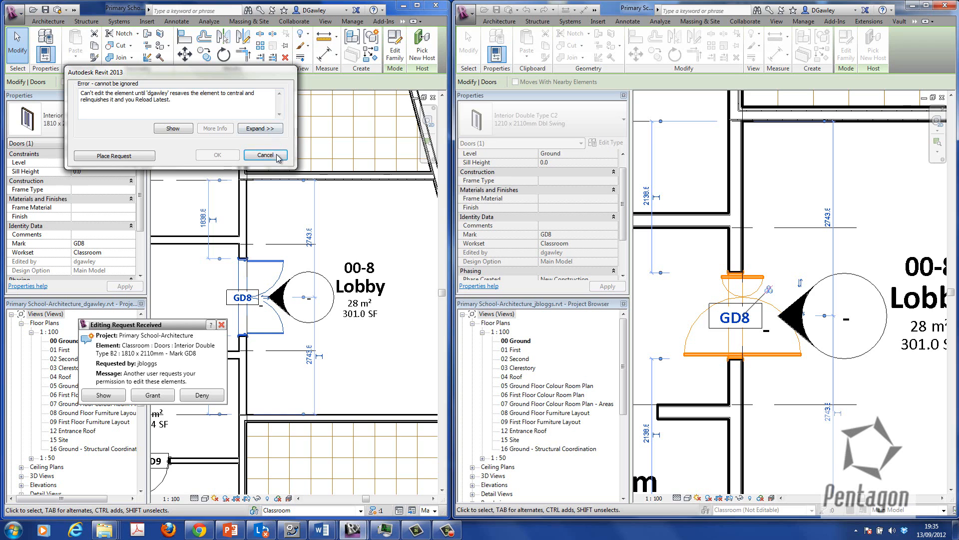
{"action": "left_click", "coordinate": [265, 154]}
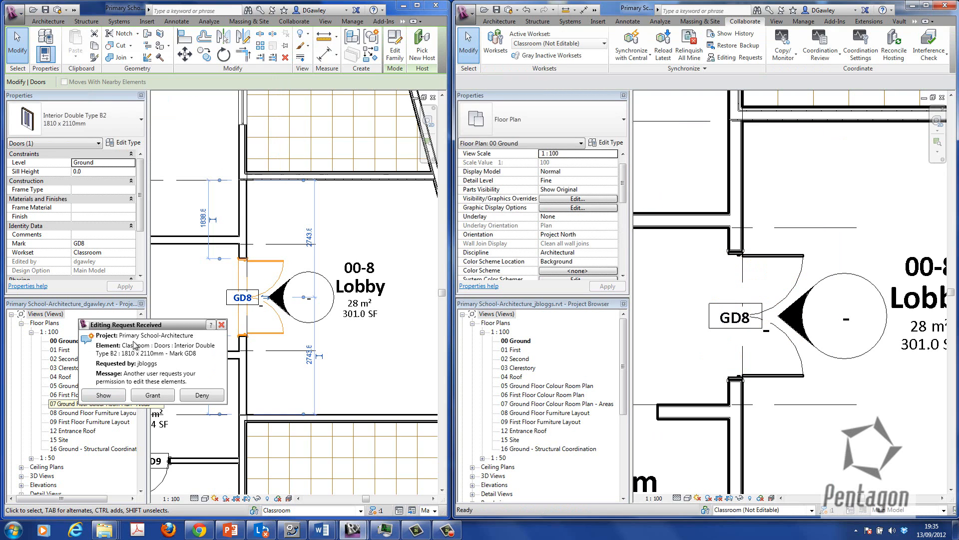
{"action": "mouse_move", "coordinate": [205, 333]}
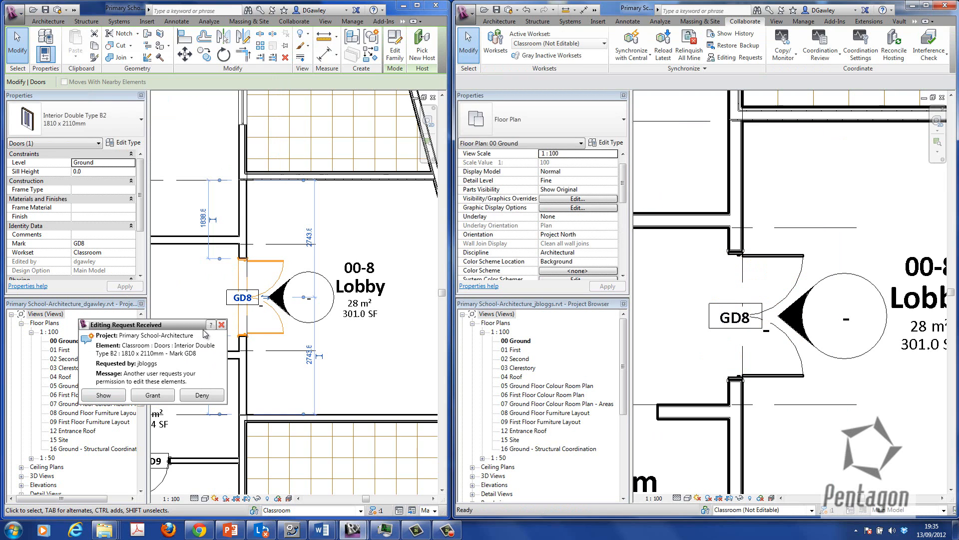
{"action": "mouse_move", "coordinate": [193, 329]}
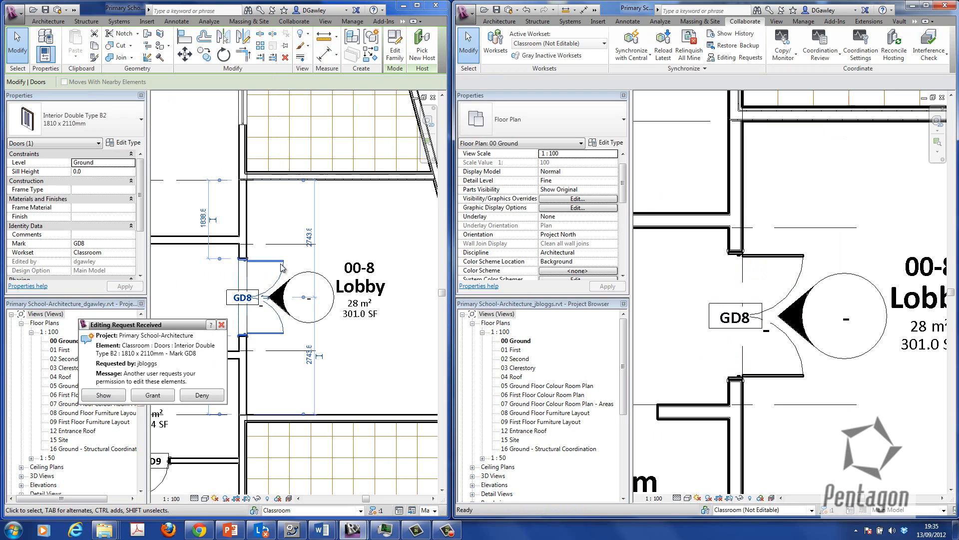
{"action": "left_click", "coordinate": [103, 395]}
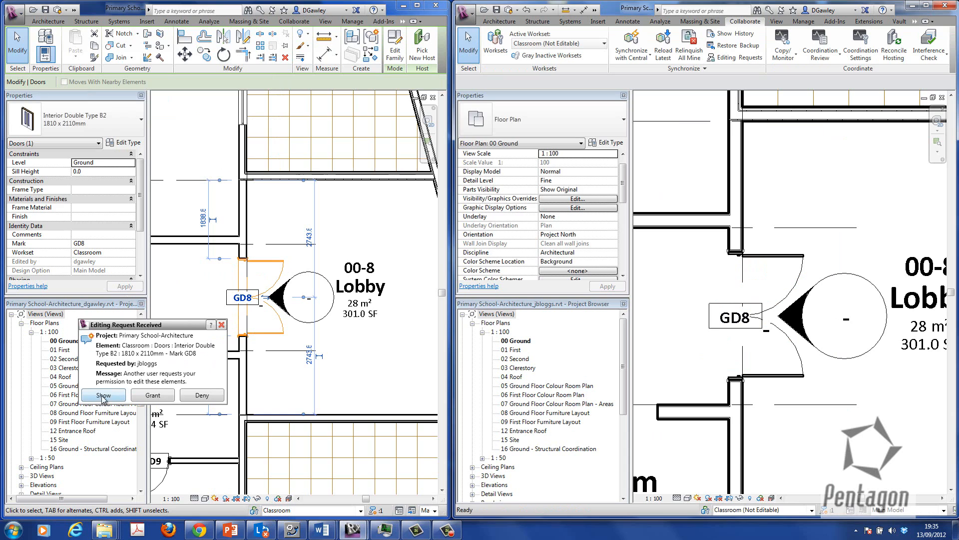
{"action": "left_click", "coordinate": [103, 395]}
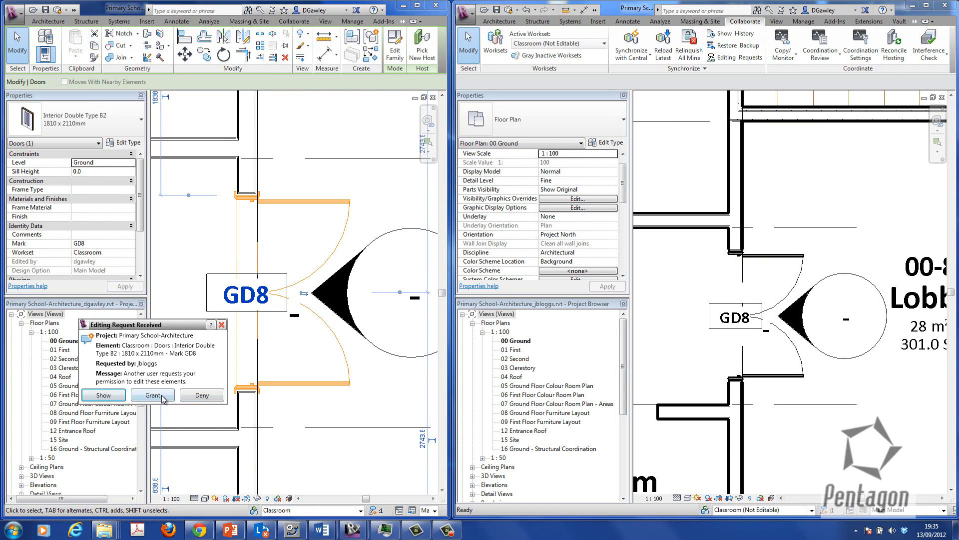
Grant the GD8 request, then change GD8 to the 1210 x 2110mm Dbl Swing type.
{"action": "left_click", "coordinate": [152, 394]}
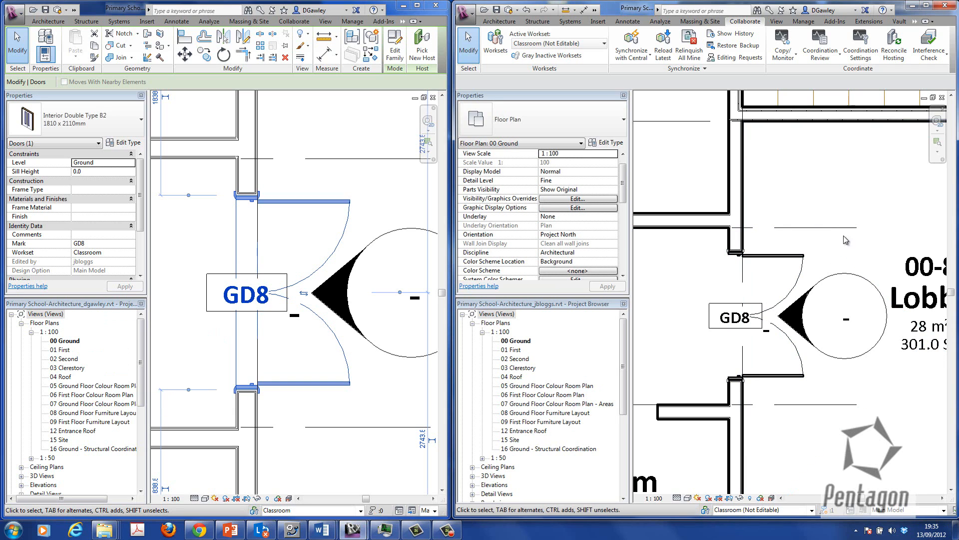
{"action": "mouse_move", "coordinate": [814, 193]}
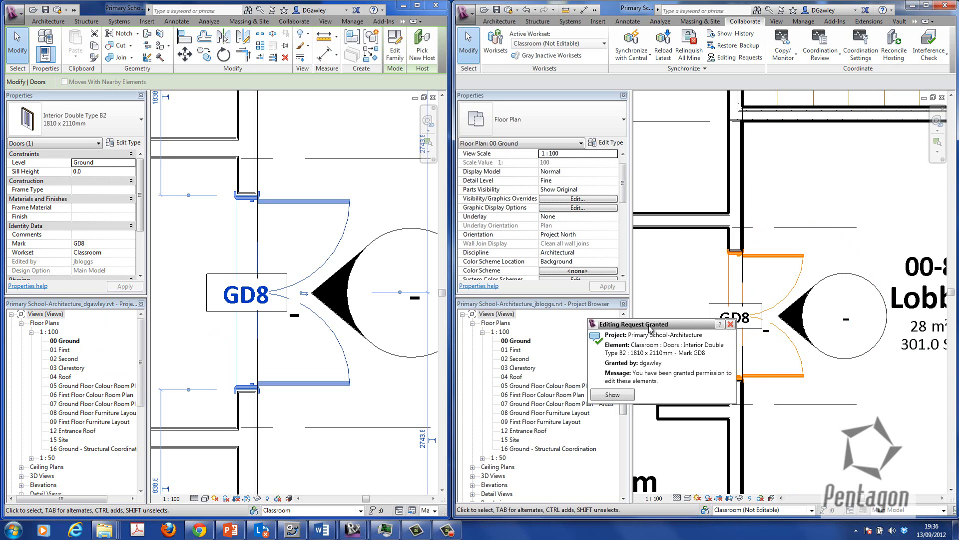
{"action": "left_click", "coordinate": [612, 395]}
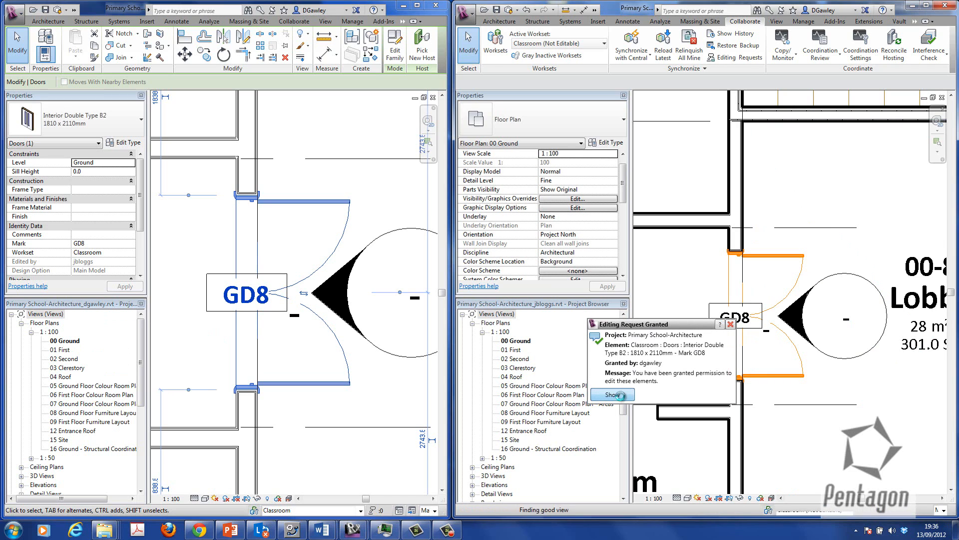
{"action": "left_click", "coordinate": [611, 395]}
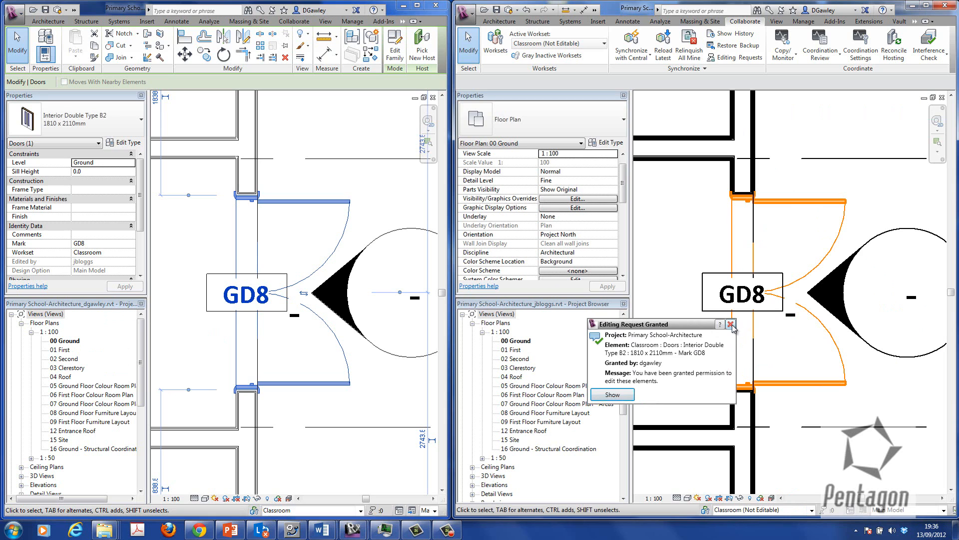
{"action": "left_click", "coordinate": [729, 323]}
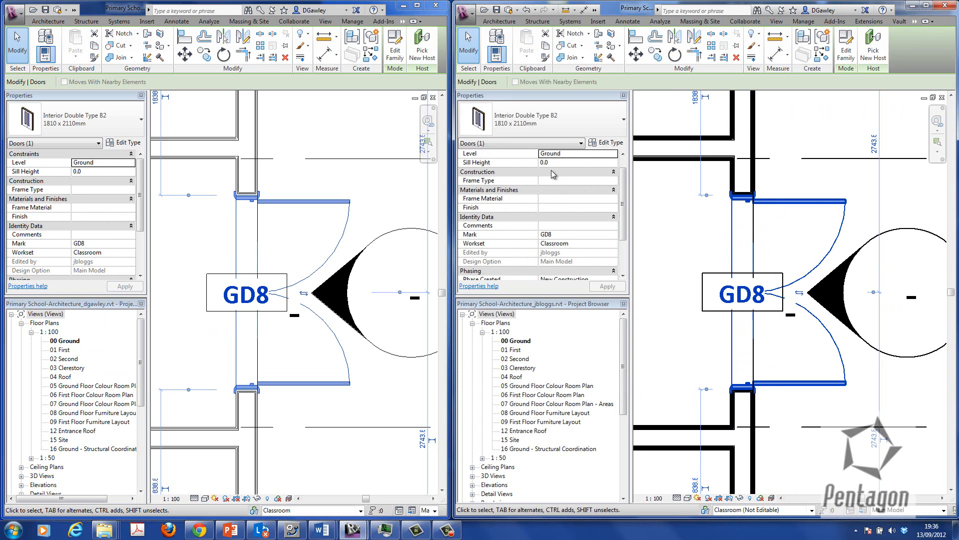
{"action": "left_click", "coordinate": [621, 119]}
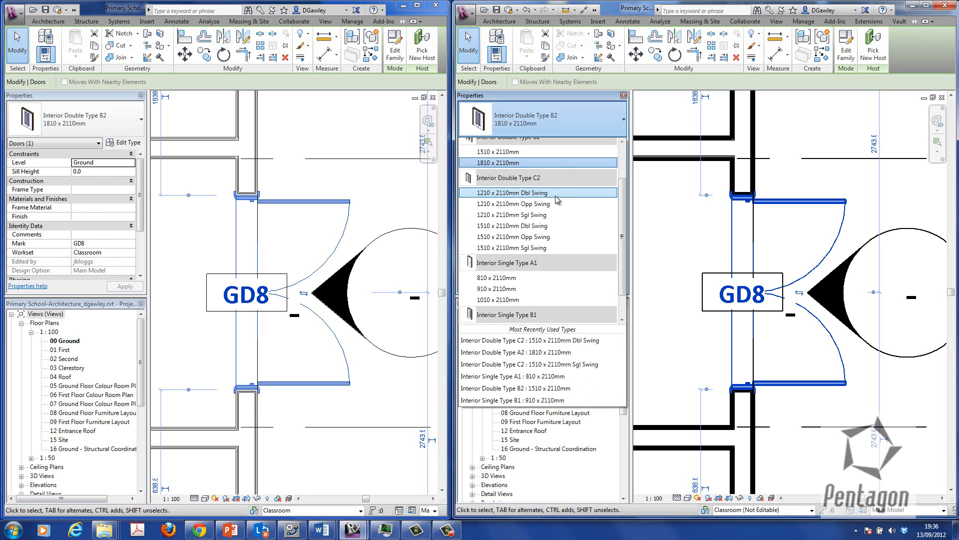
{"action": "left_click", "coordinate": [744, 22]}
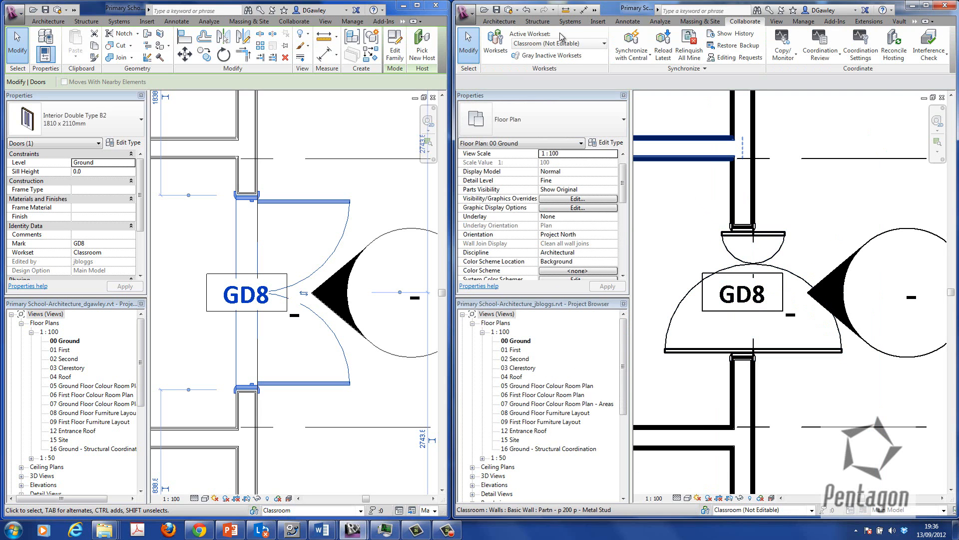
{"action": "left_click", "coordinate": [630, 43]}
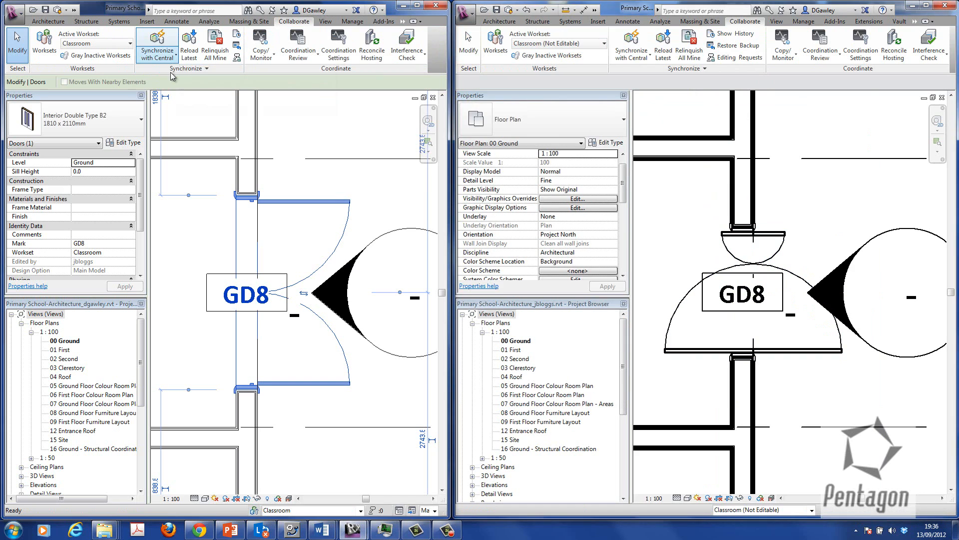
Synchronize dgawley's session with the central model using Synchronize Now.
{"action": "left_click", "coordinate": [206, 69]}
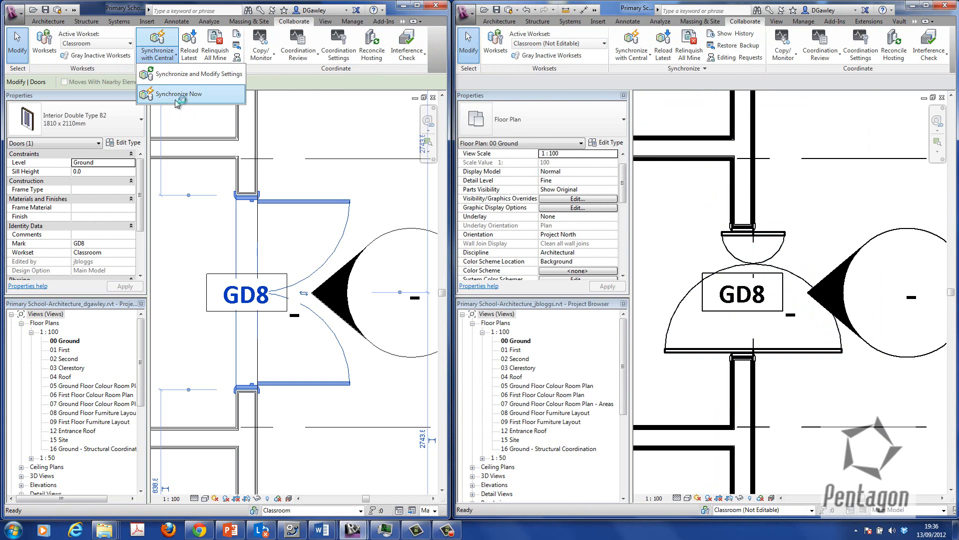
{"action": "left_click", "coordinate": [178, 93]}
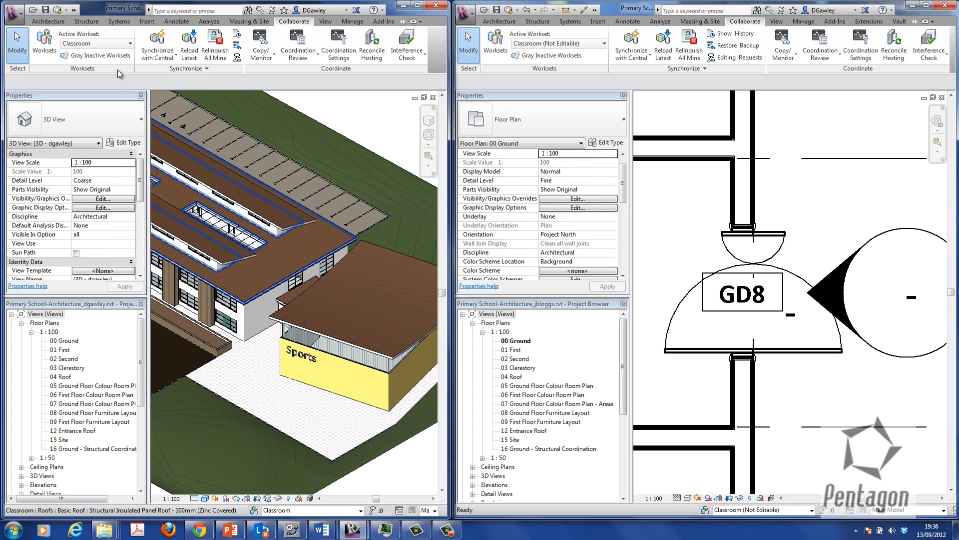
{"action": "mouse_move", "coordinate": [96, 55]}
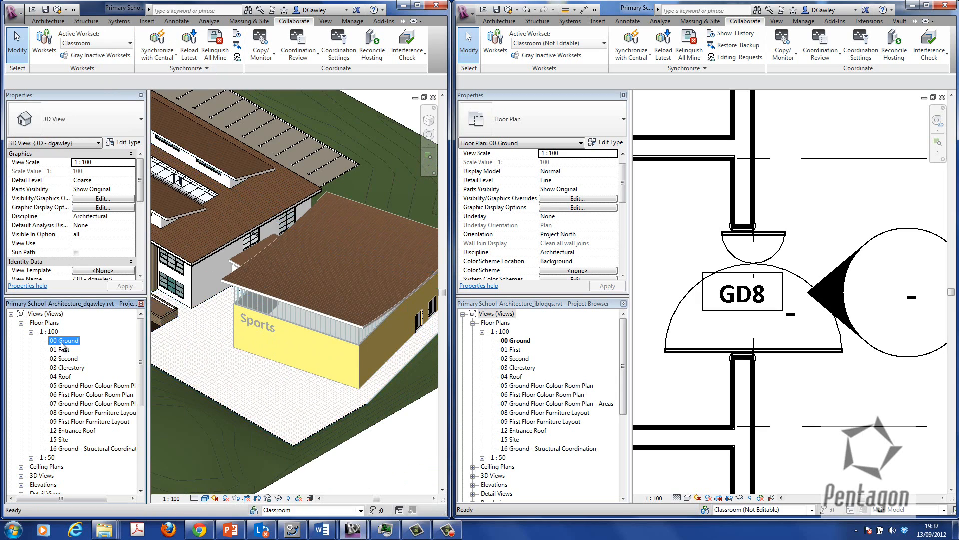
Open the 00 Ground plan and colour it by Owners, then by Worksets.
{"action": "double_click", "coordinate": [63, 341]}
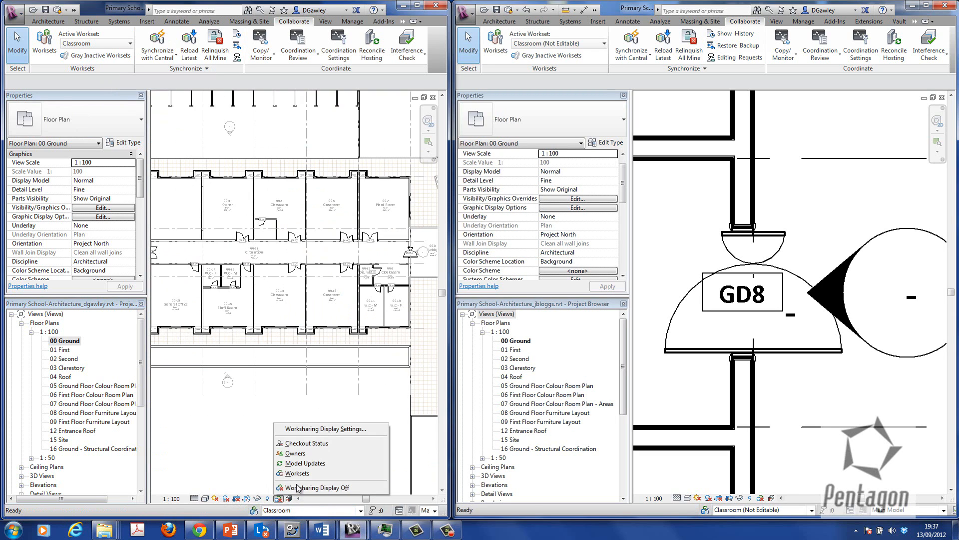
{"action": "mouse_move", "coordinate": [296, 452]}
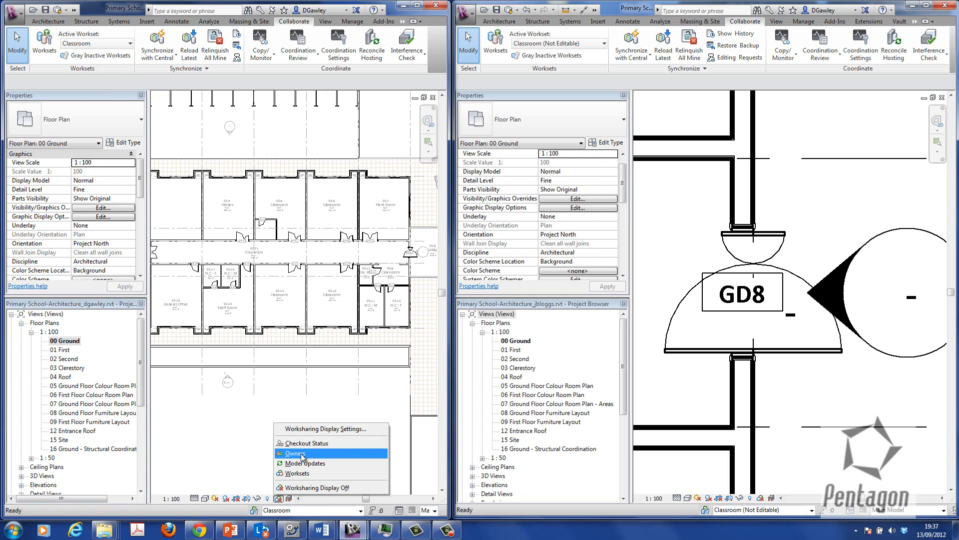
{"action": "left_click", "coordinate": [300, 457]}
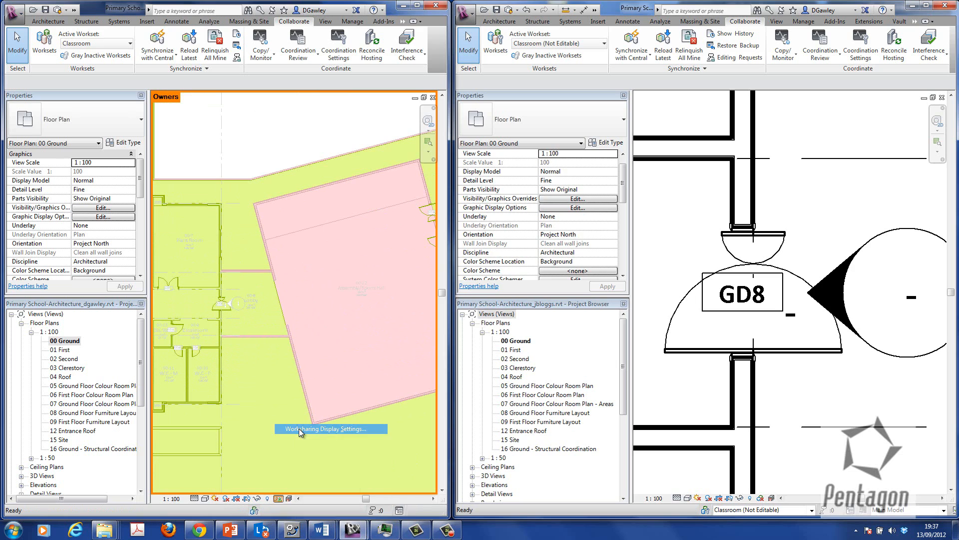
{"action": "left_click", "coordinate": [330, 428]}
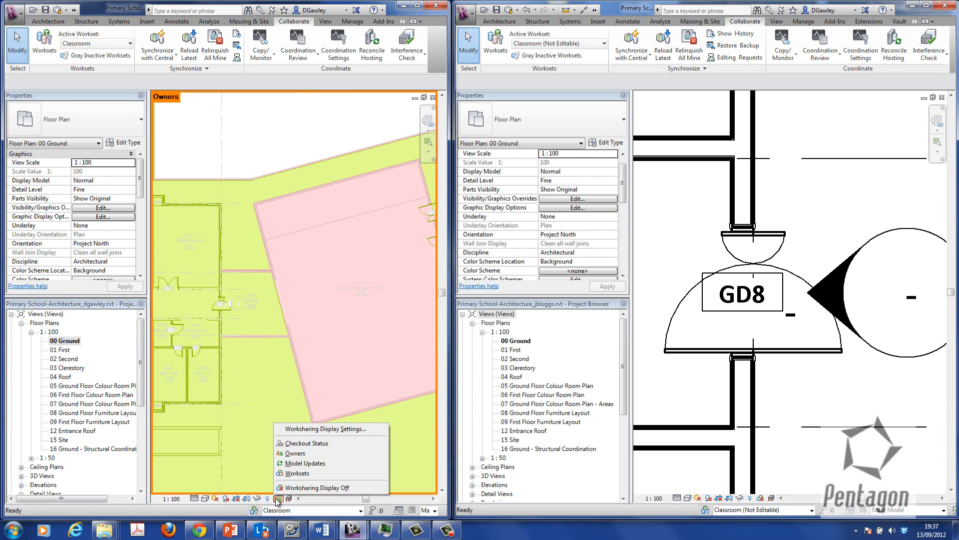
{"action": "mouse_move", "coordinate": [317, 488]}
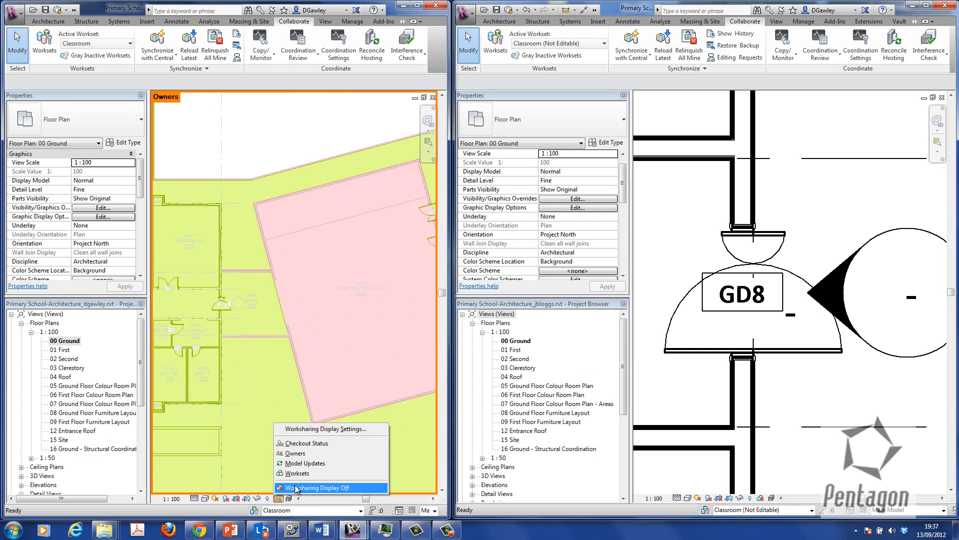
{"action": "mouse_move", "coordinate": [297, 473]}
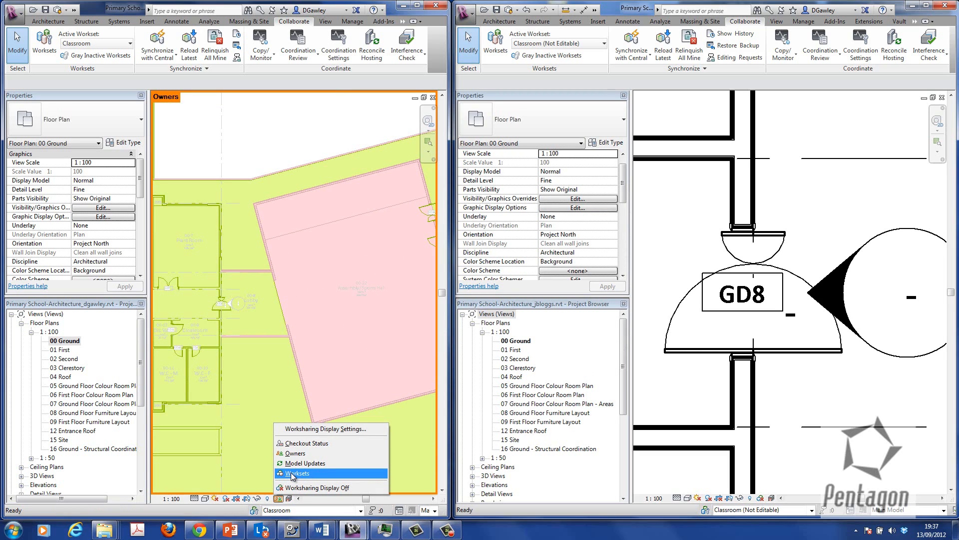
{"action": "left_click", "coordinate": [296, 473]}
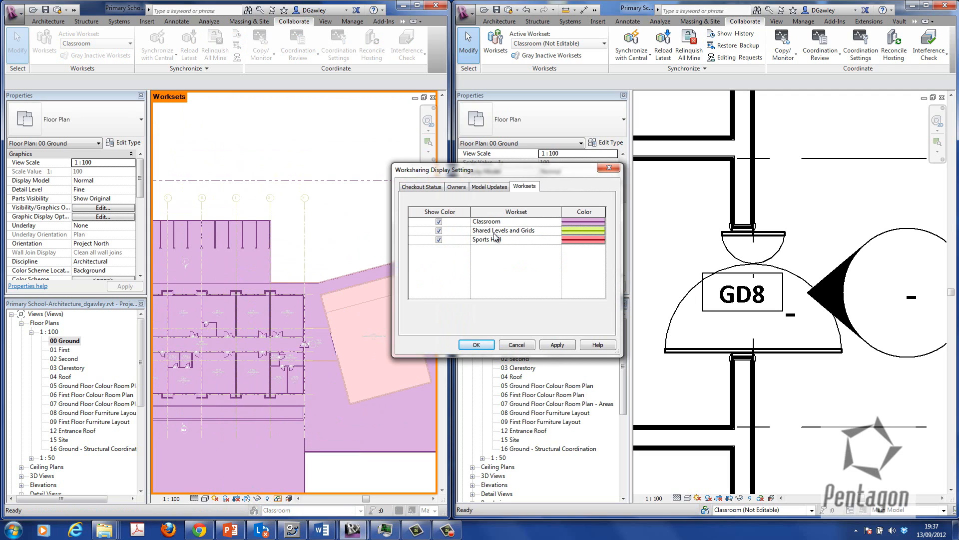
{"action": "left_click", "coordinate": [476, 344]}
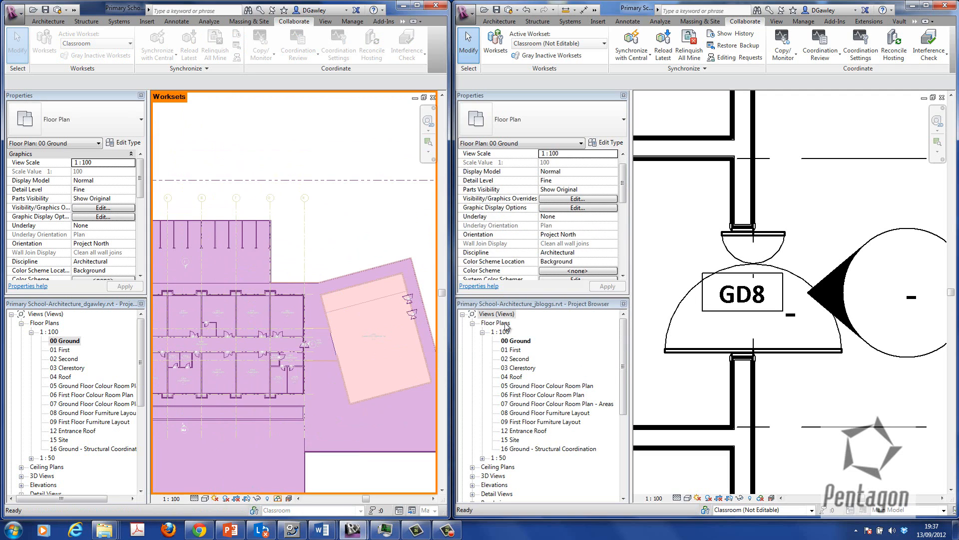
Synchronize the ground floor plan changes with central.
{"action": "left_click", "coordinate": [357, 221]}
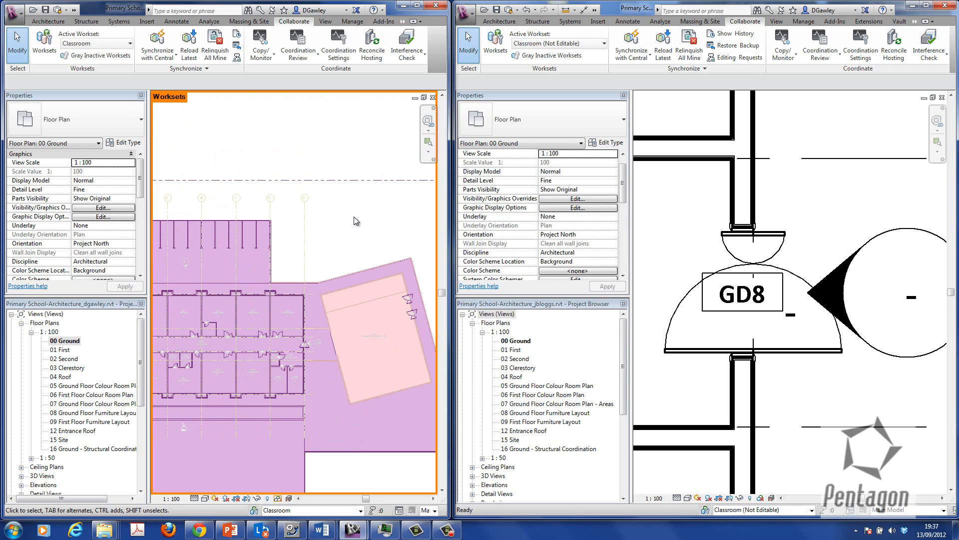
{"action": "mouse_move", "coordinate": [218, 102]}
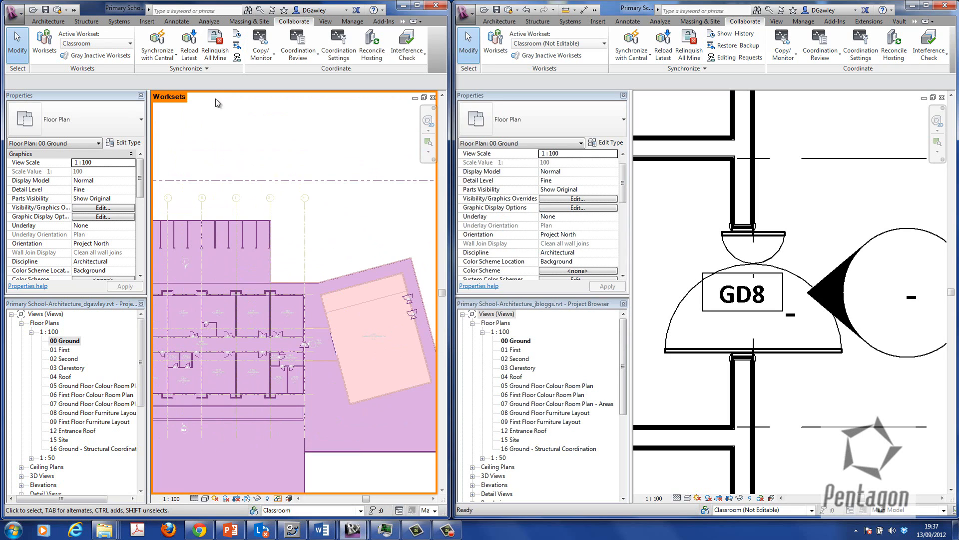
{"action": "left_click", "coordinate": [156, 44]}
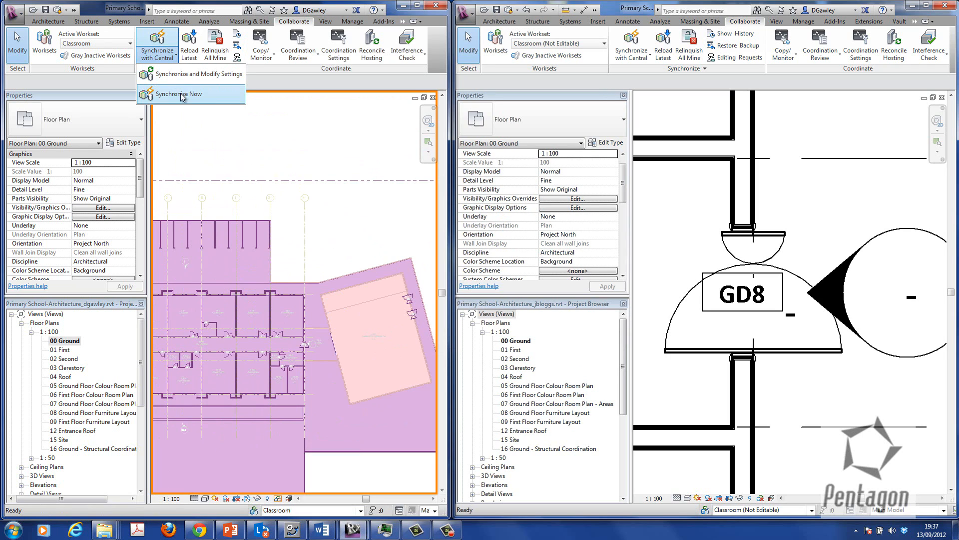
{"action": "left_click", "coordinate": [179, 93]}
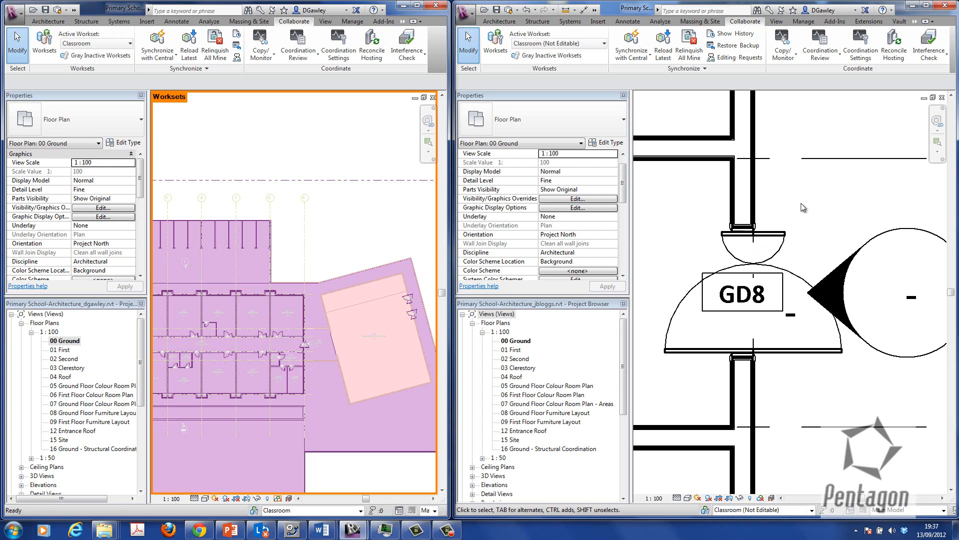
{"action": "mouse_move", "coordinate": [783, 137]}
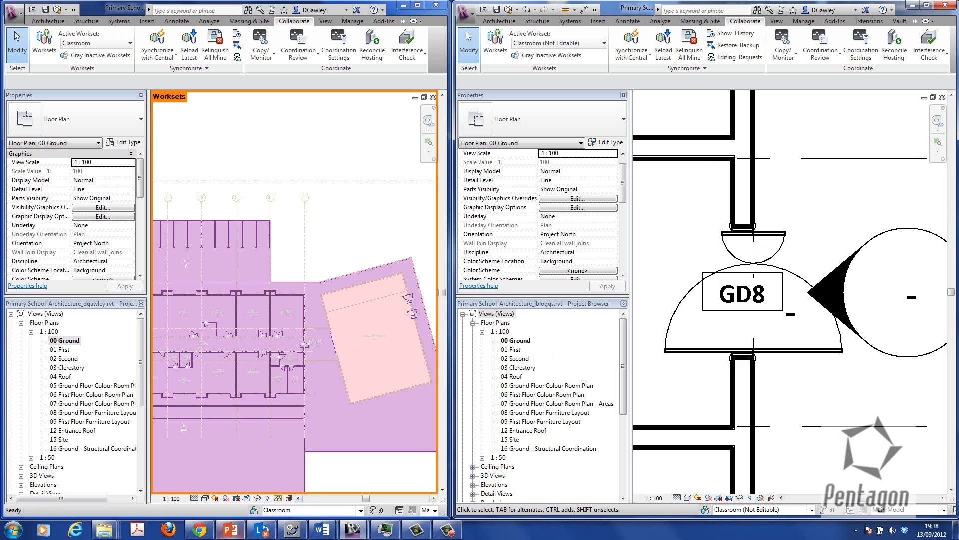
Switch to PowerPoint and present the Enabling Worksets (Basic) slide full screen.
{"action": "left_click", "coordinate": [230, 530]}
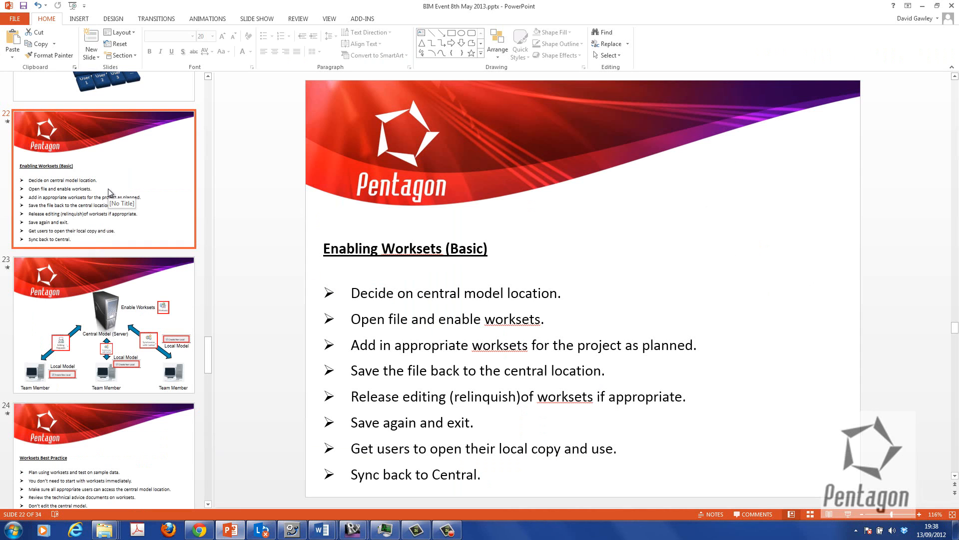
{"action": "key", "text": "F5"}
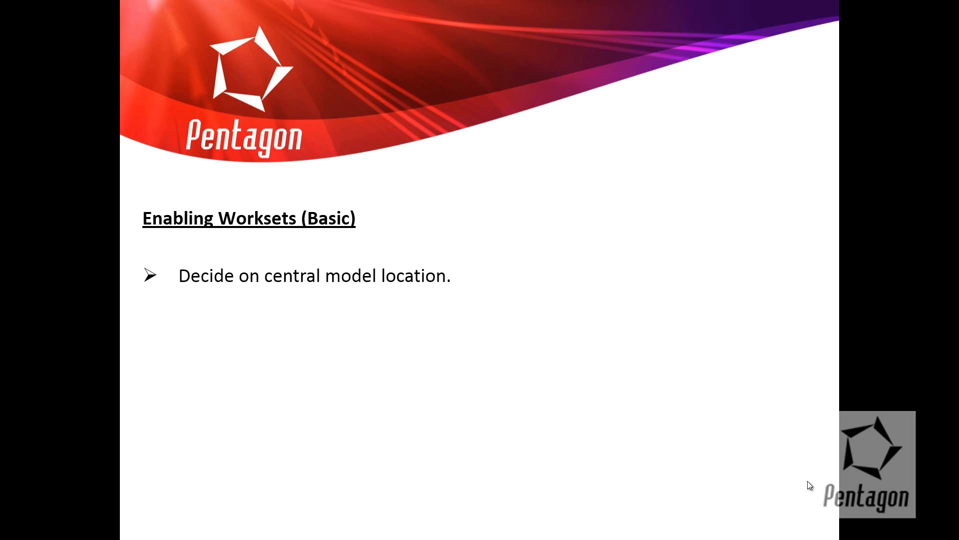
{"action": "mouse_move", "coordinate": [817, 469]}
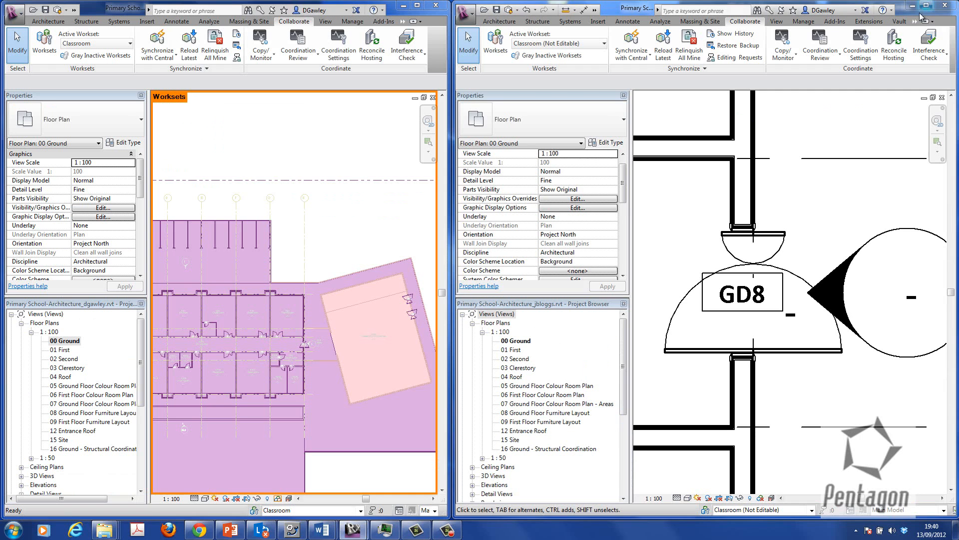
{"action": "mouse_move", "coordinate": [786, 253]}
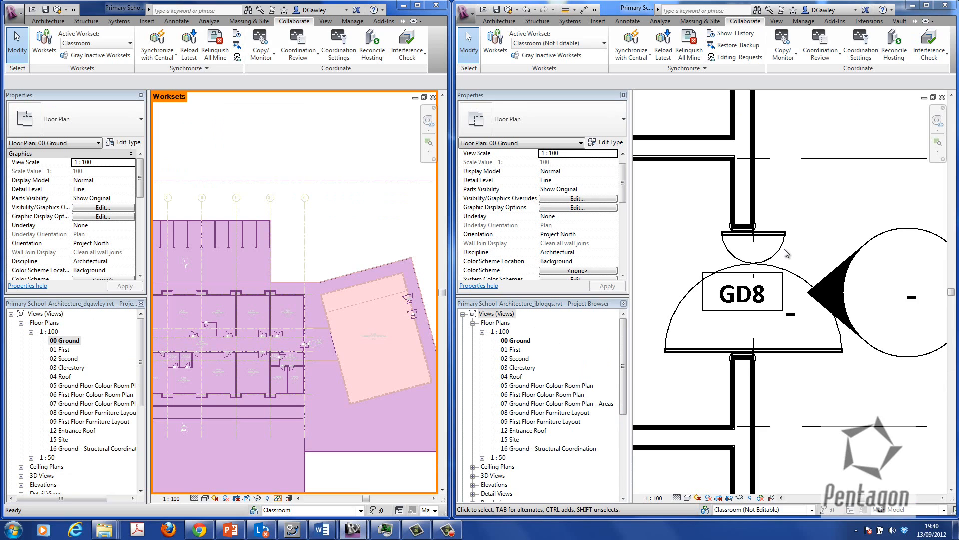